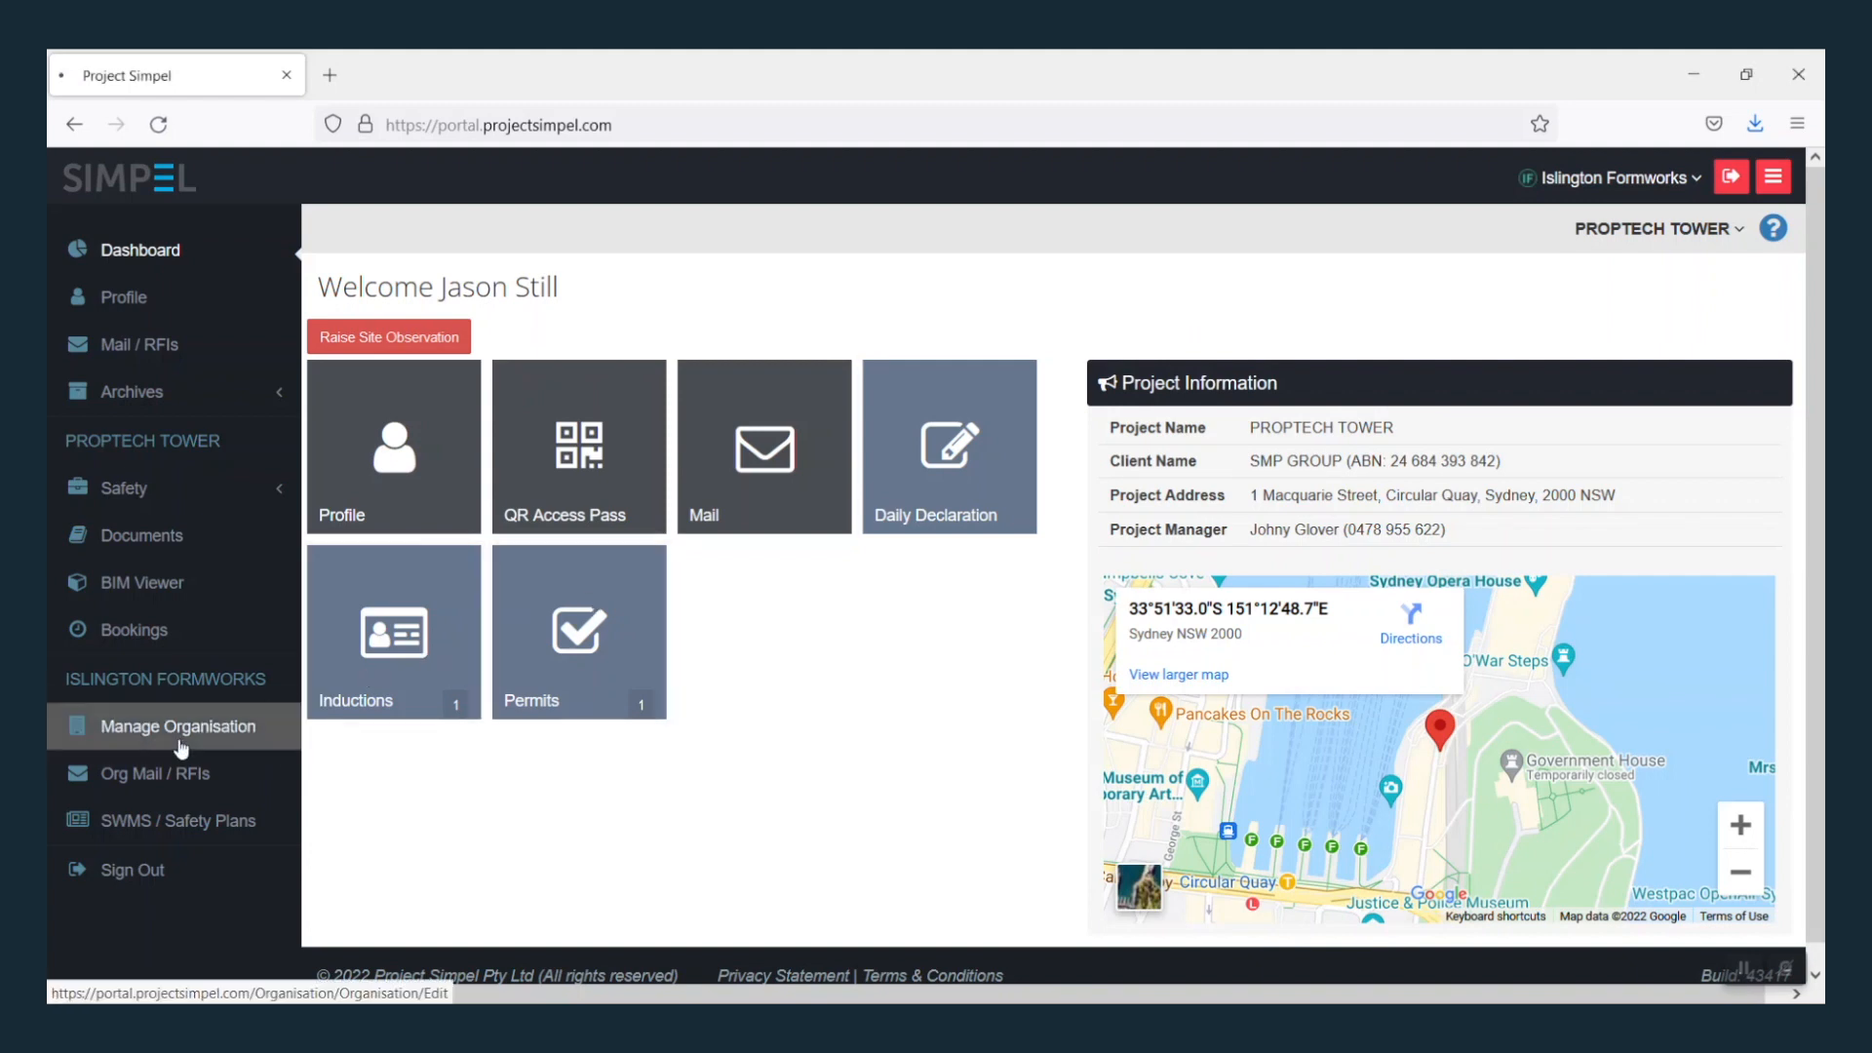
Step: Go to Manage Organisation and show its Manage Plant list, currently empty
click(180, 725)
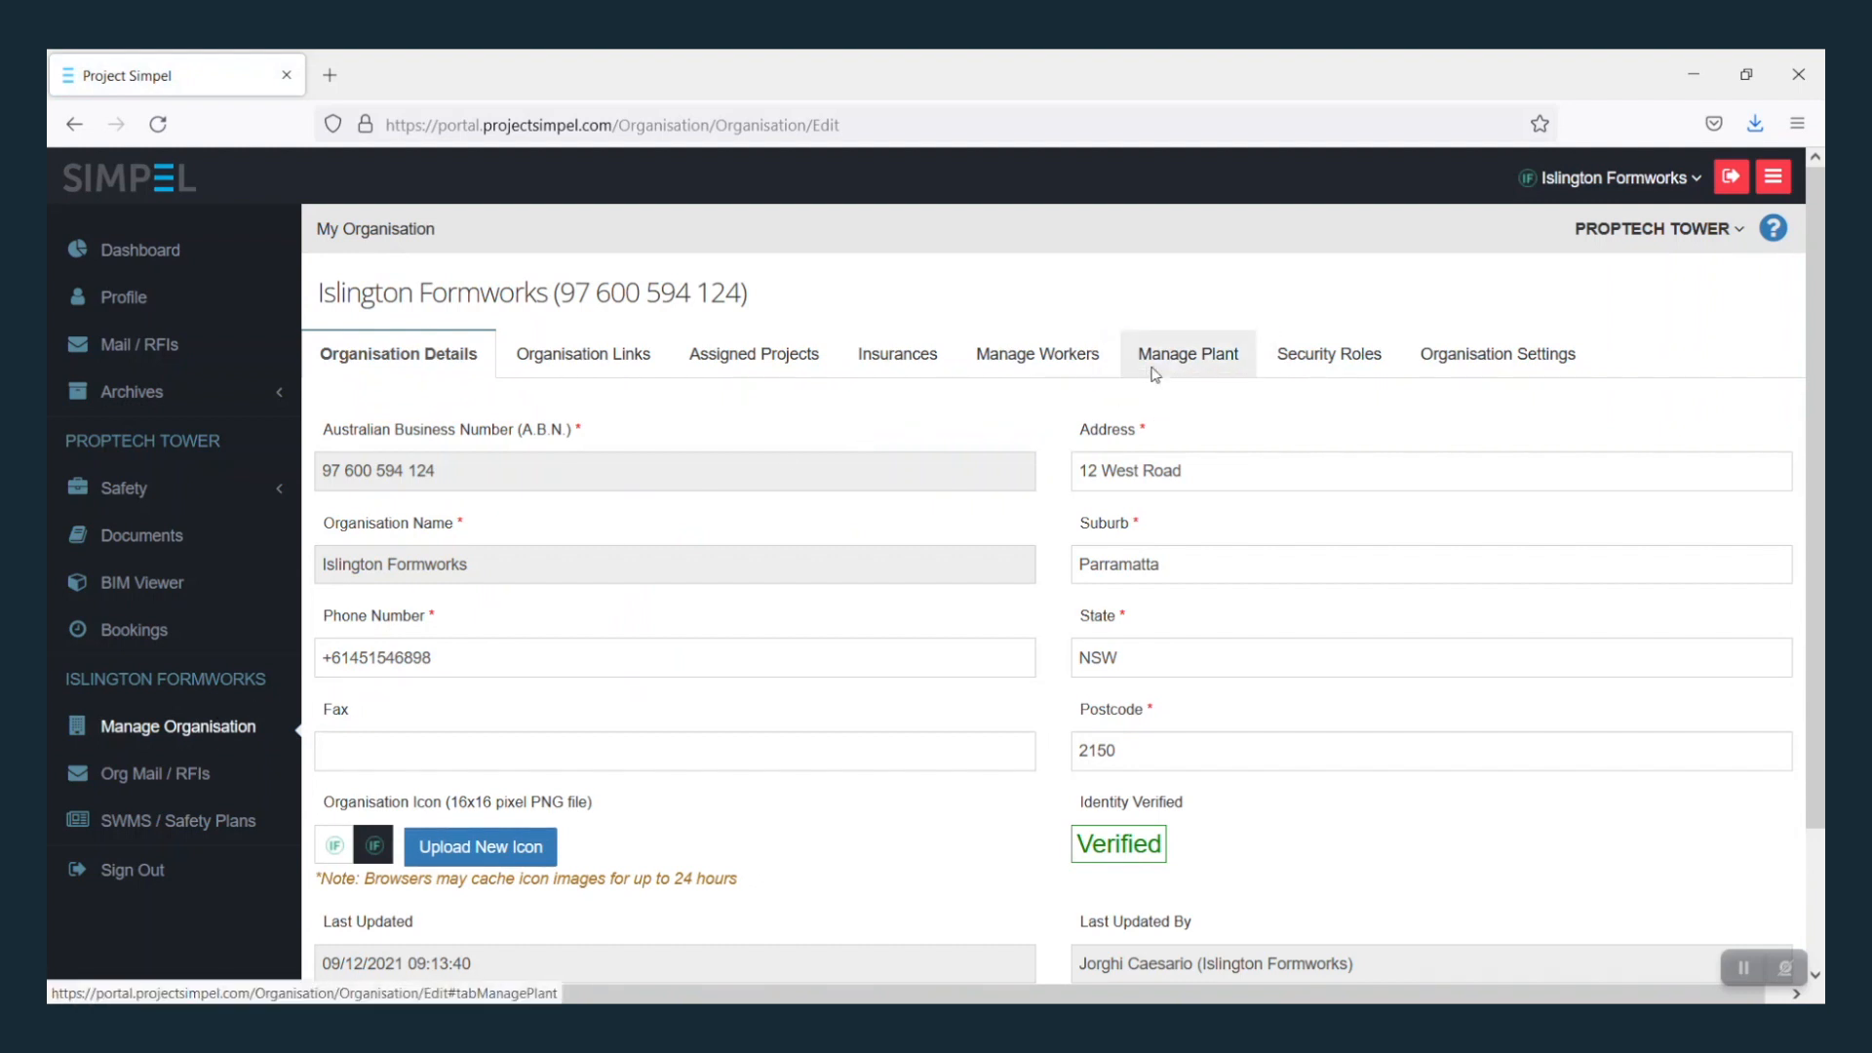
click(1186, 353)
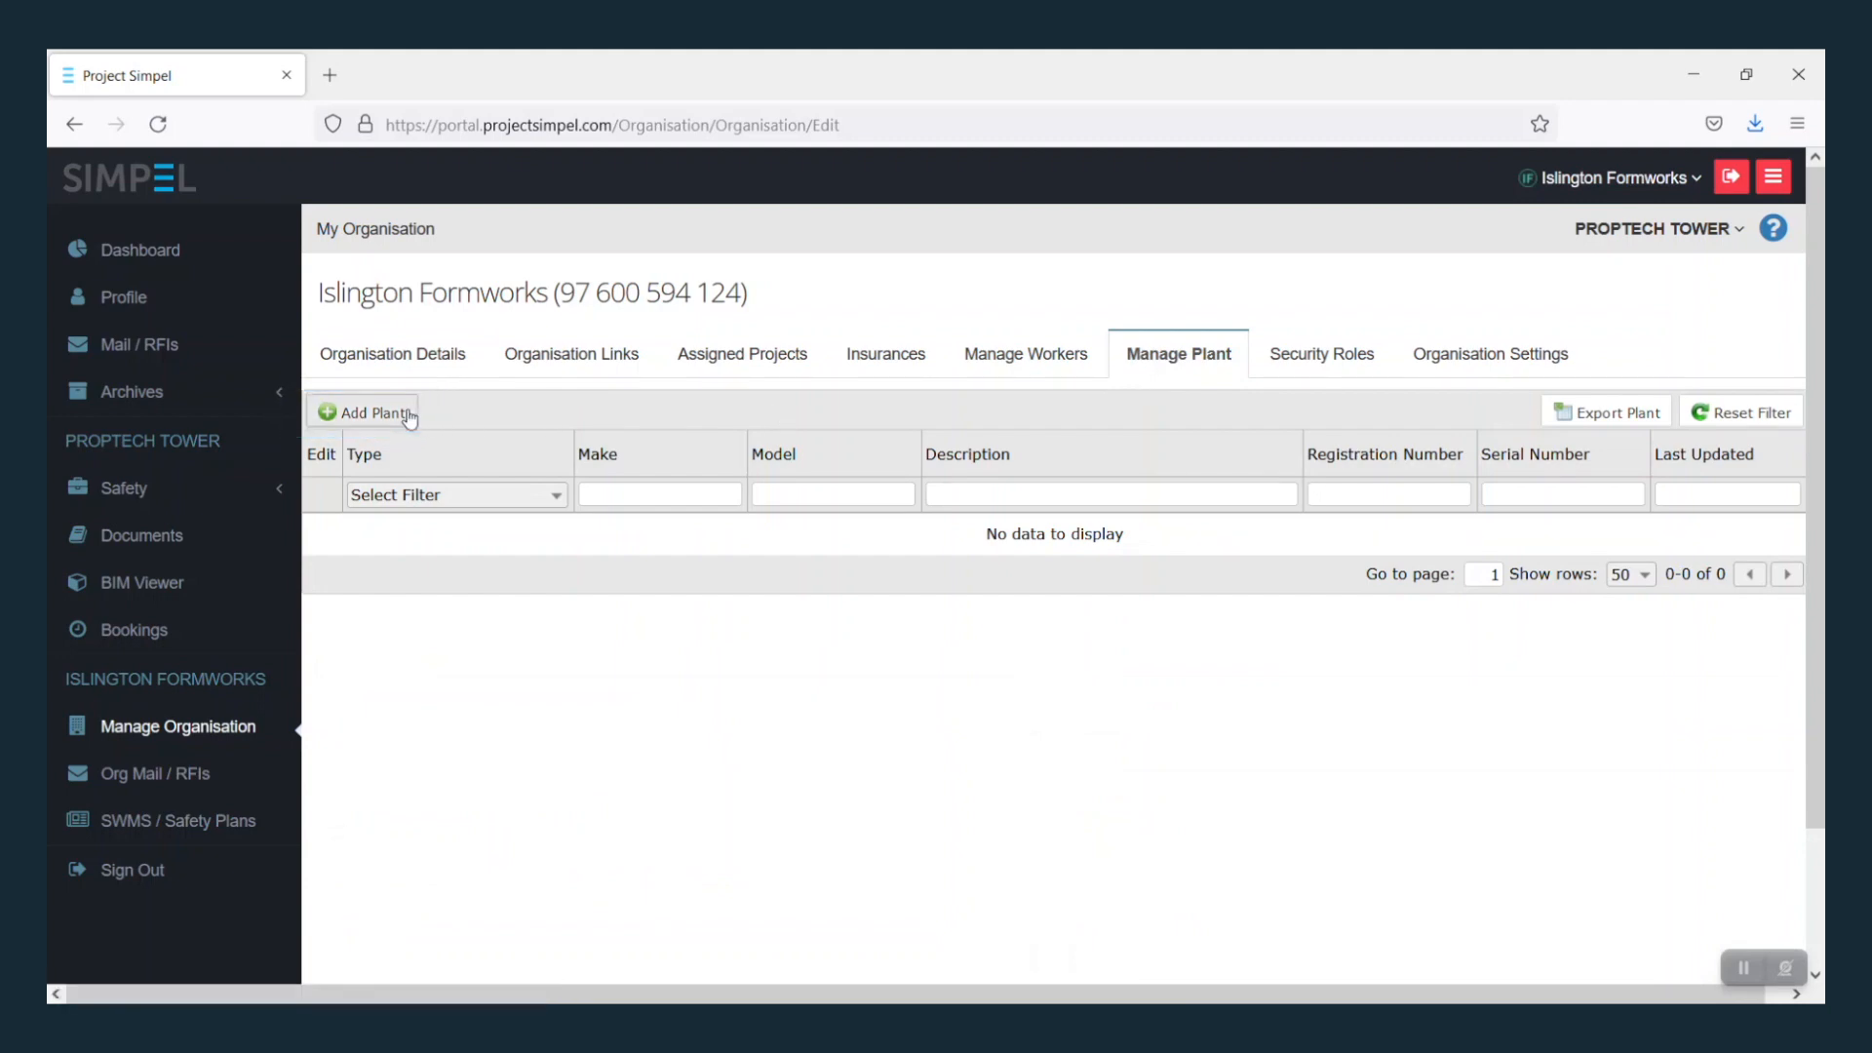
Step: Add a Toyota 628FD25 forklift described as 'Pneumatic forklift capacity 25,000 lbs.'
click(372, 411)
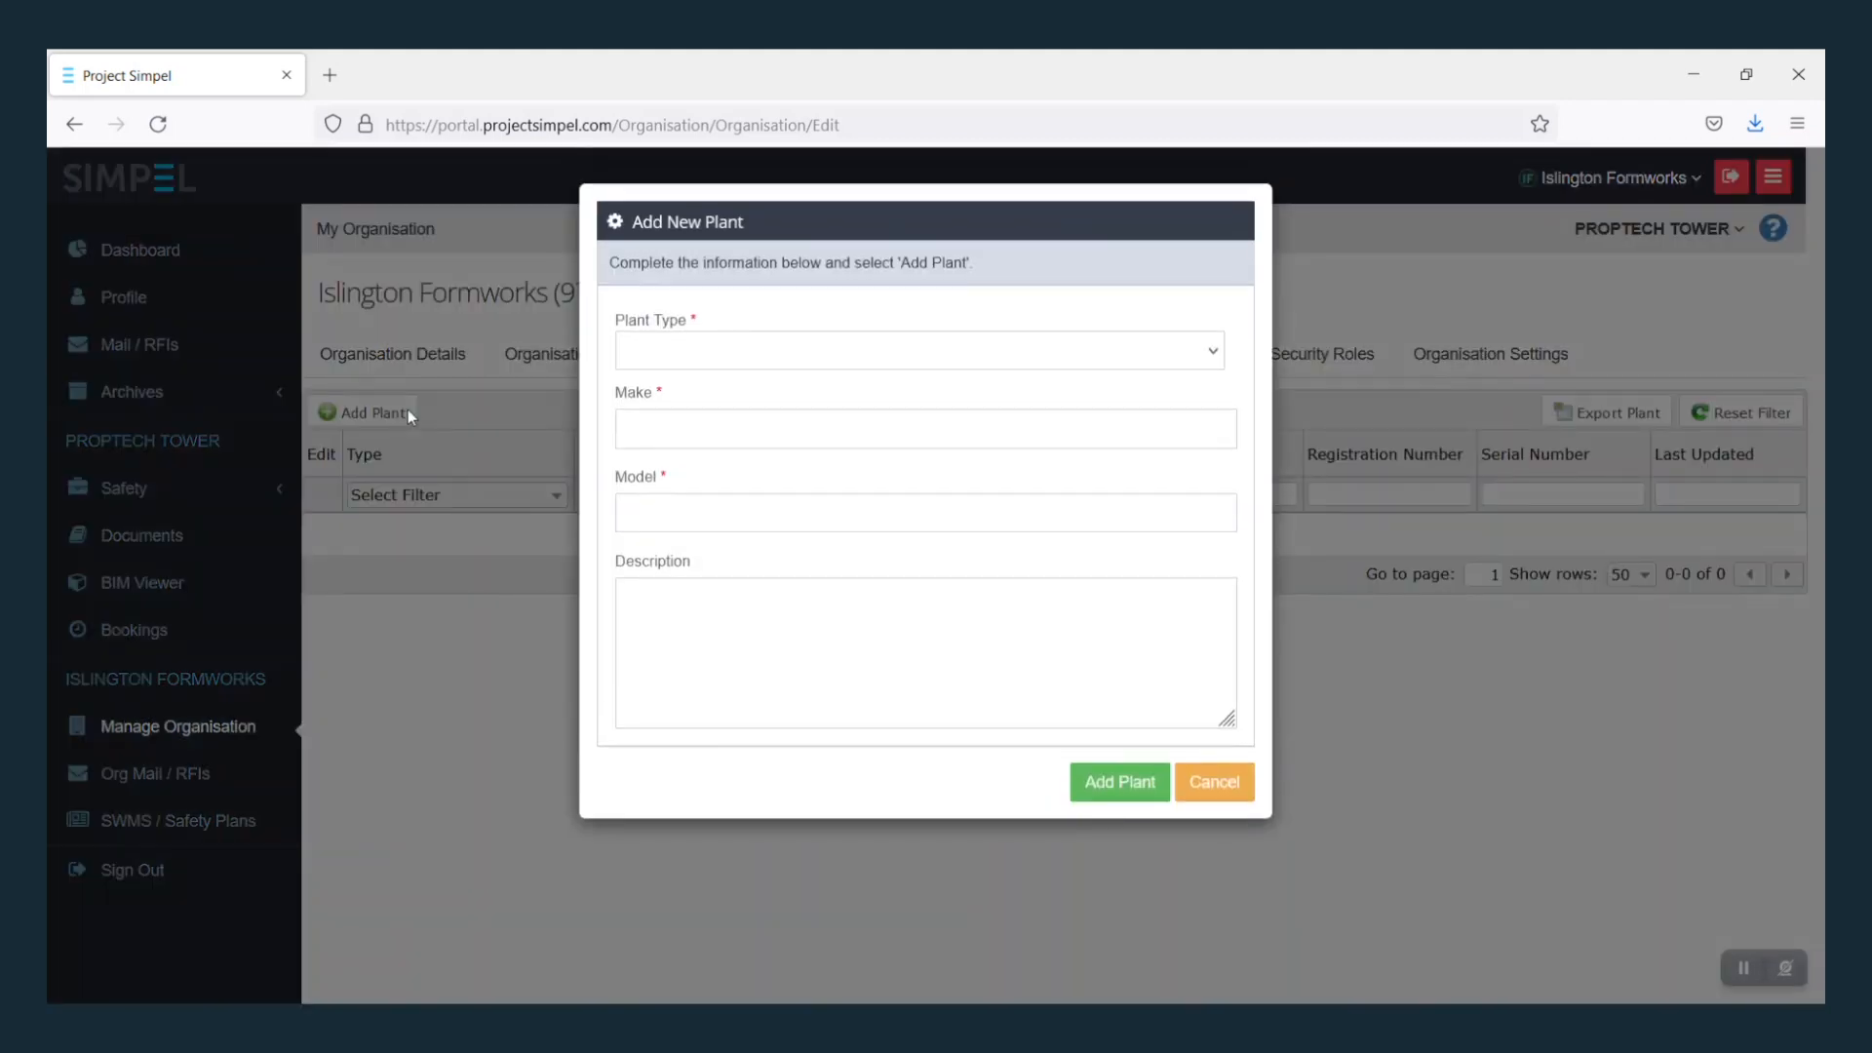
text(T)
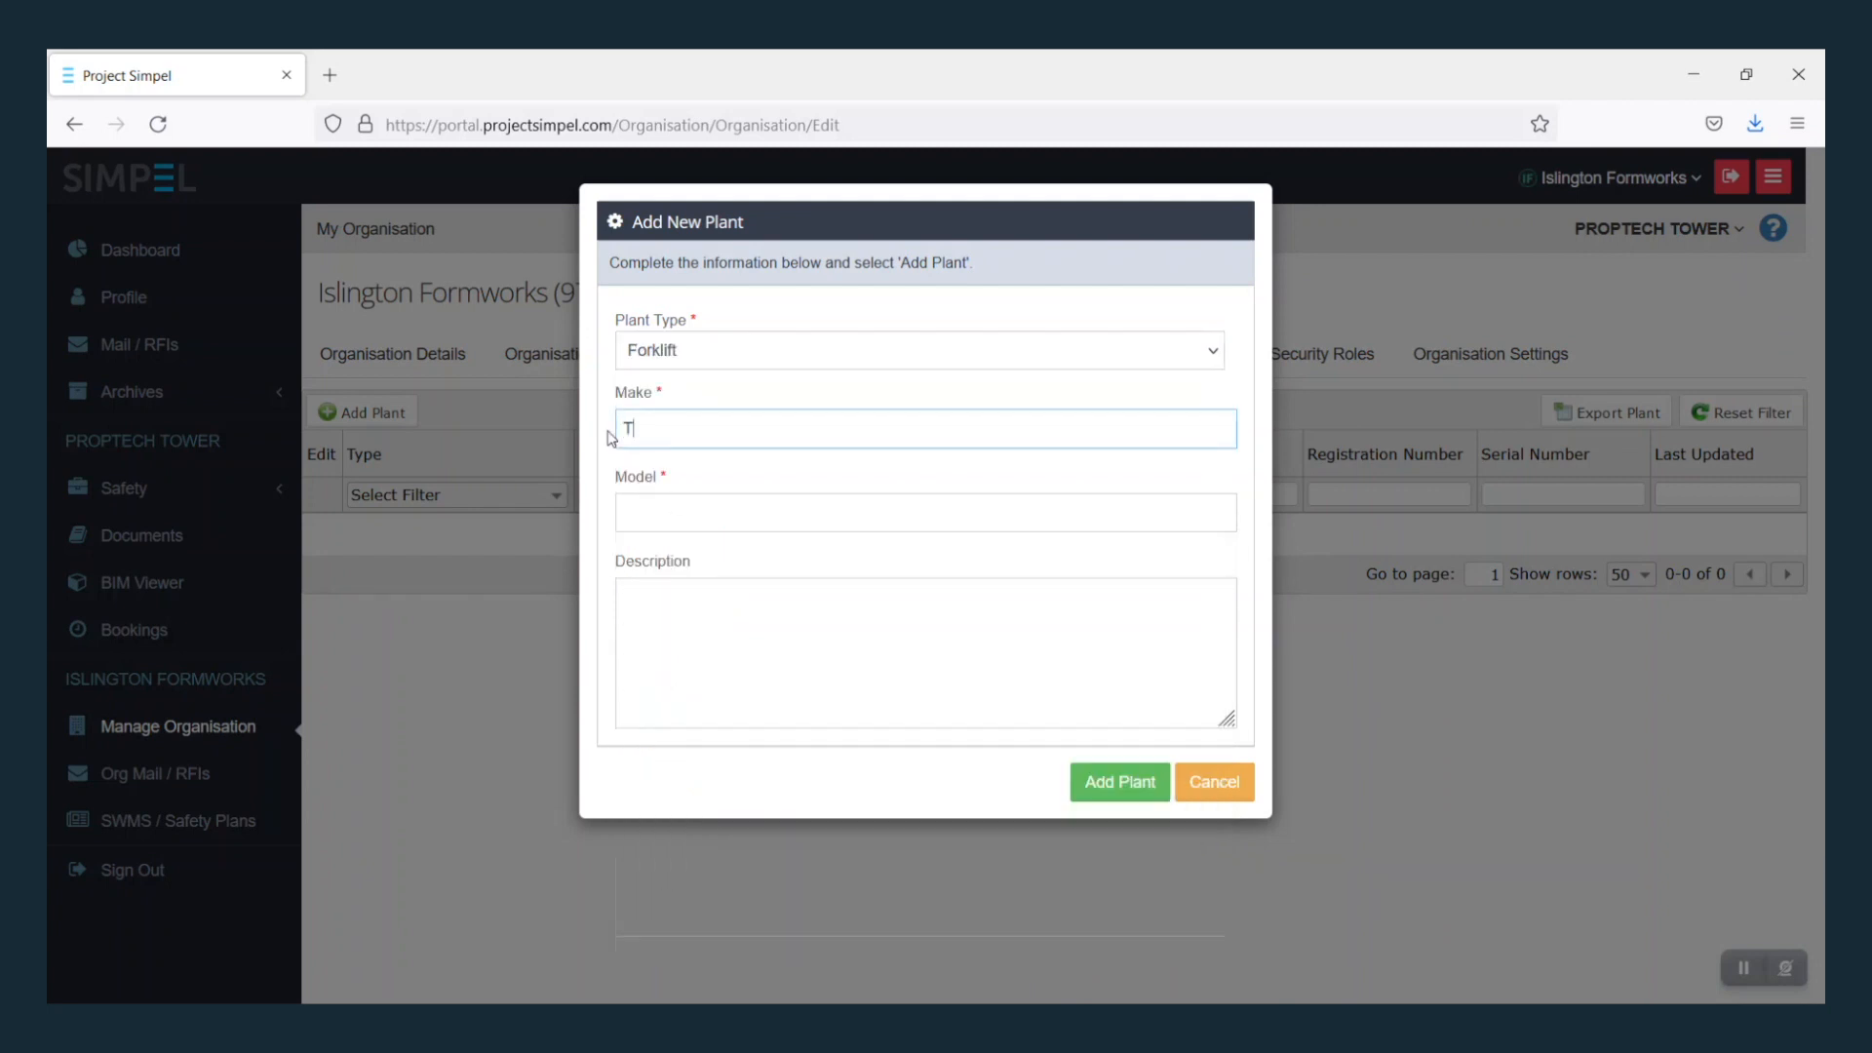
text(628FD25)
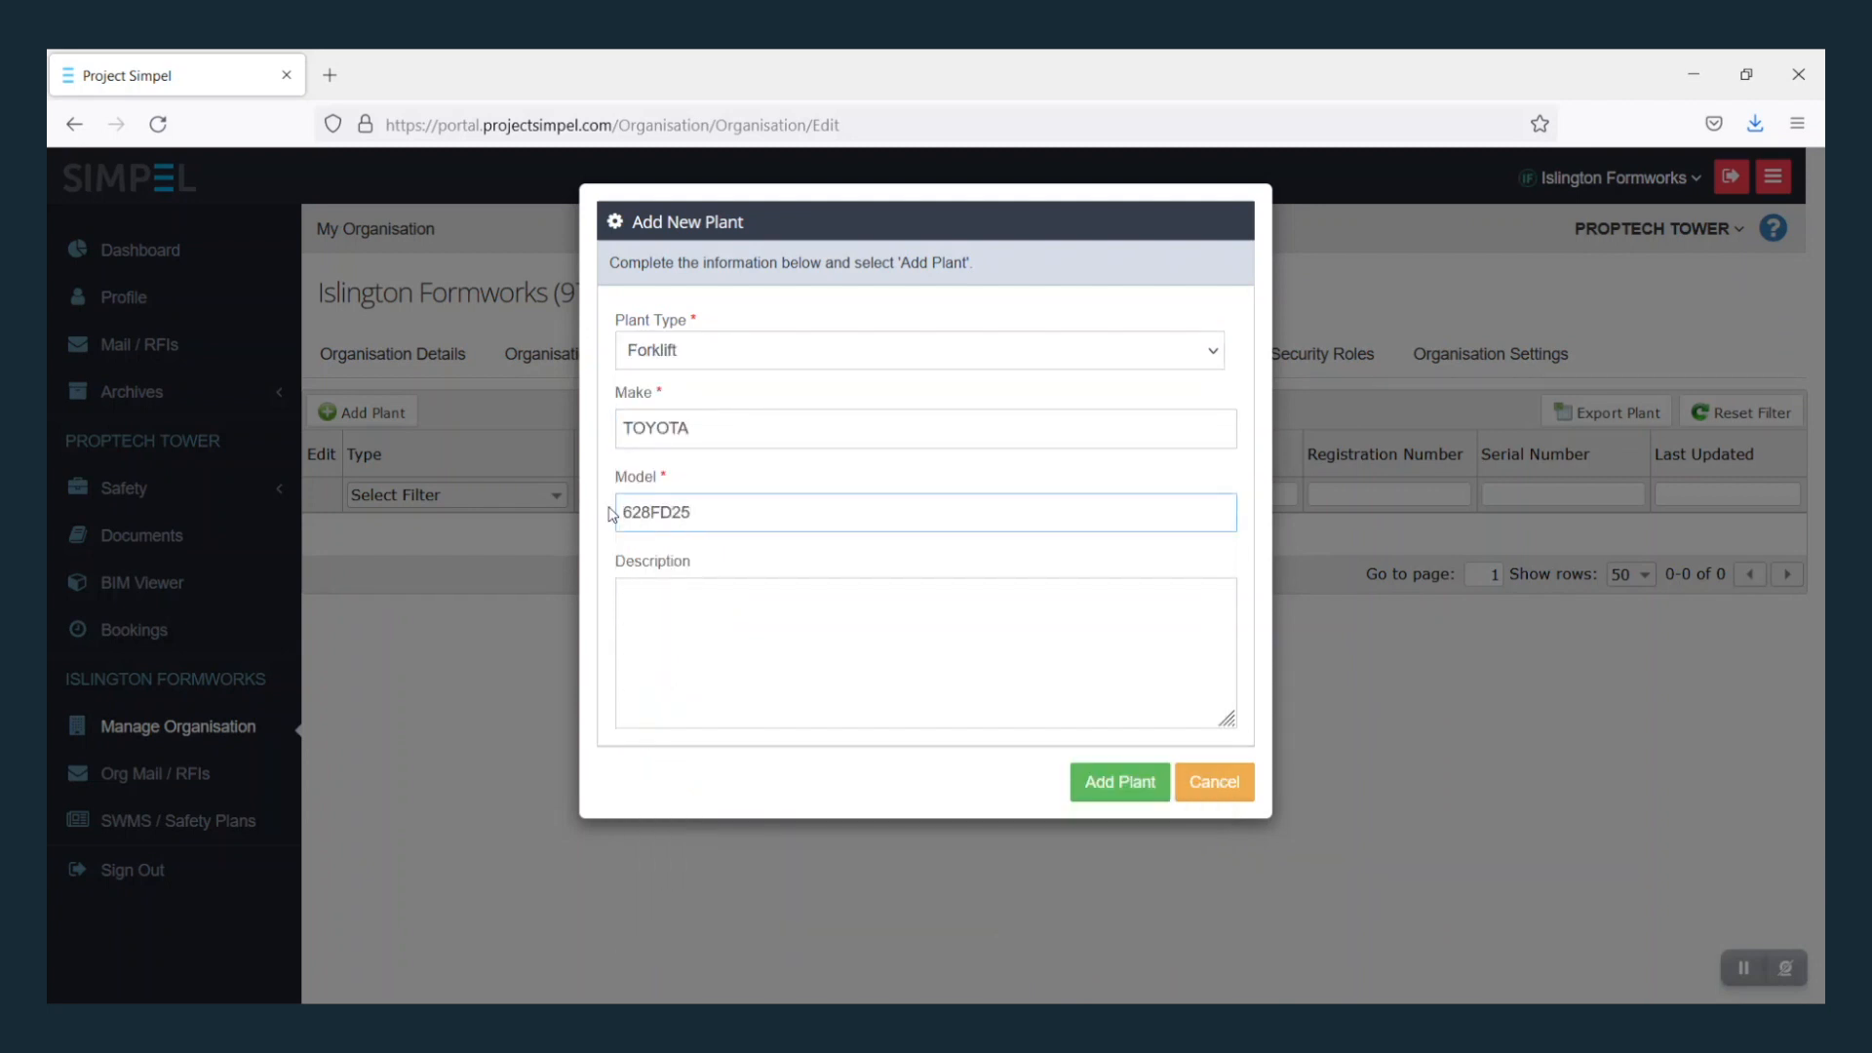
text(Pneumatic forklift capacity 25,)
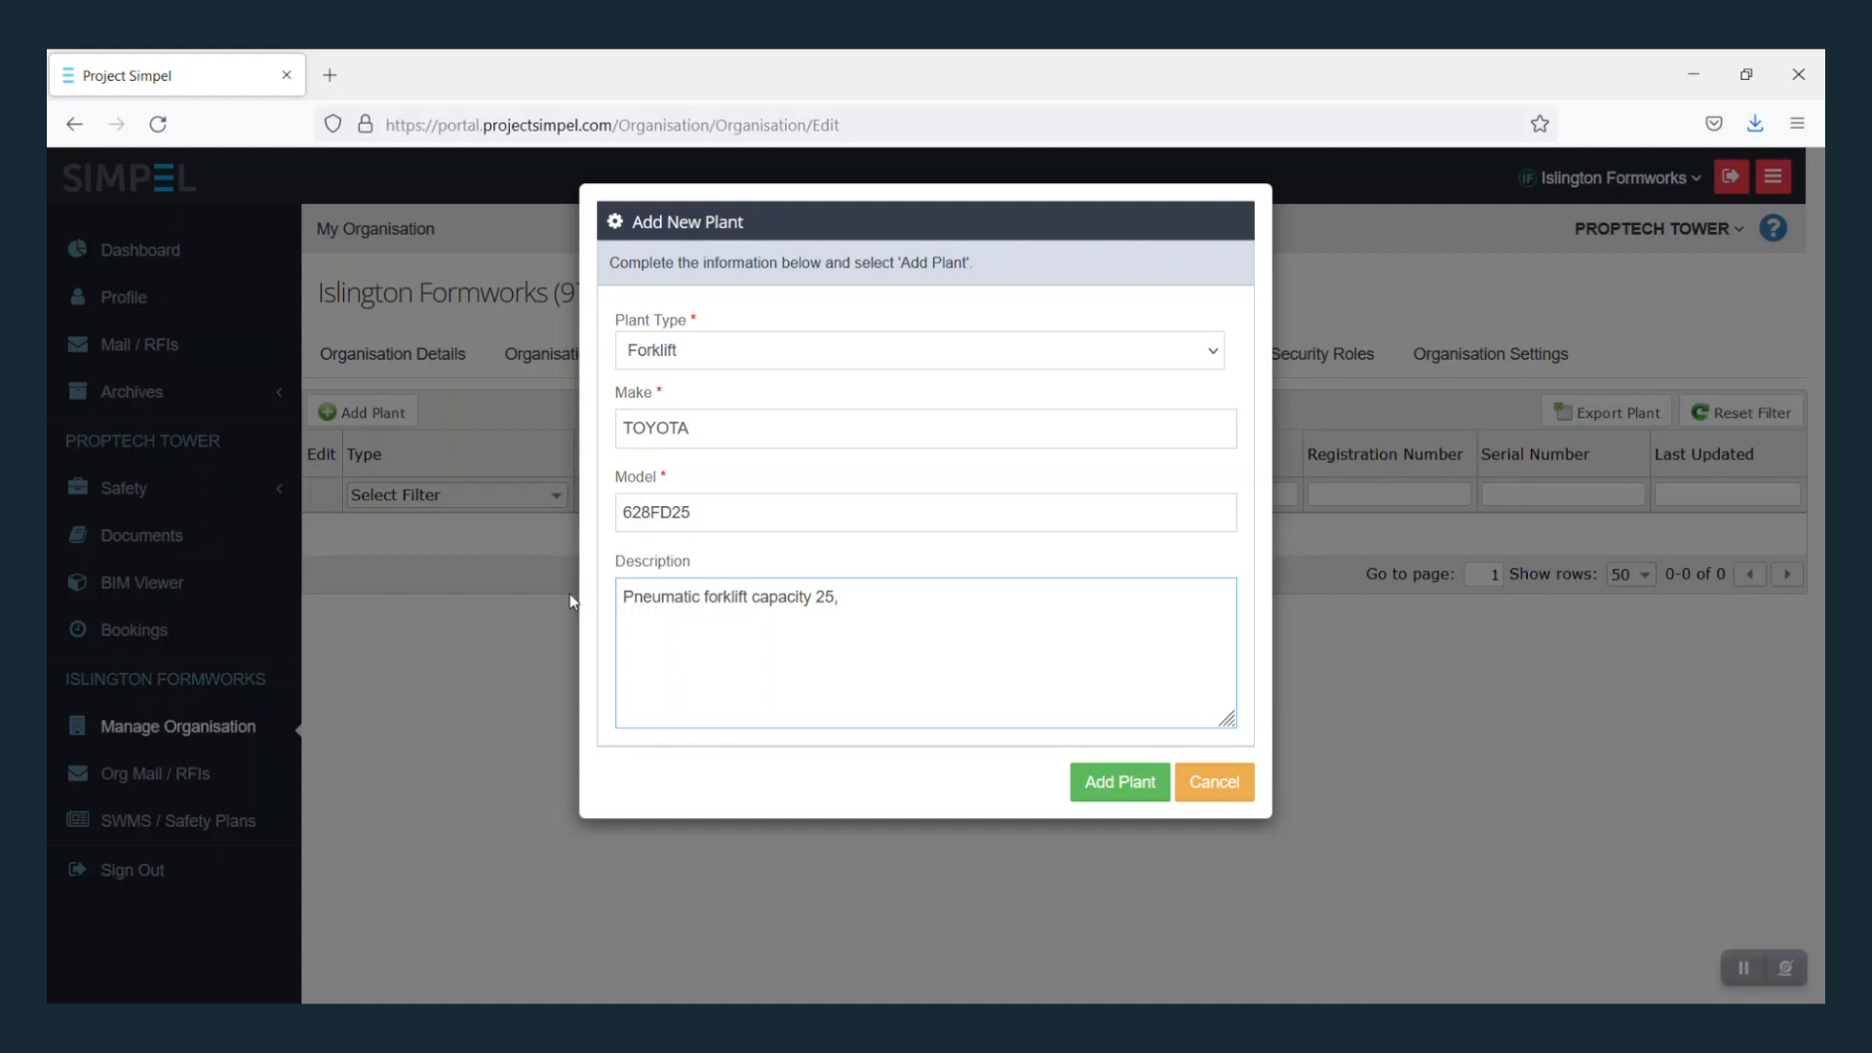
text(000 lbs.)
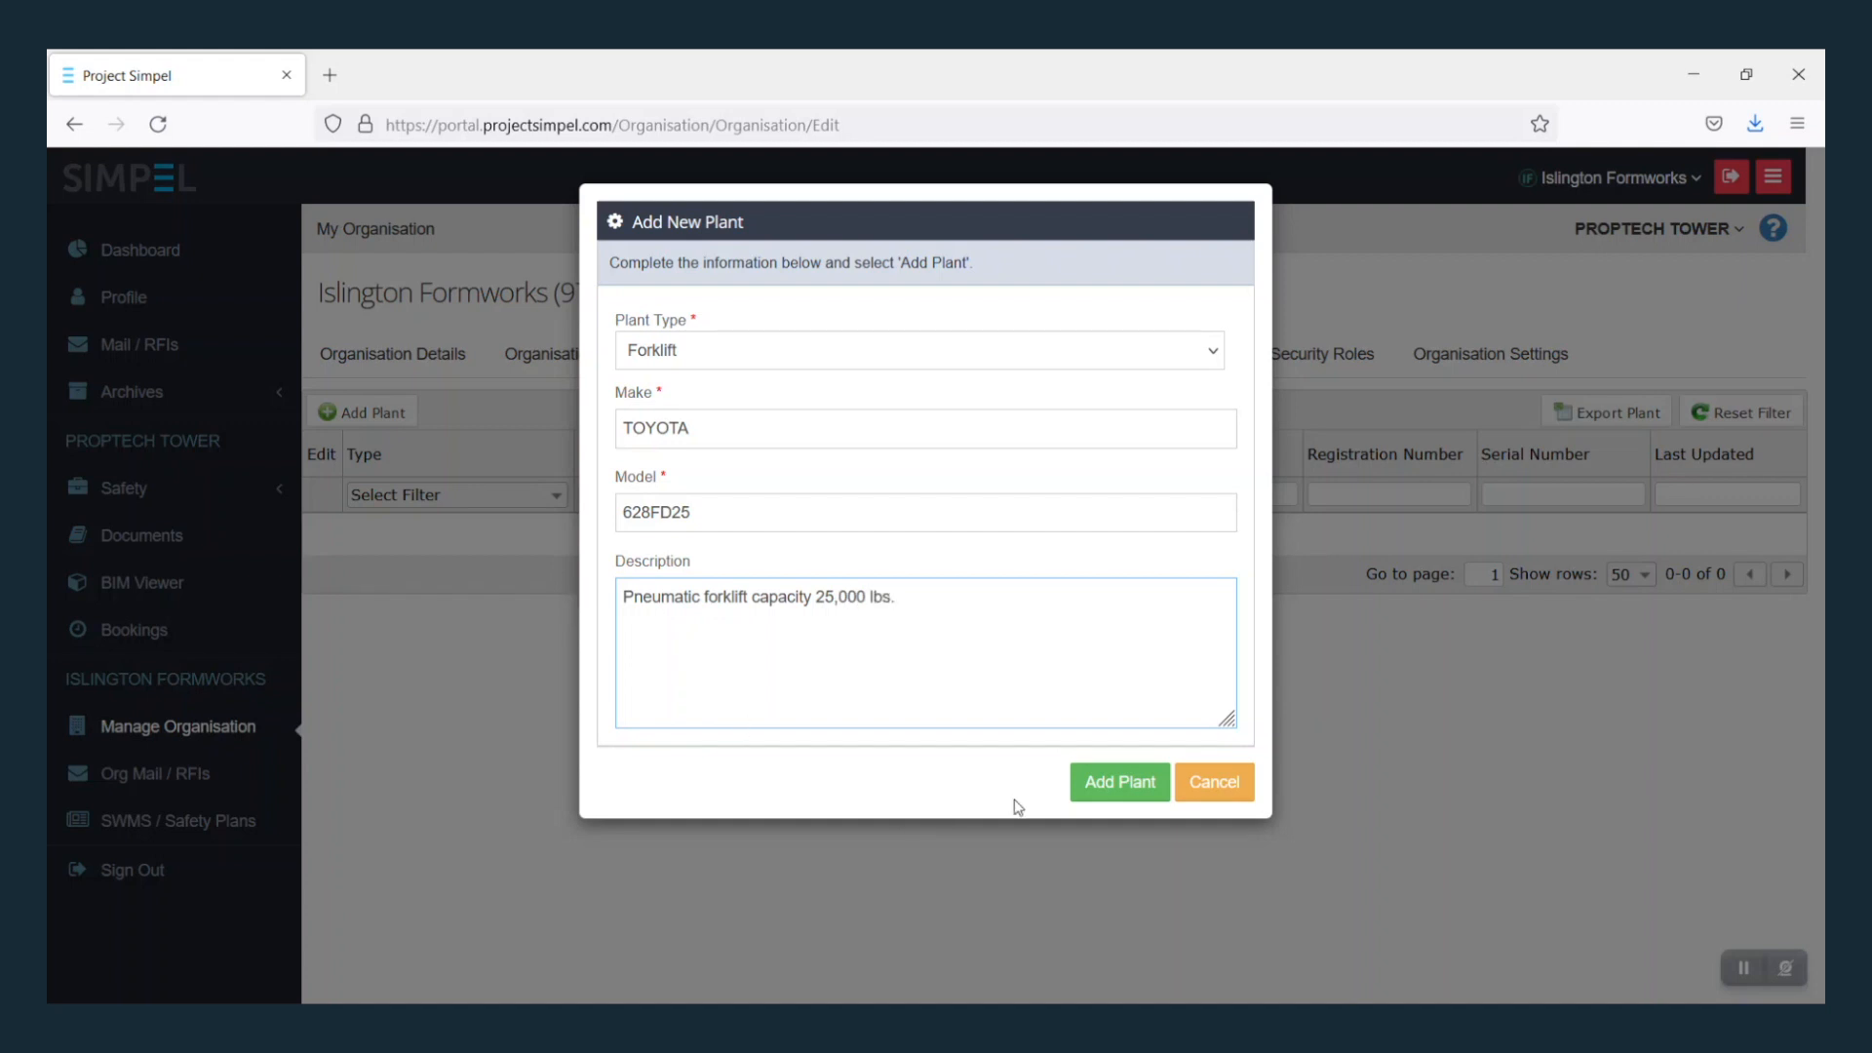
click(1117, 782)
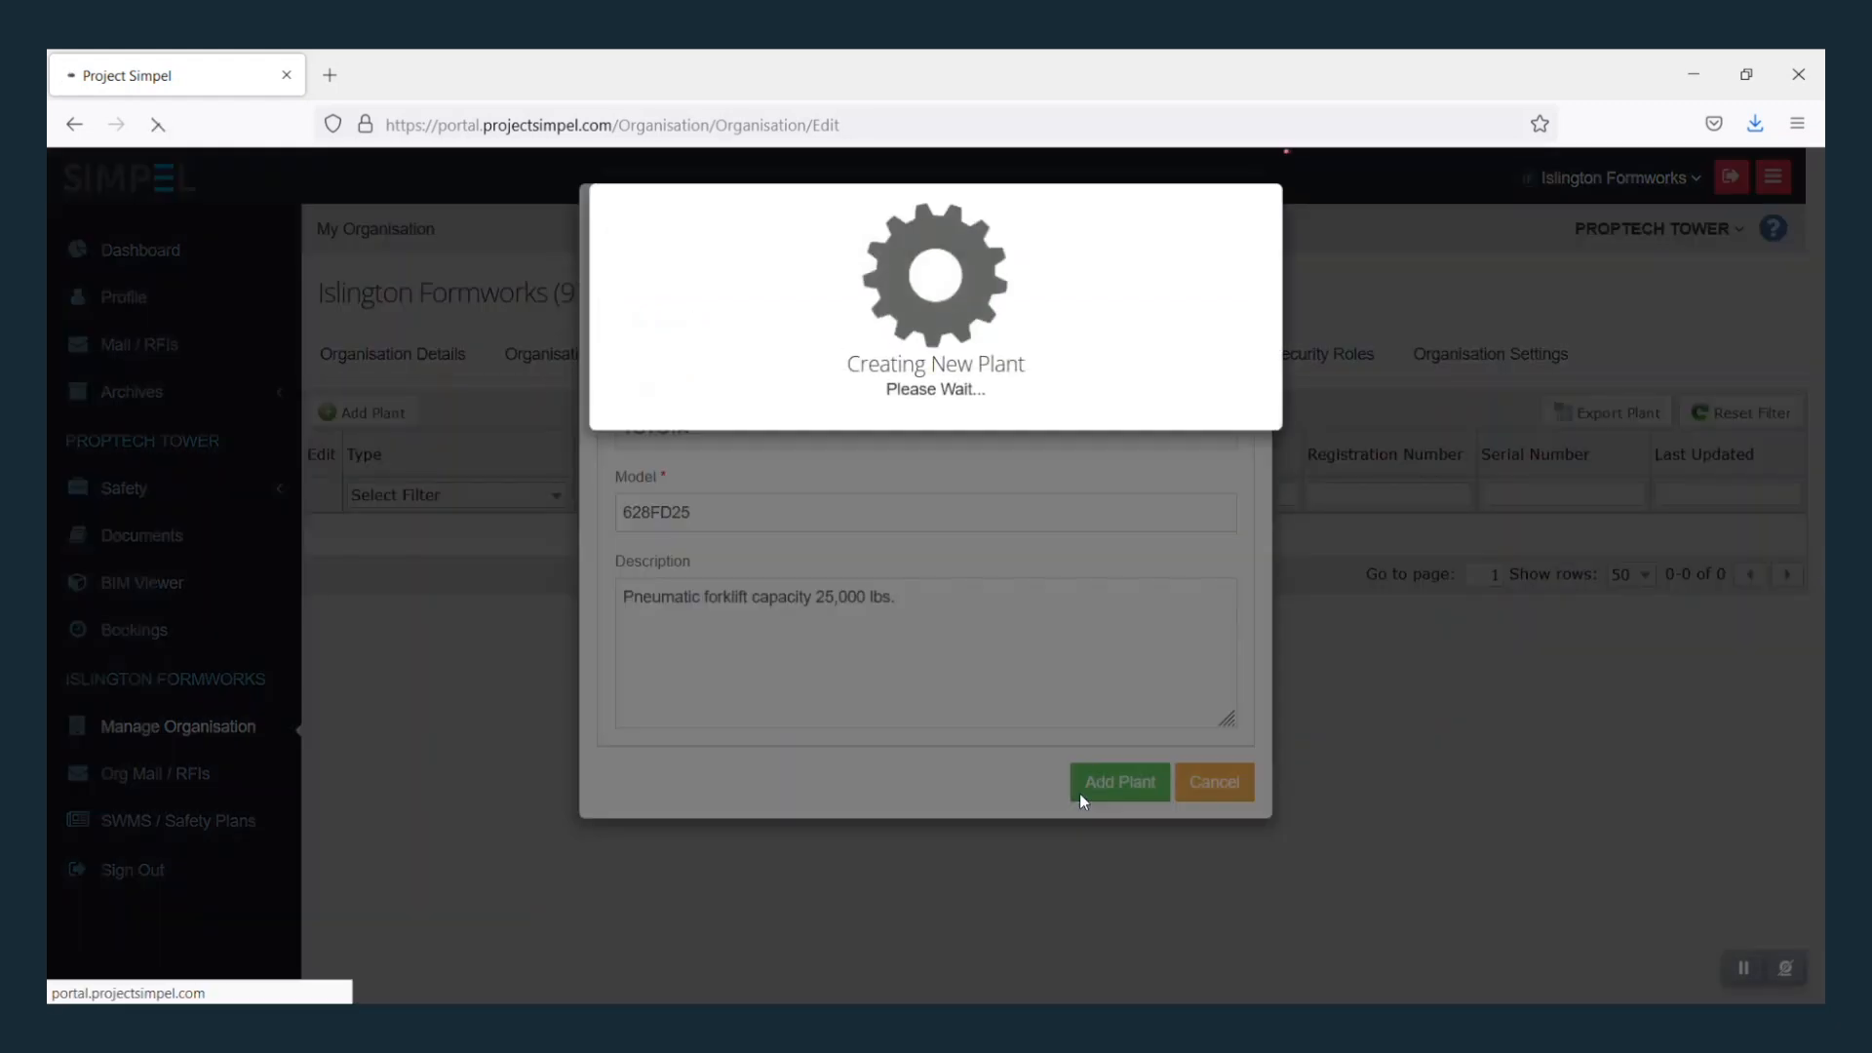
click(1116, 782)
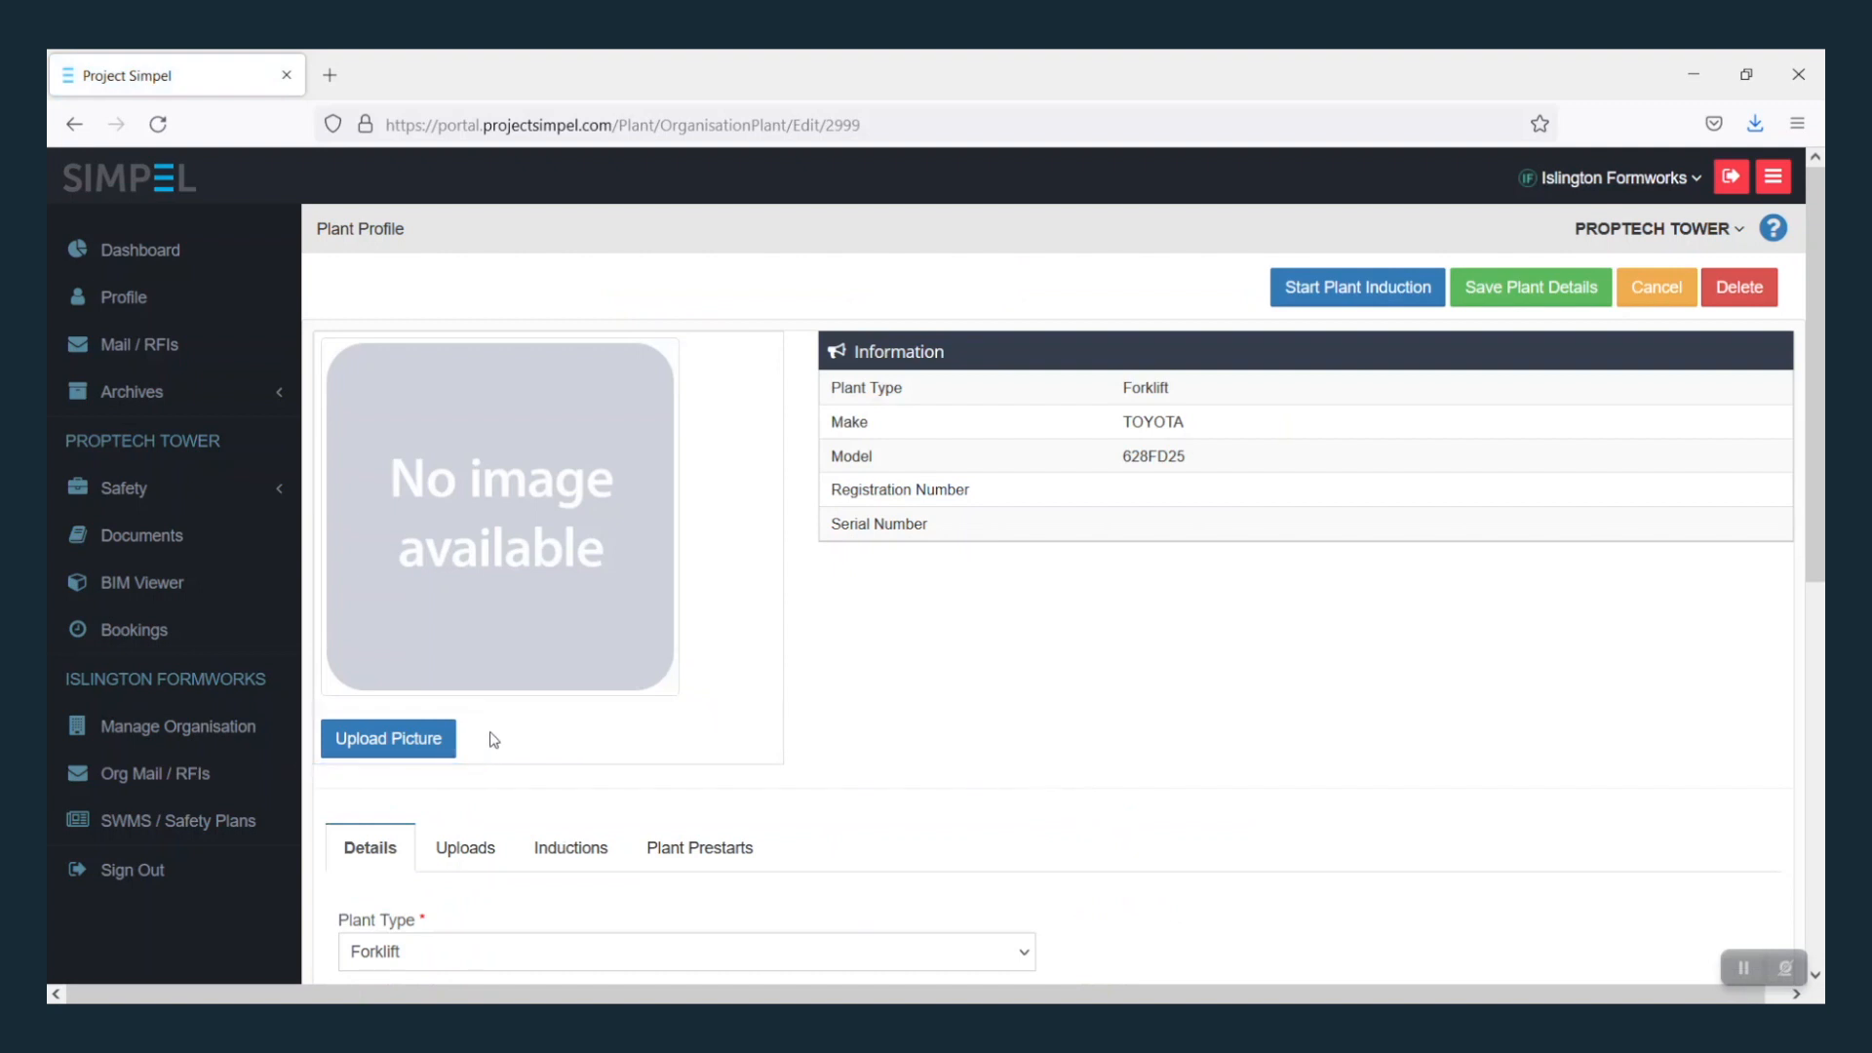
Step: Upload the 'Plant Picture' photo as the forklift's profile image
click(387, 738)
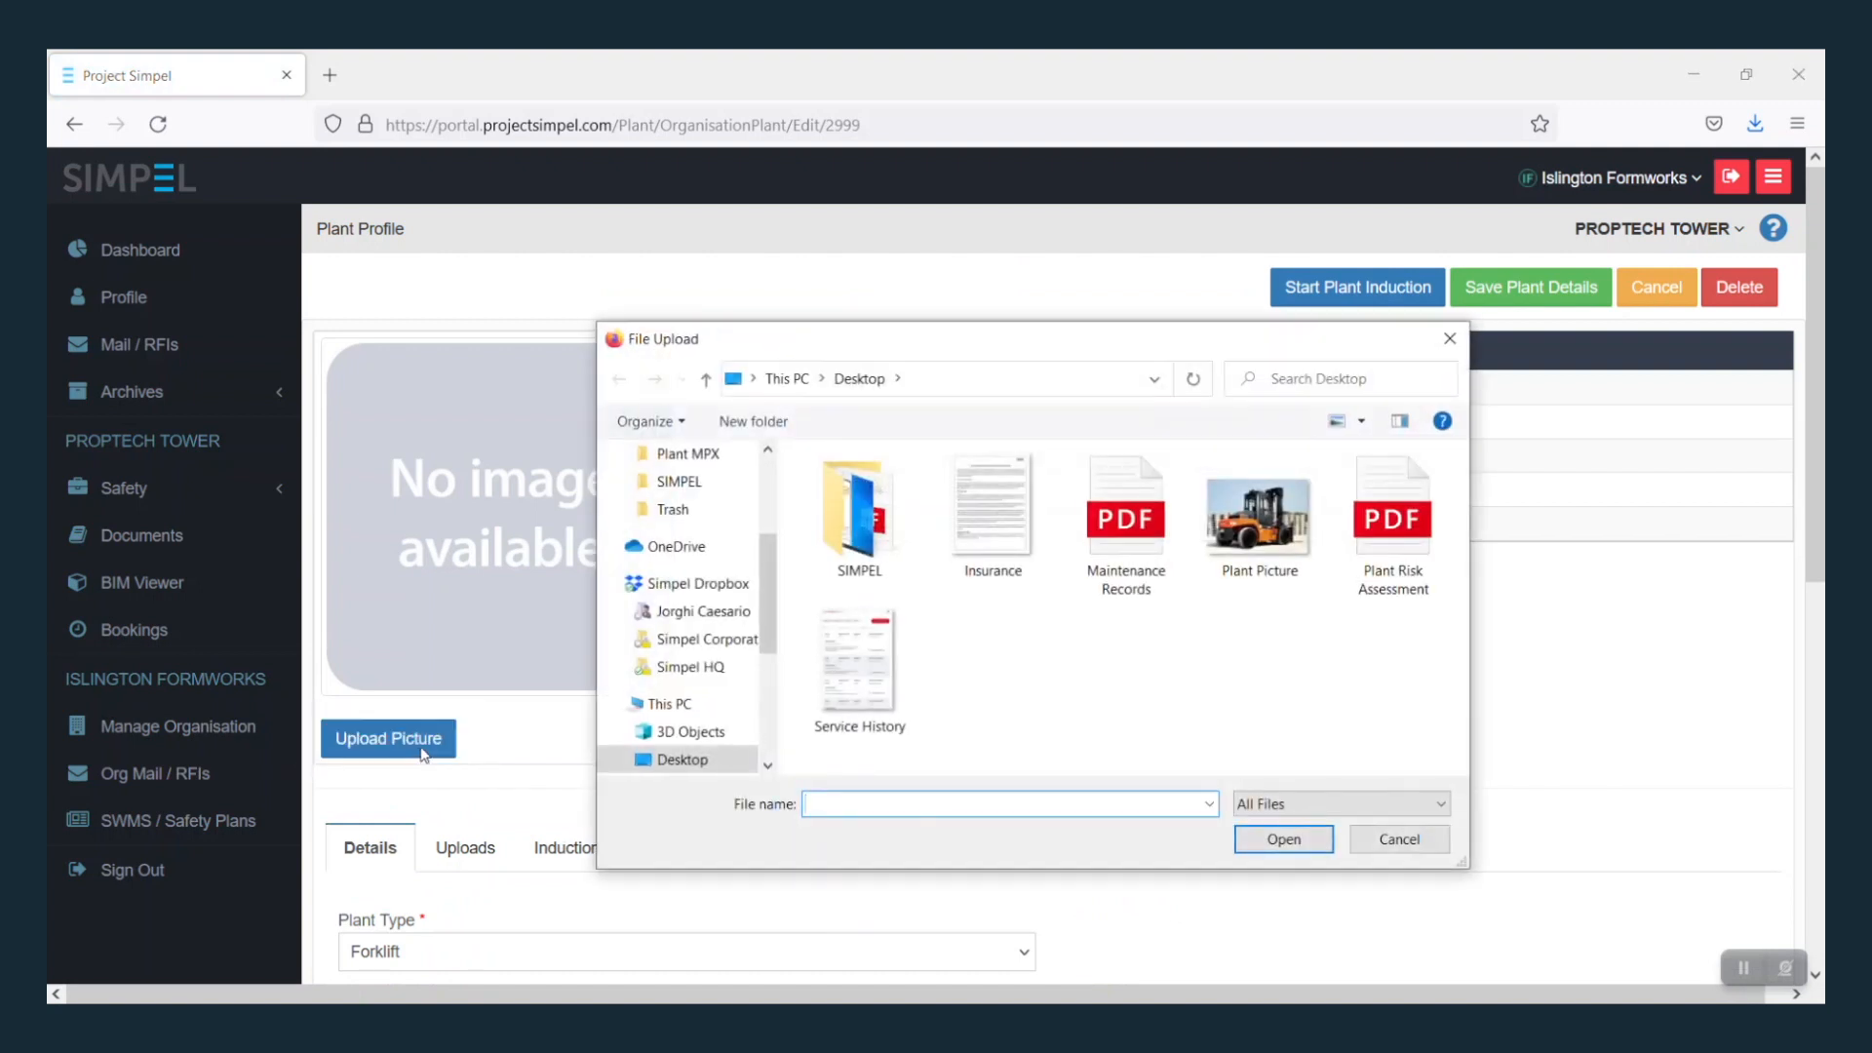
click(1256, 516)
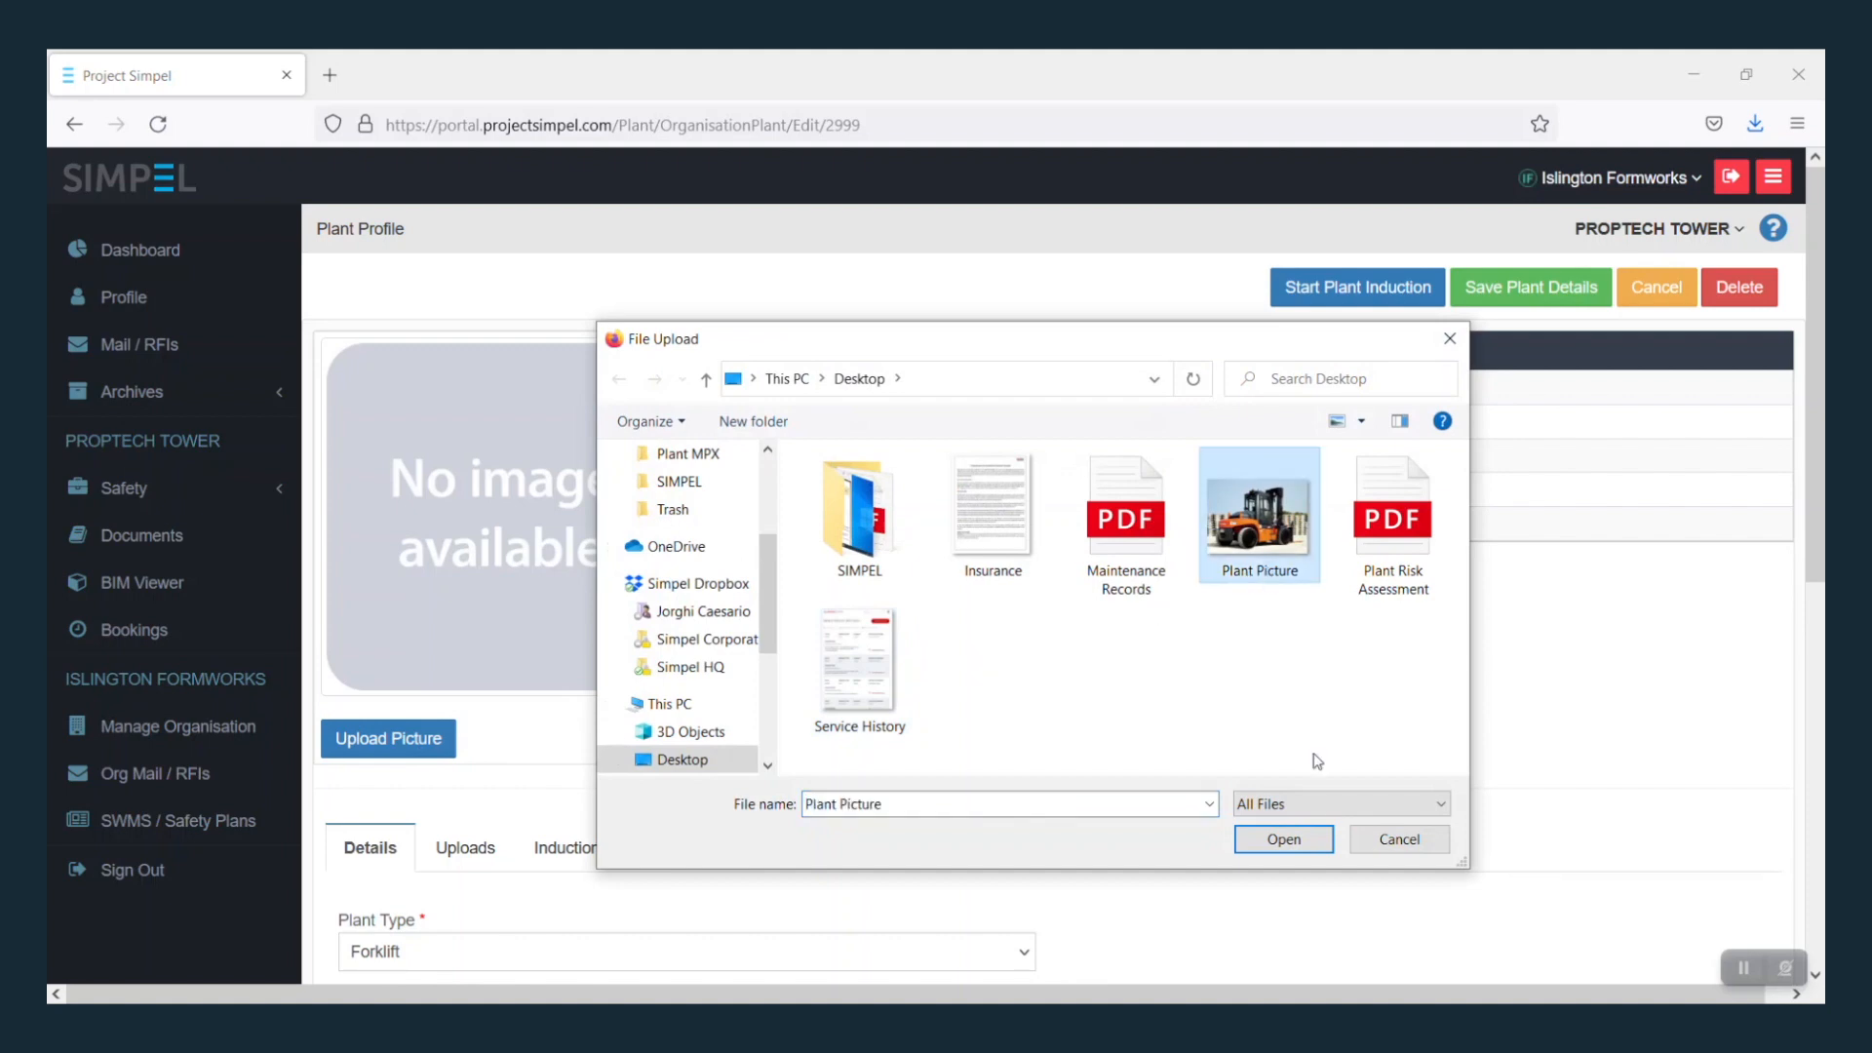
click(1282, 840)
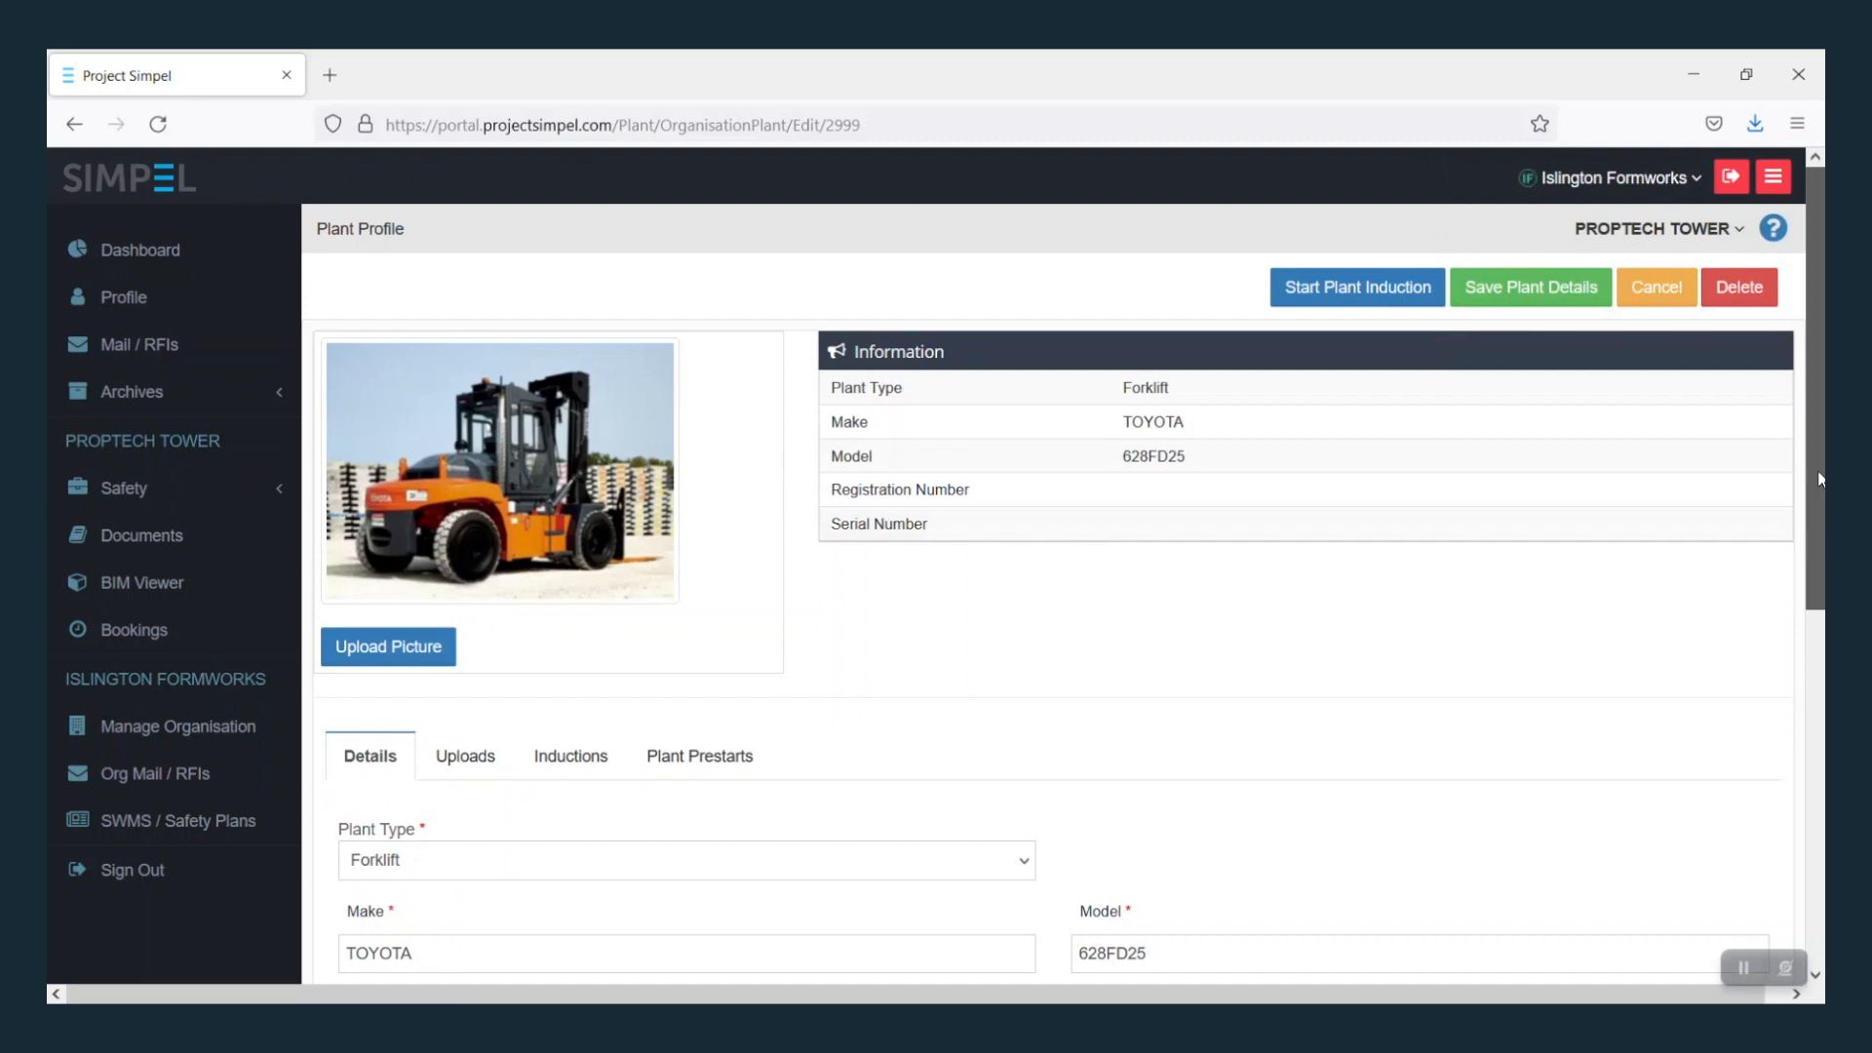
Step: Save registration number C77424 and serial number 45772 in the forklift's Details
scroll(down, 3)
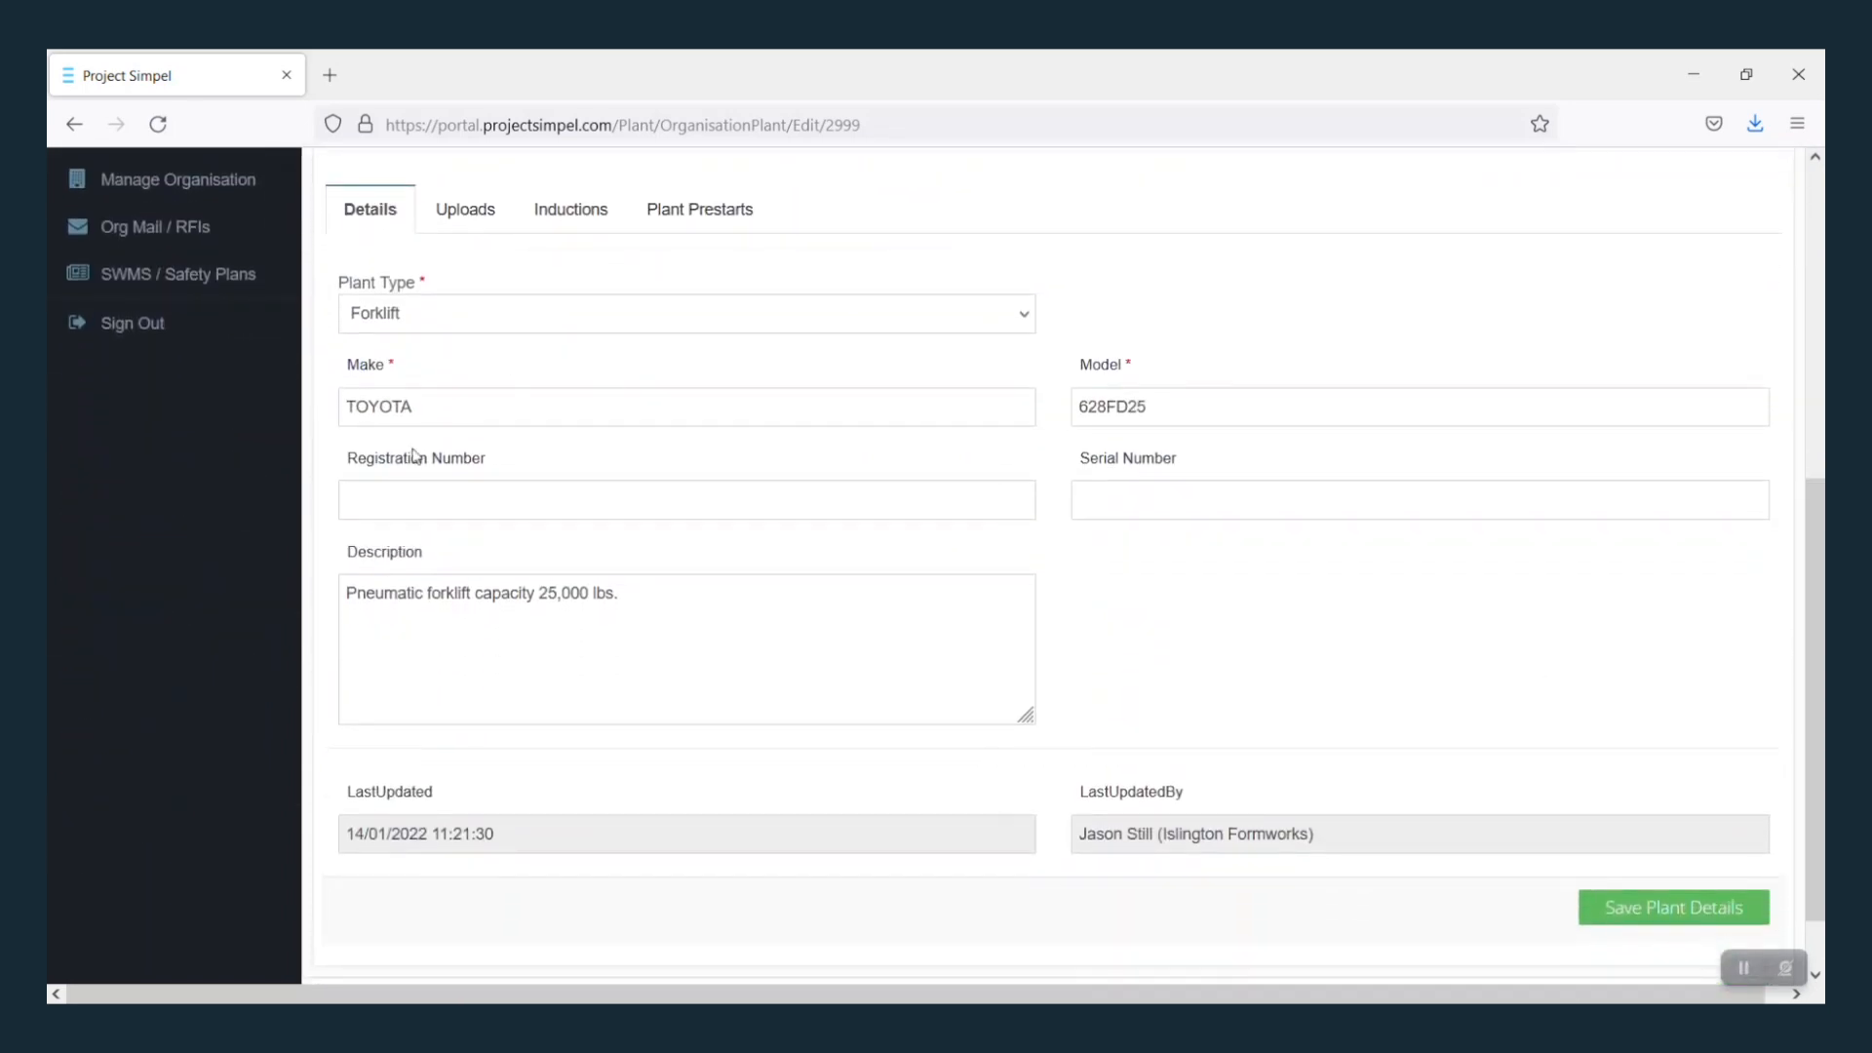
text(C77424)
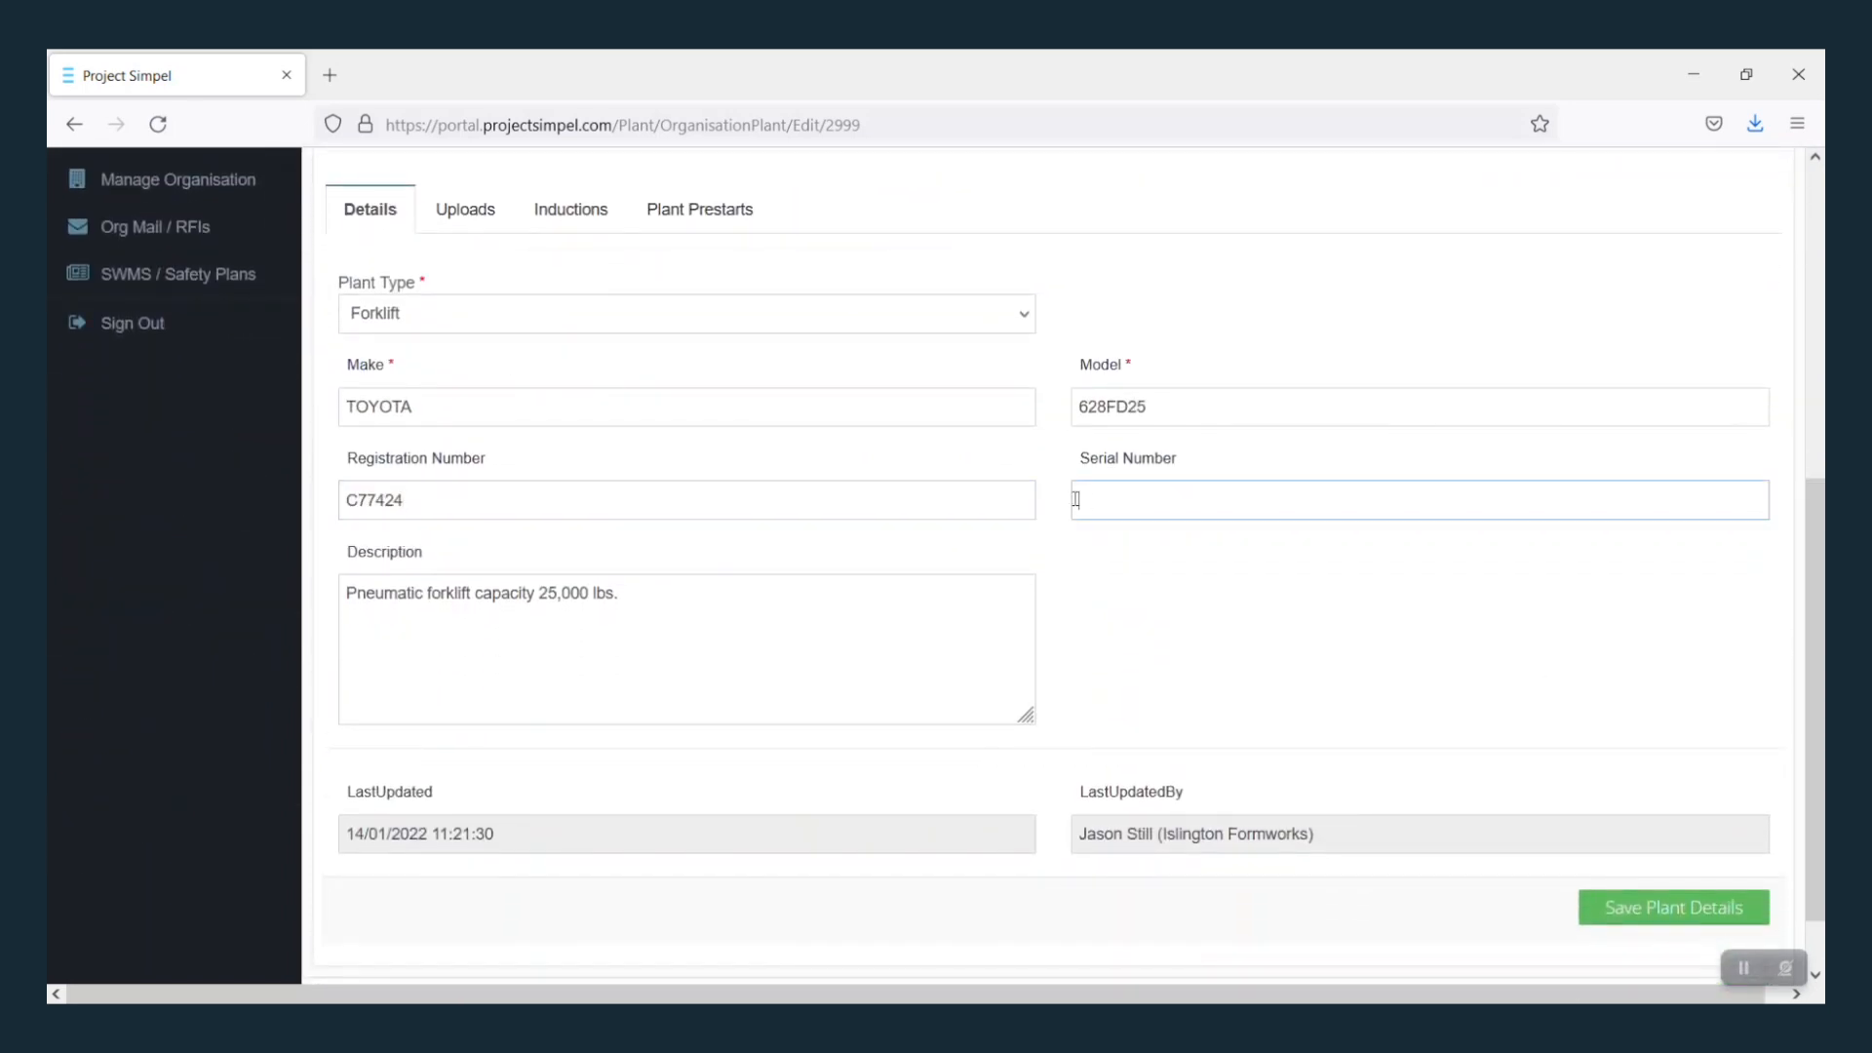
text(45772)
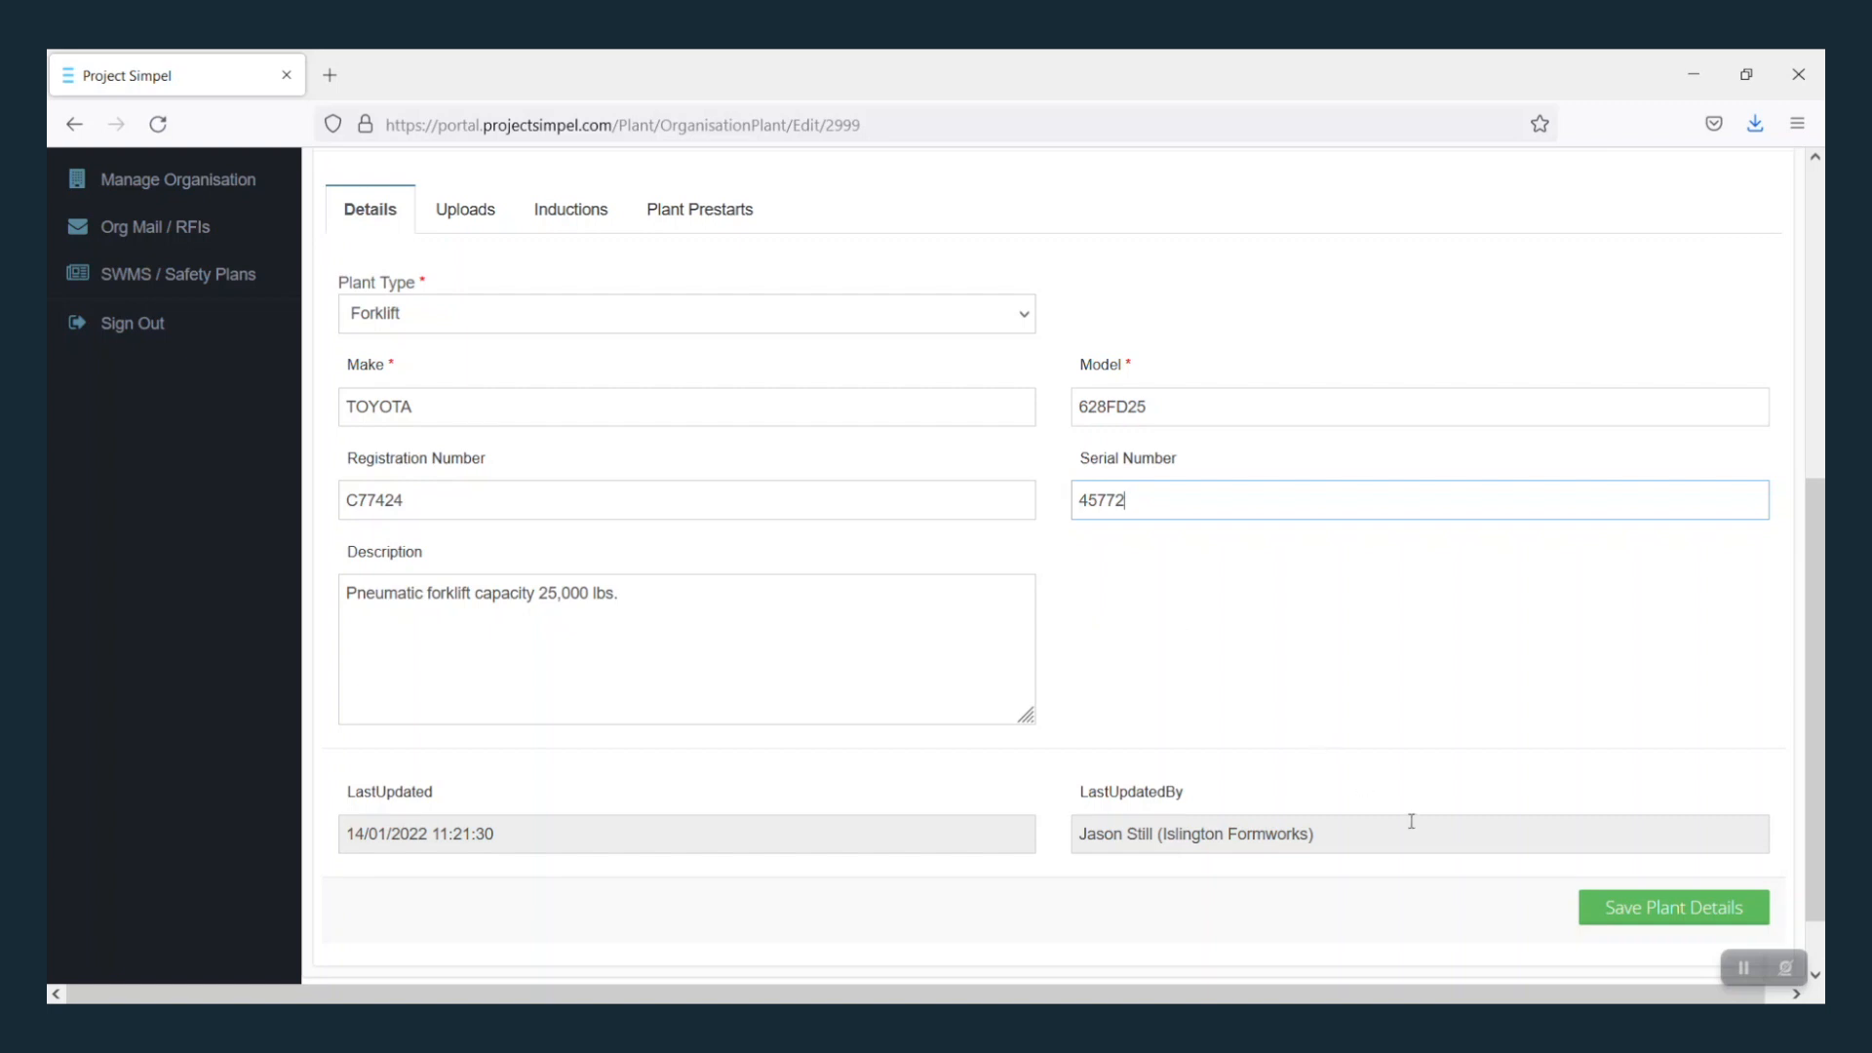
click(1673, 906)
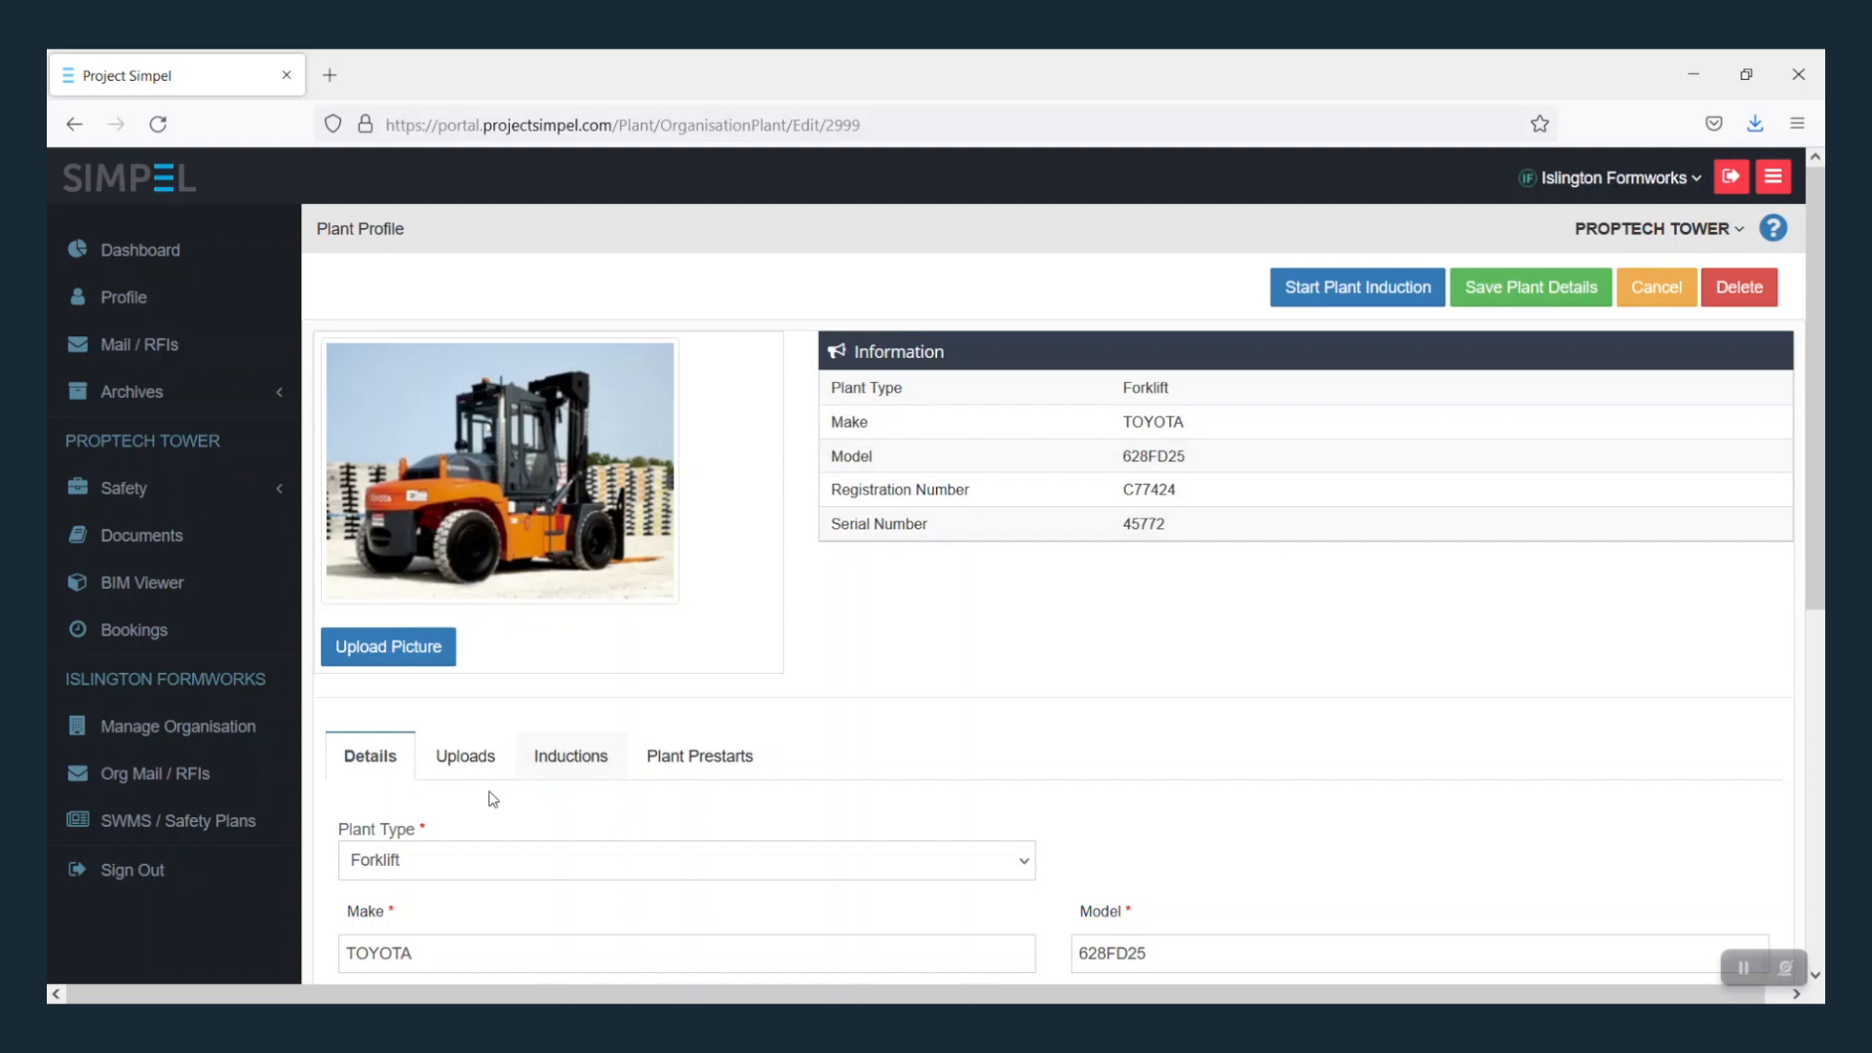
Step: Create an Insurance upload covering property damage, emergency repairs and theft, expiring 31/12/2022
click(463, 756)
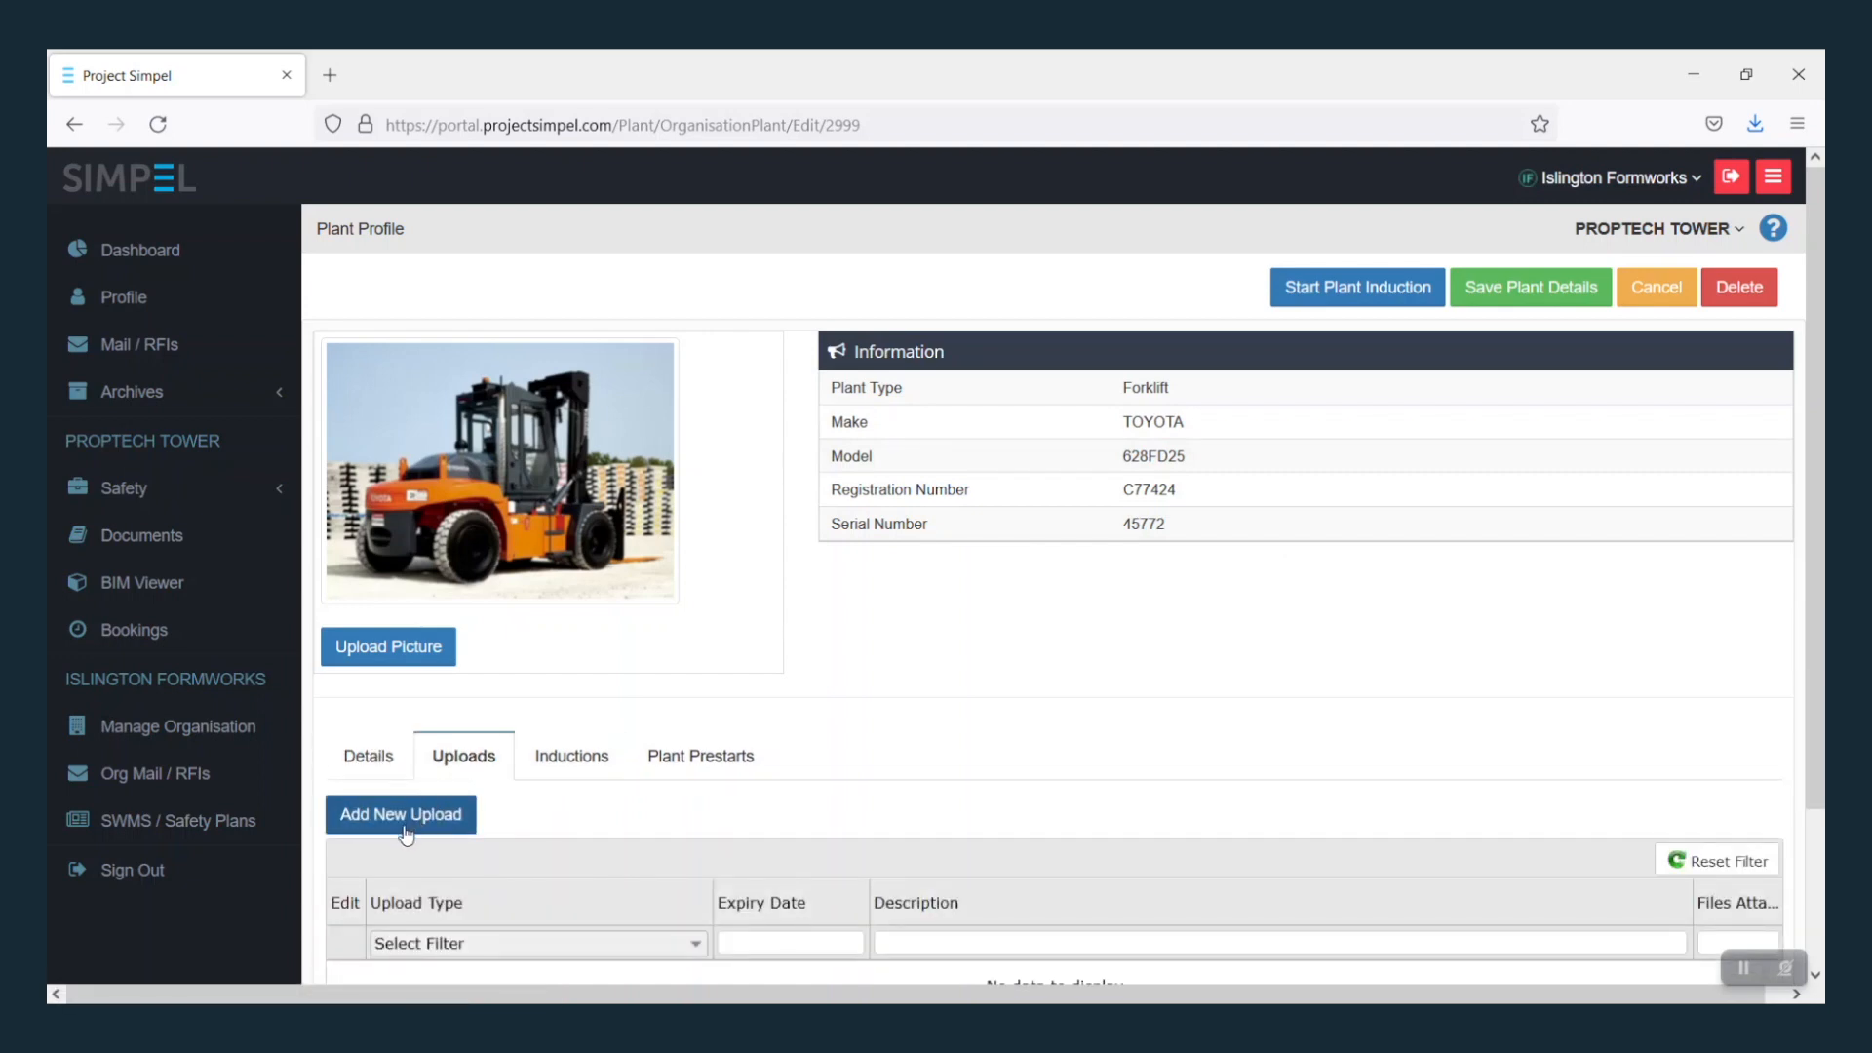
click(399, 814)
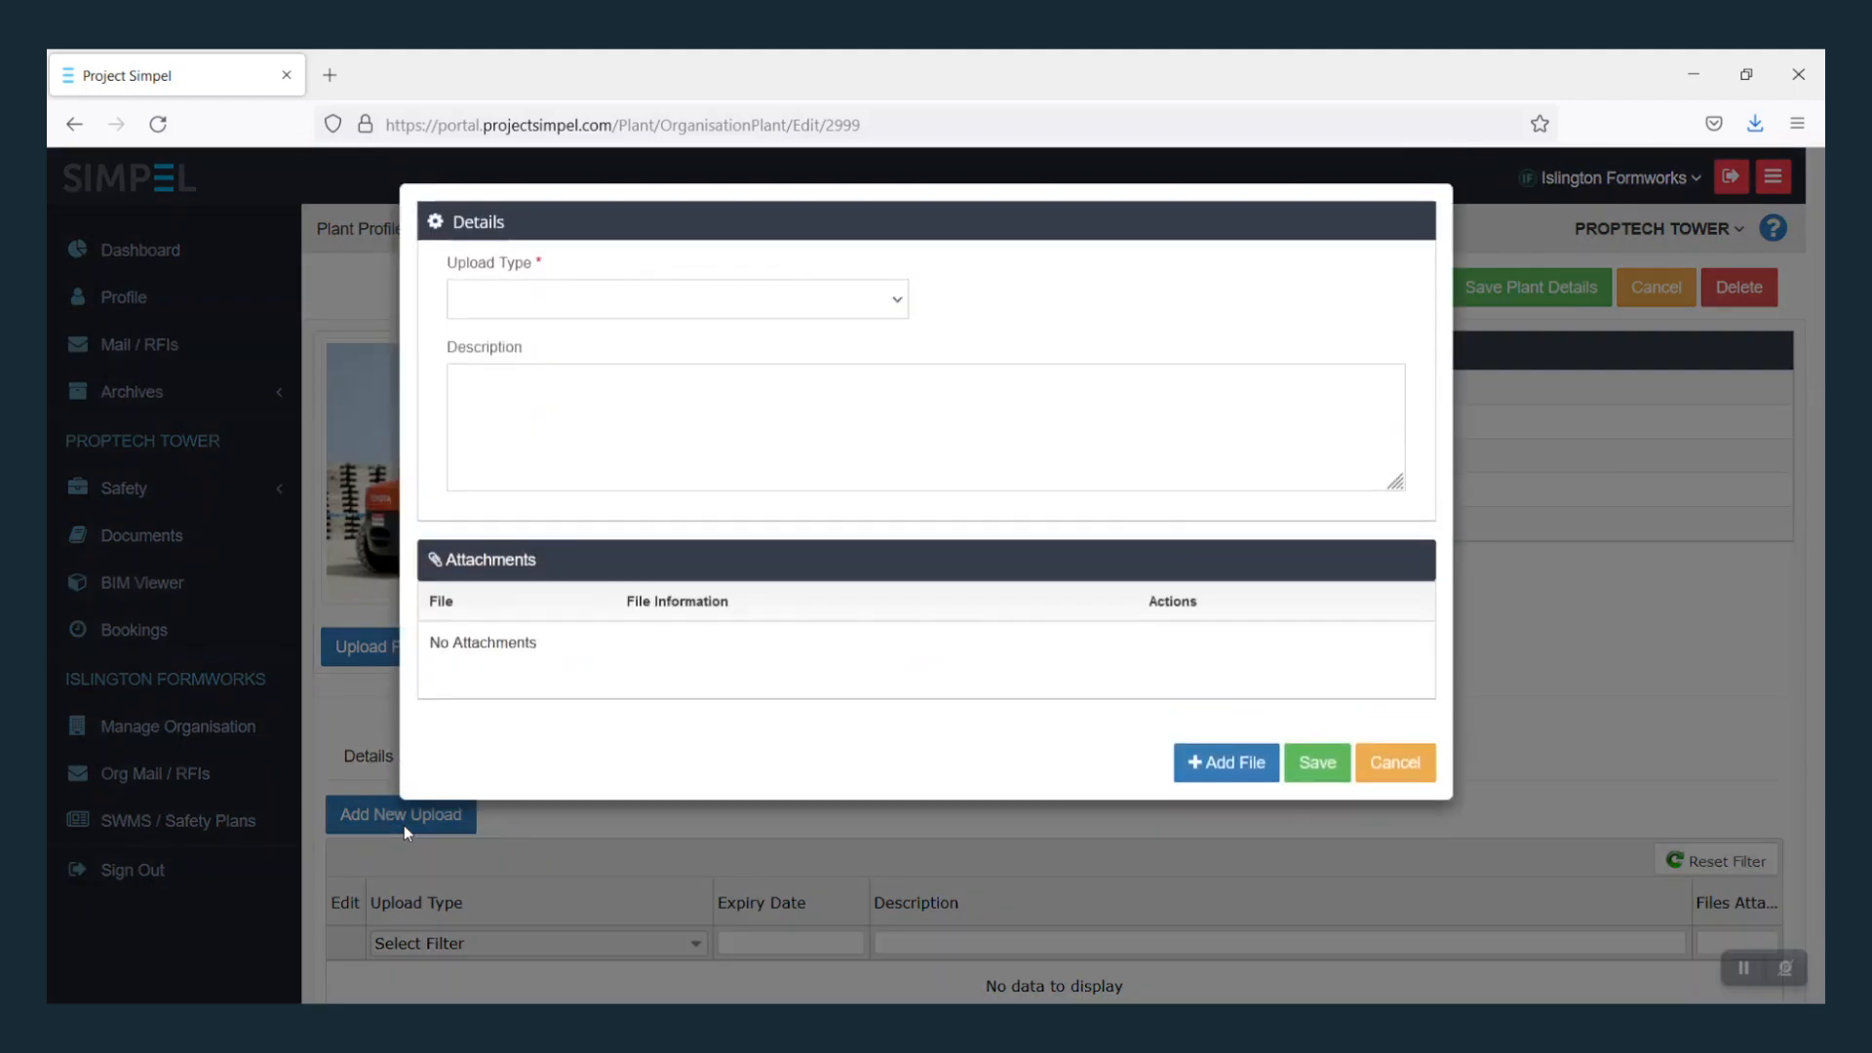
click(674, 299)
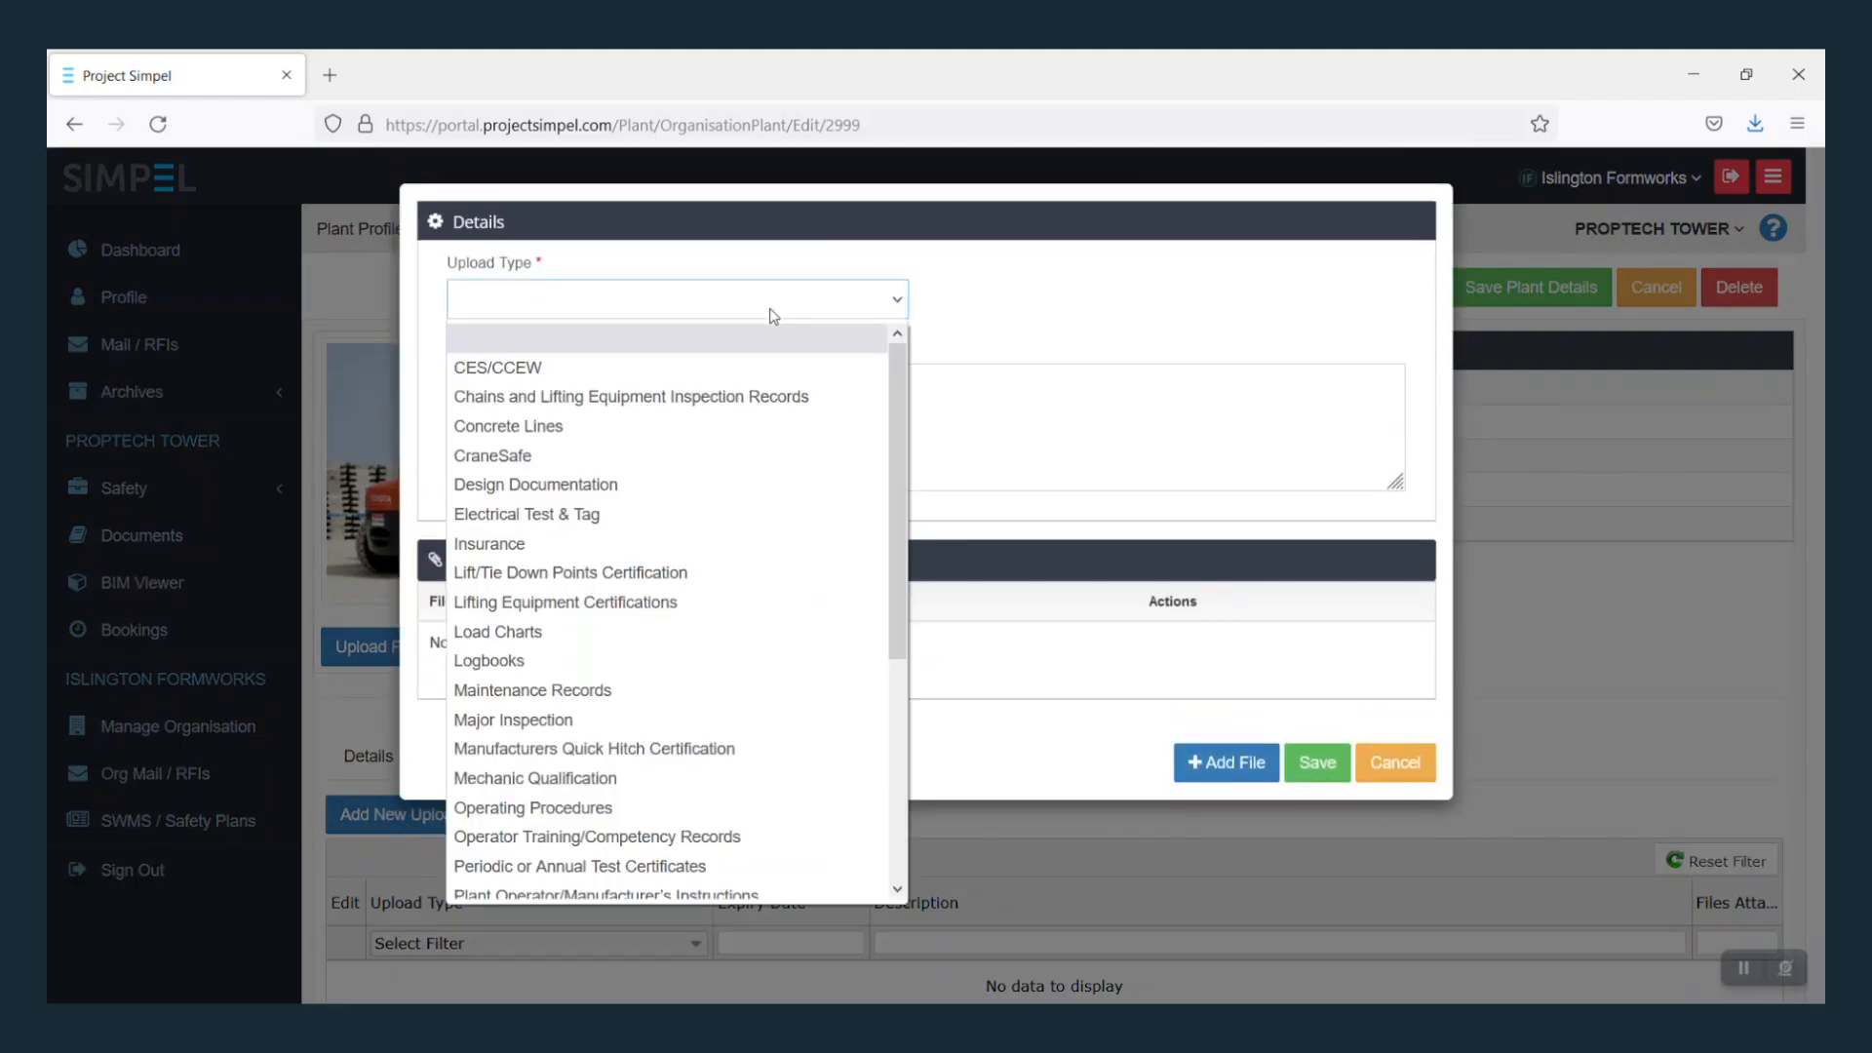
click(488, 543)
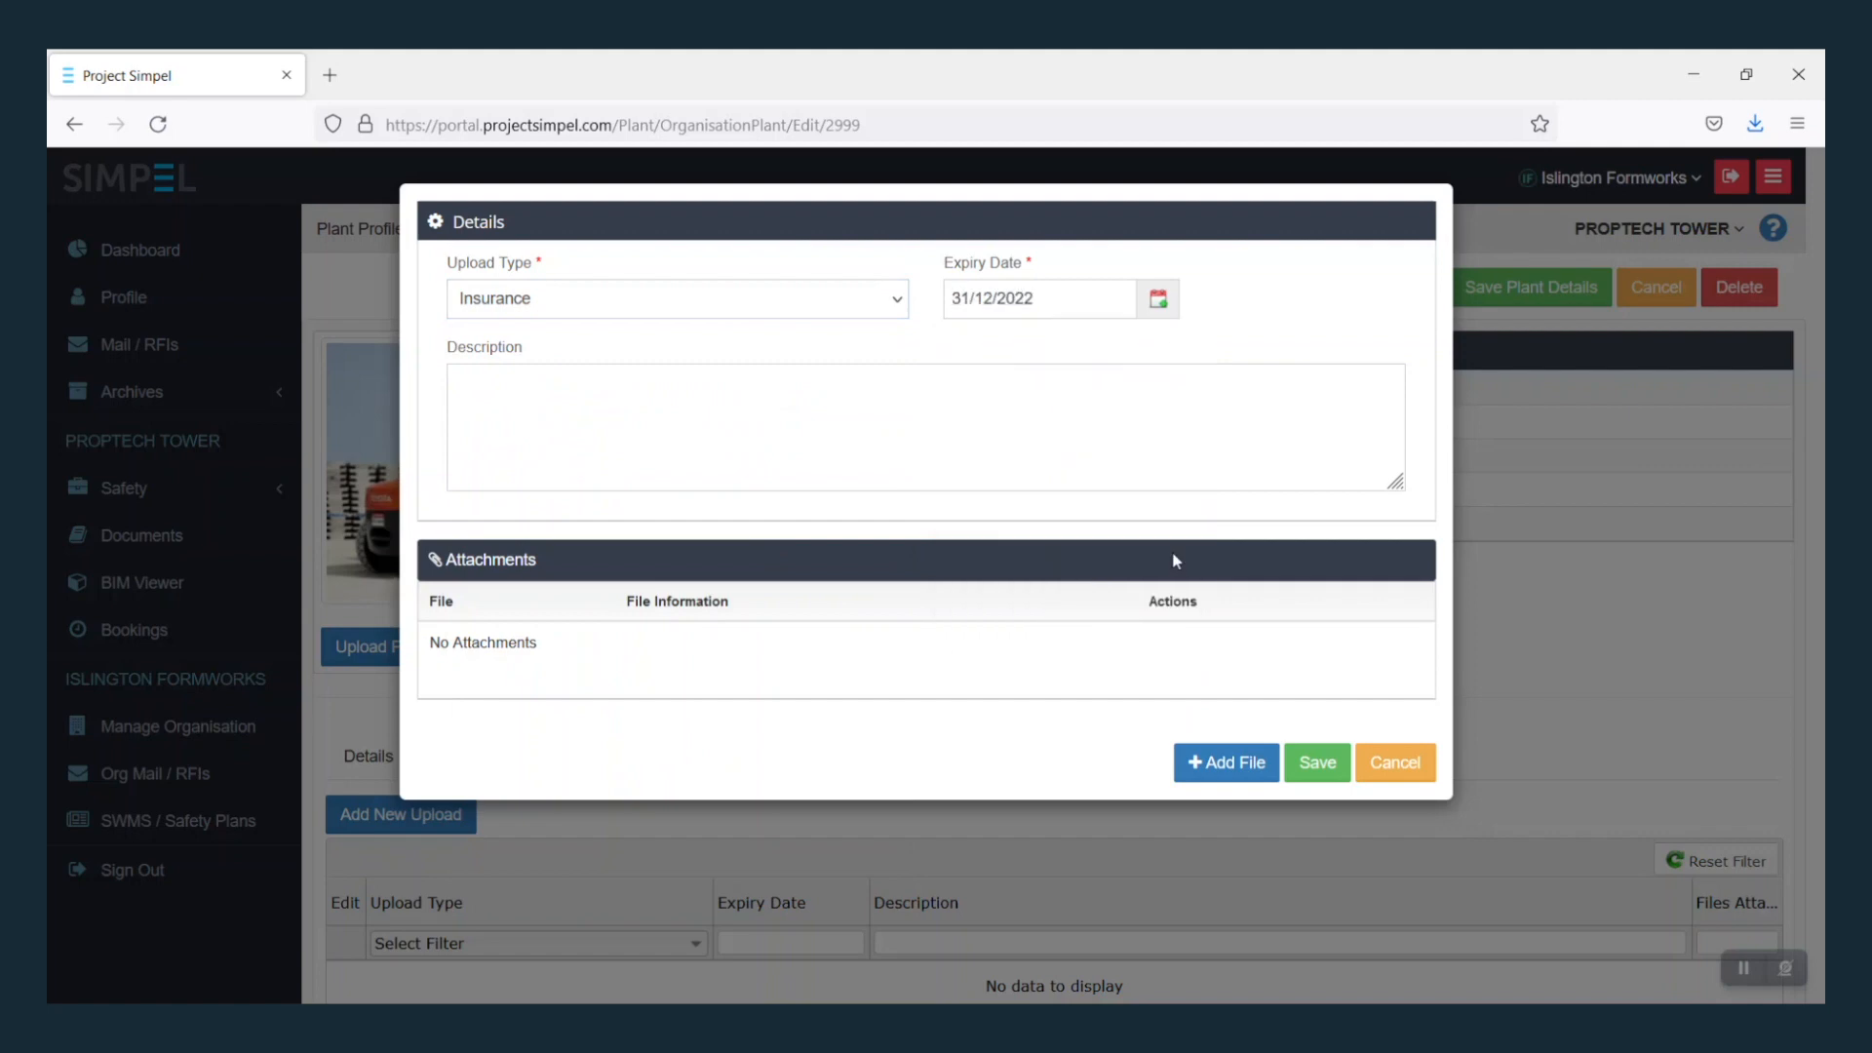
text(Covers property damage, emergency repairs, theft)
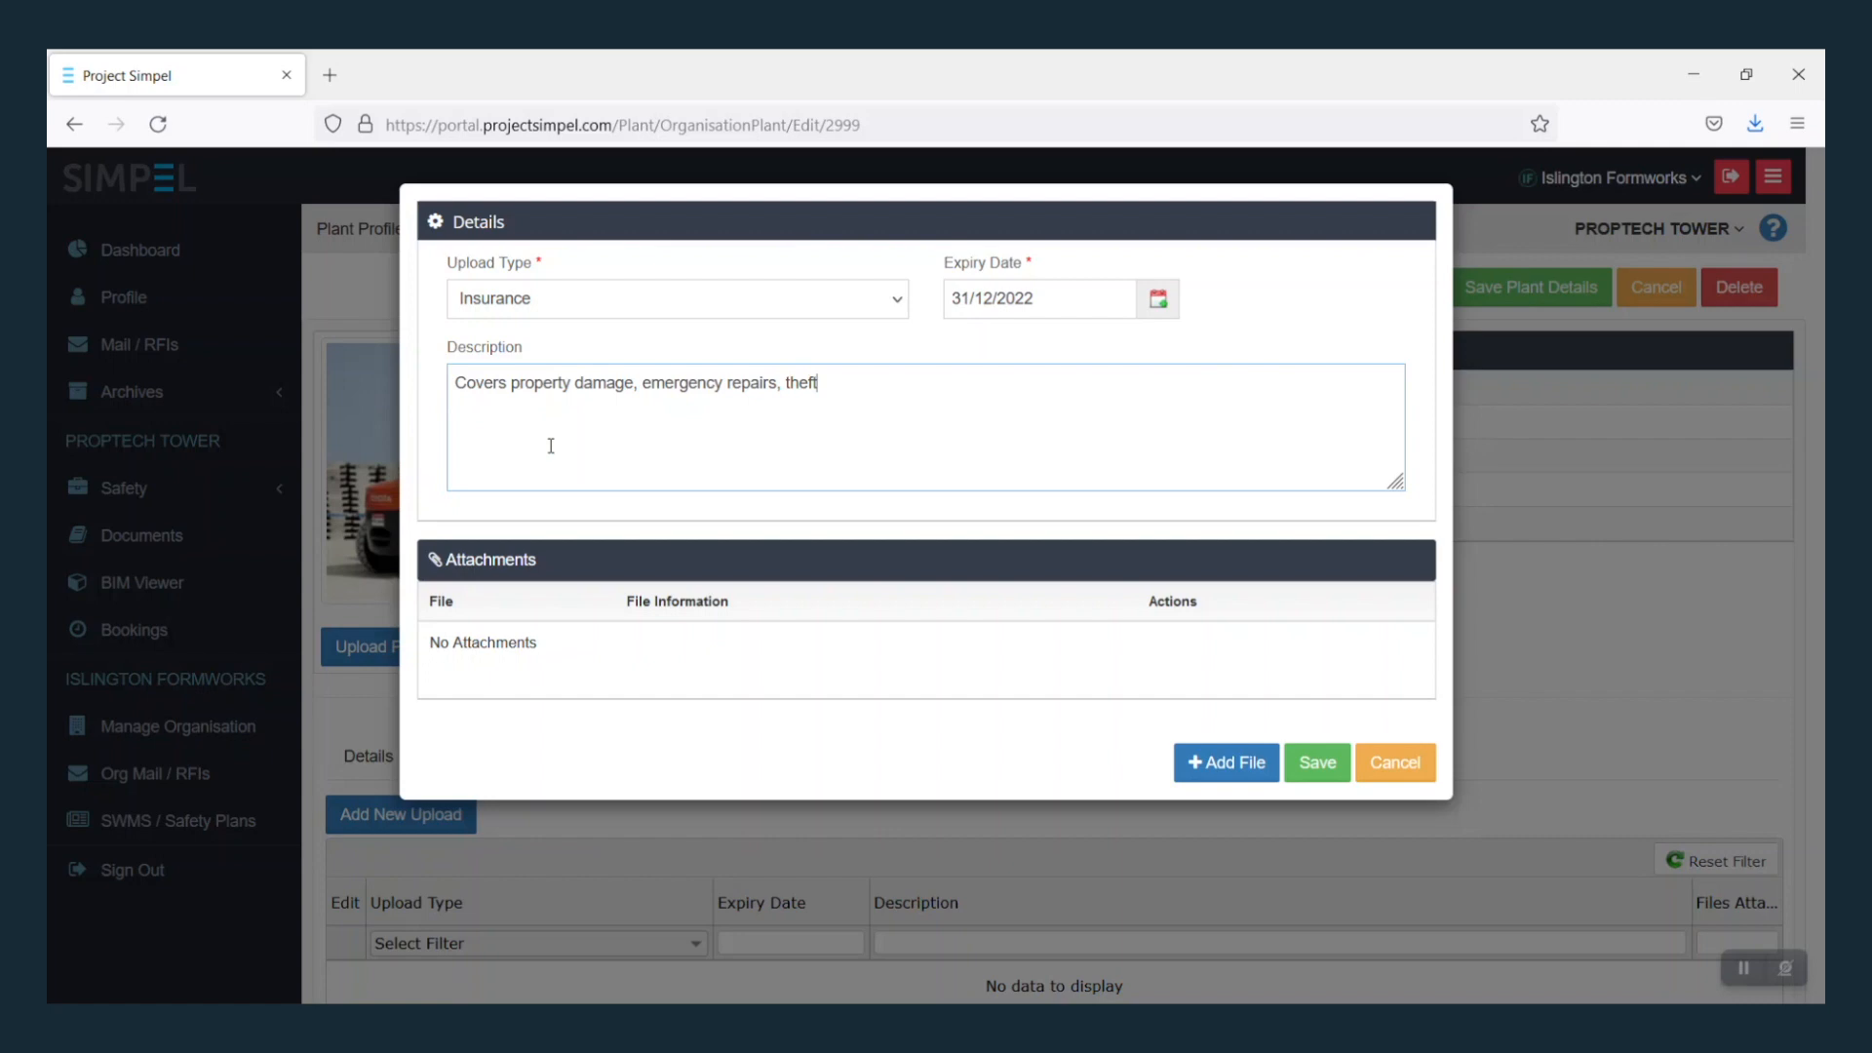
click(1316, 762)
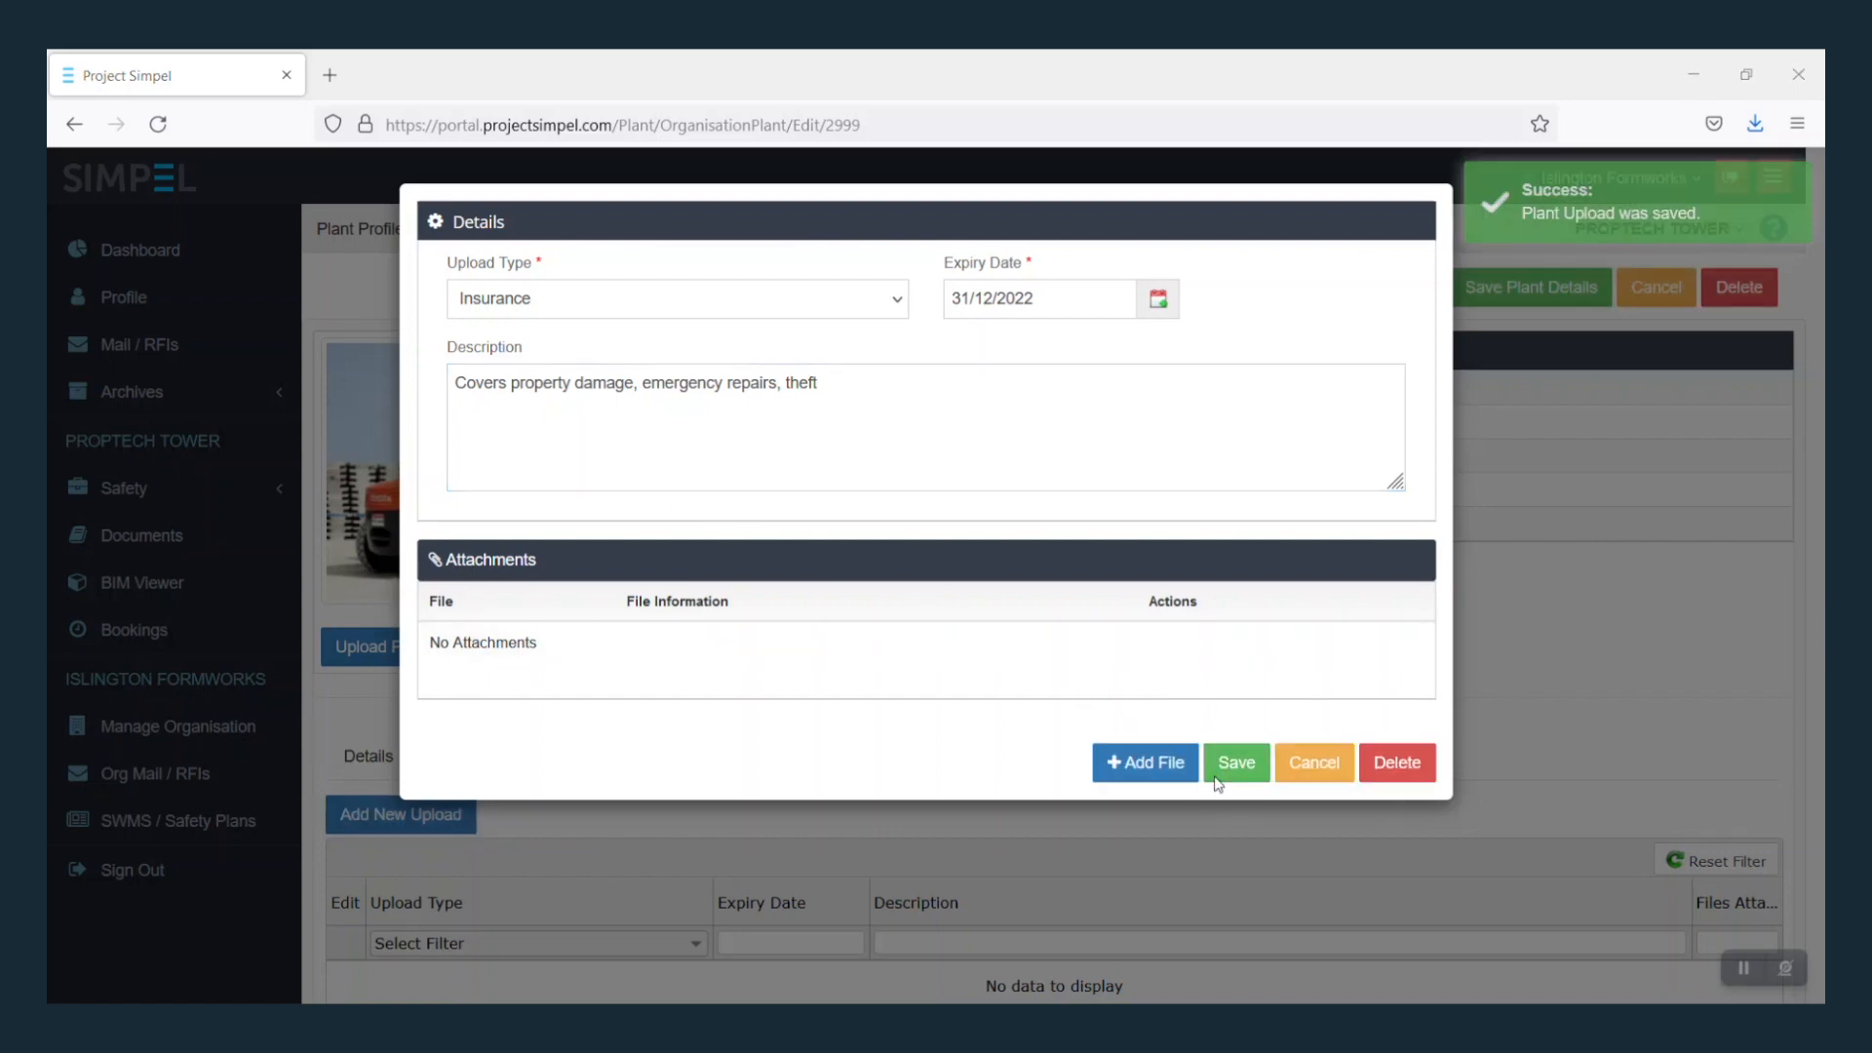
Step: Attach the Insurance file to the insurance upload
click(1143, 761)
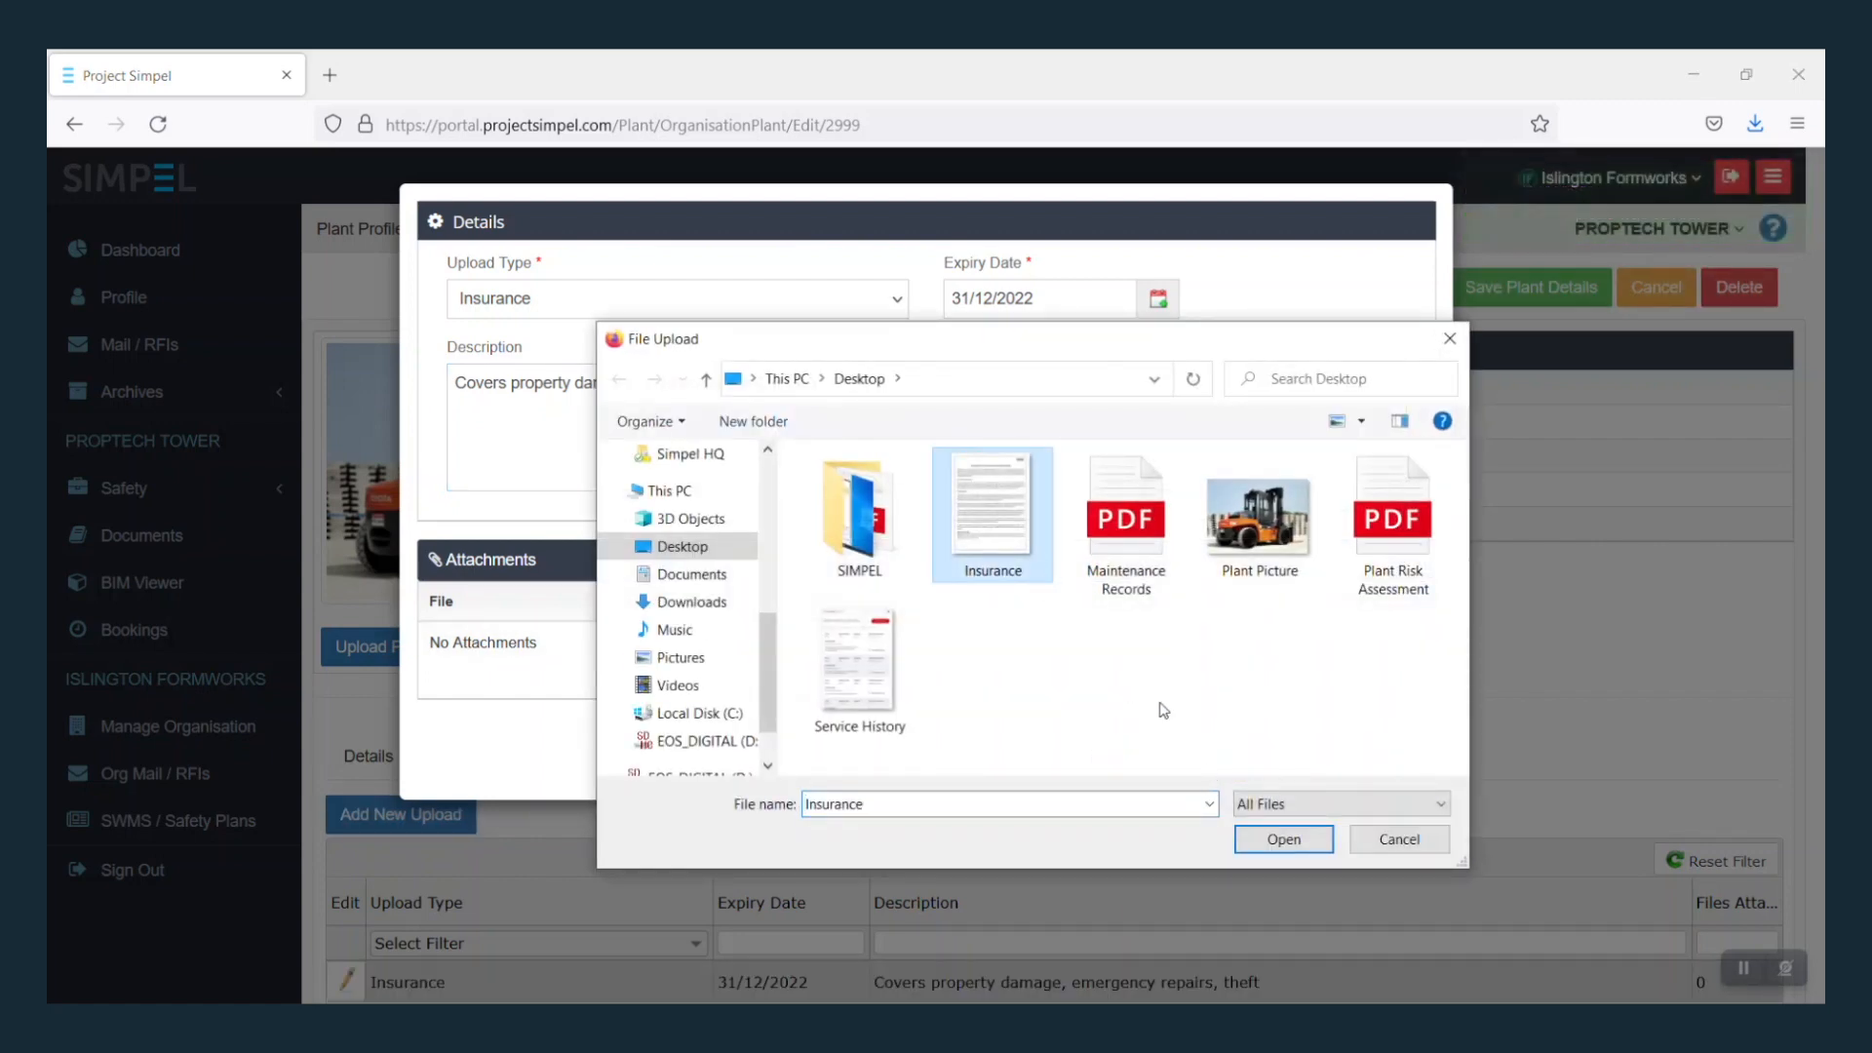
click(1282, 839)
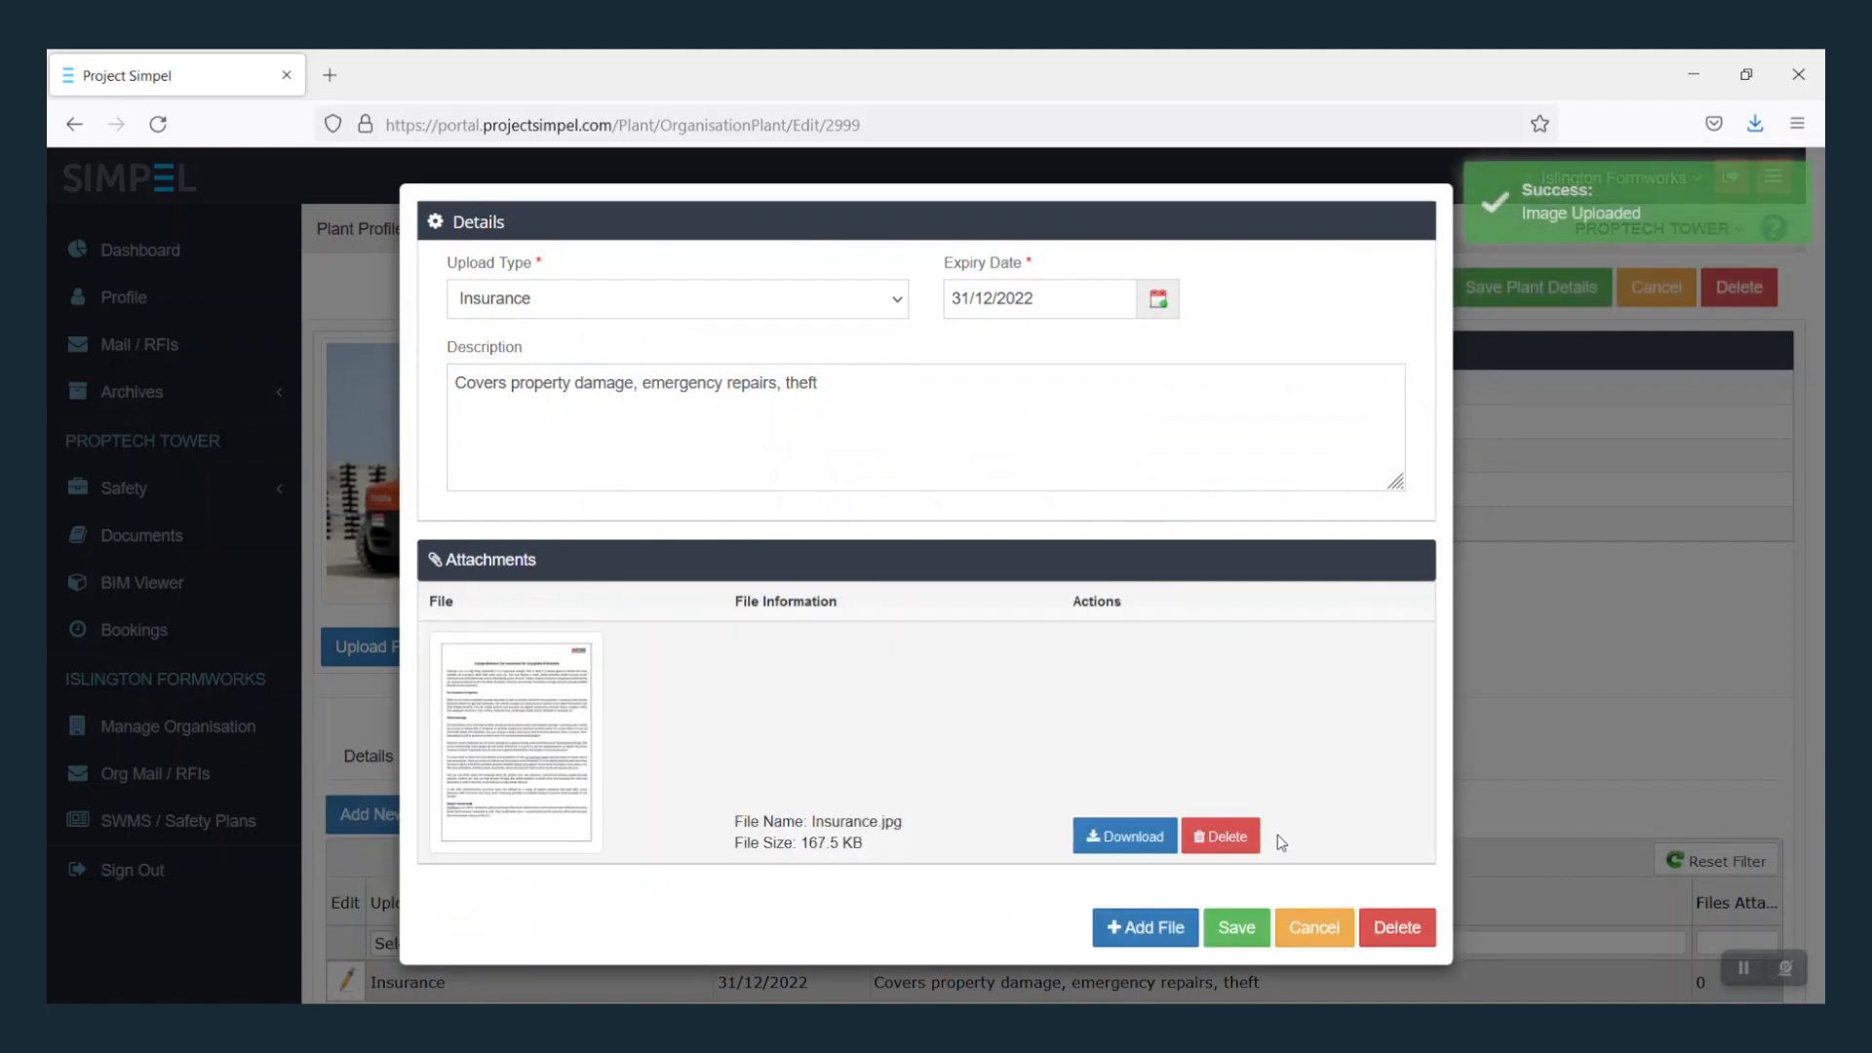
click(1235, 927)
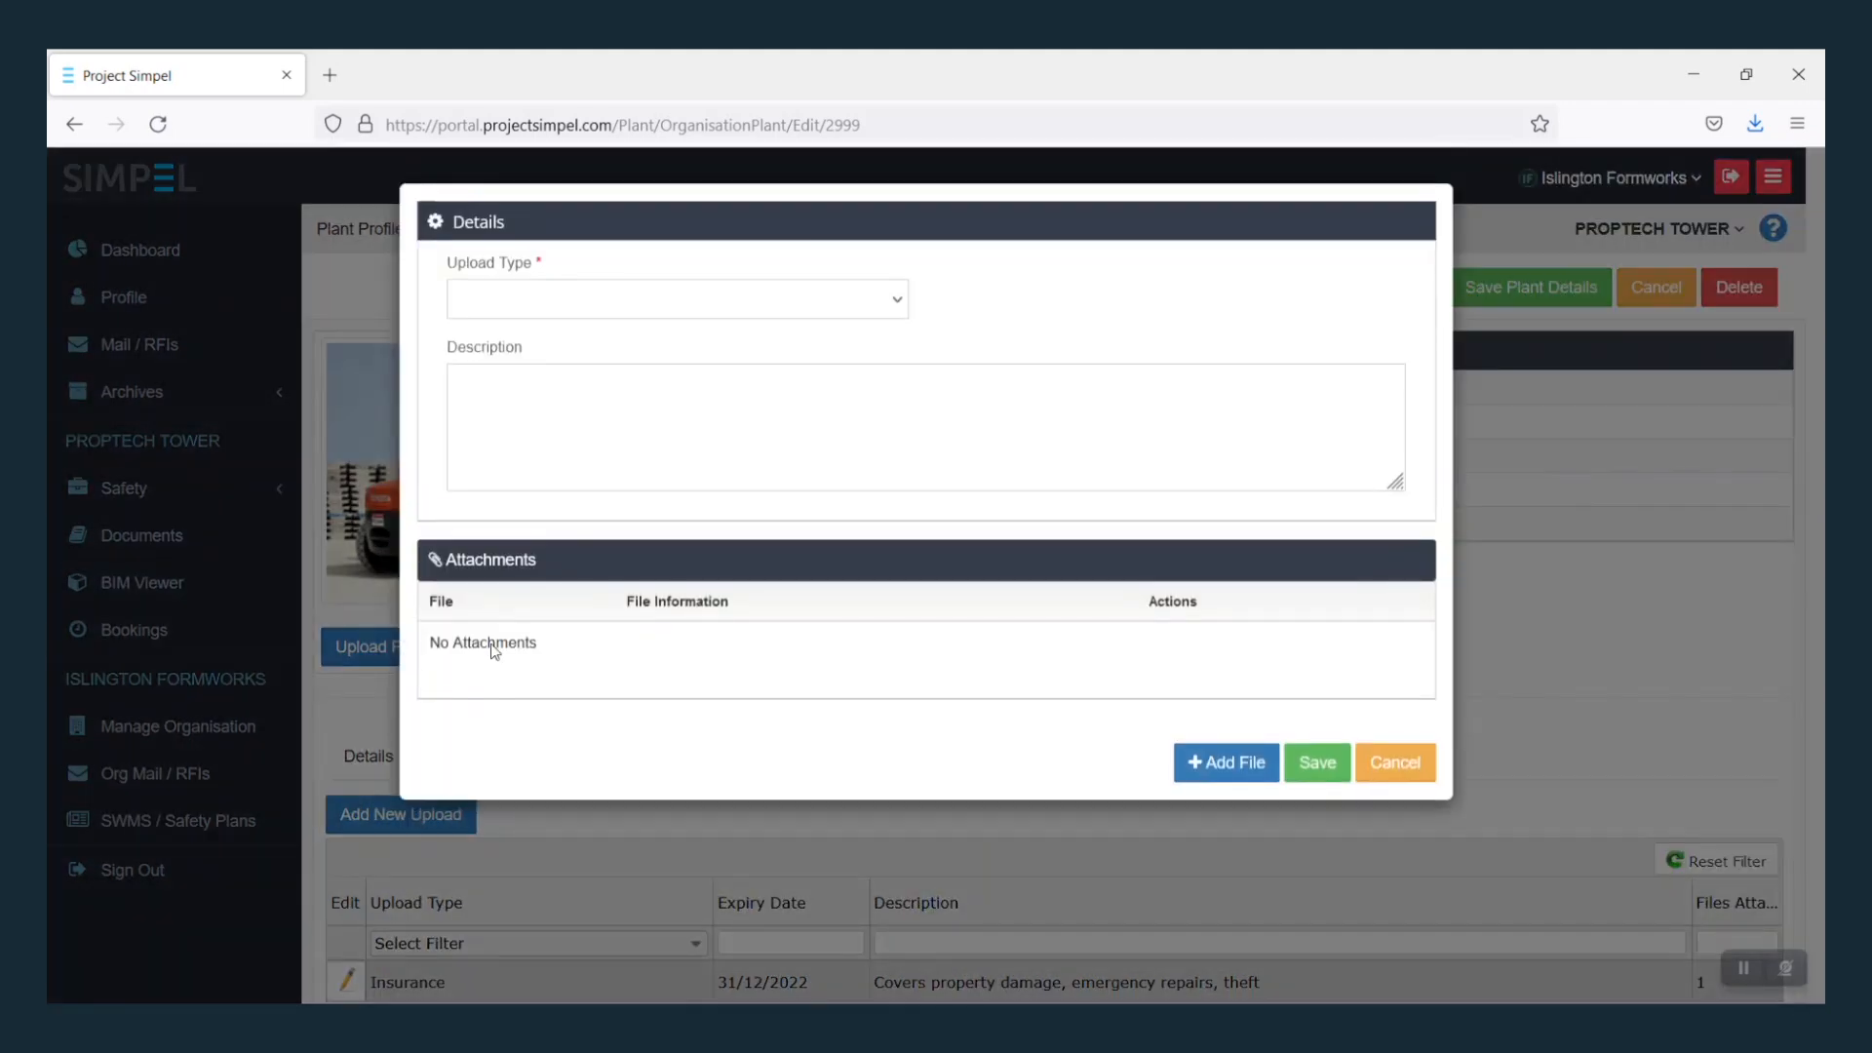
Step: Add a Service History upload expiring 01/06/2022 with the Service History file
click(674, 298)
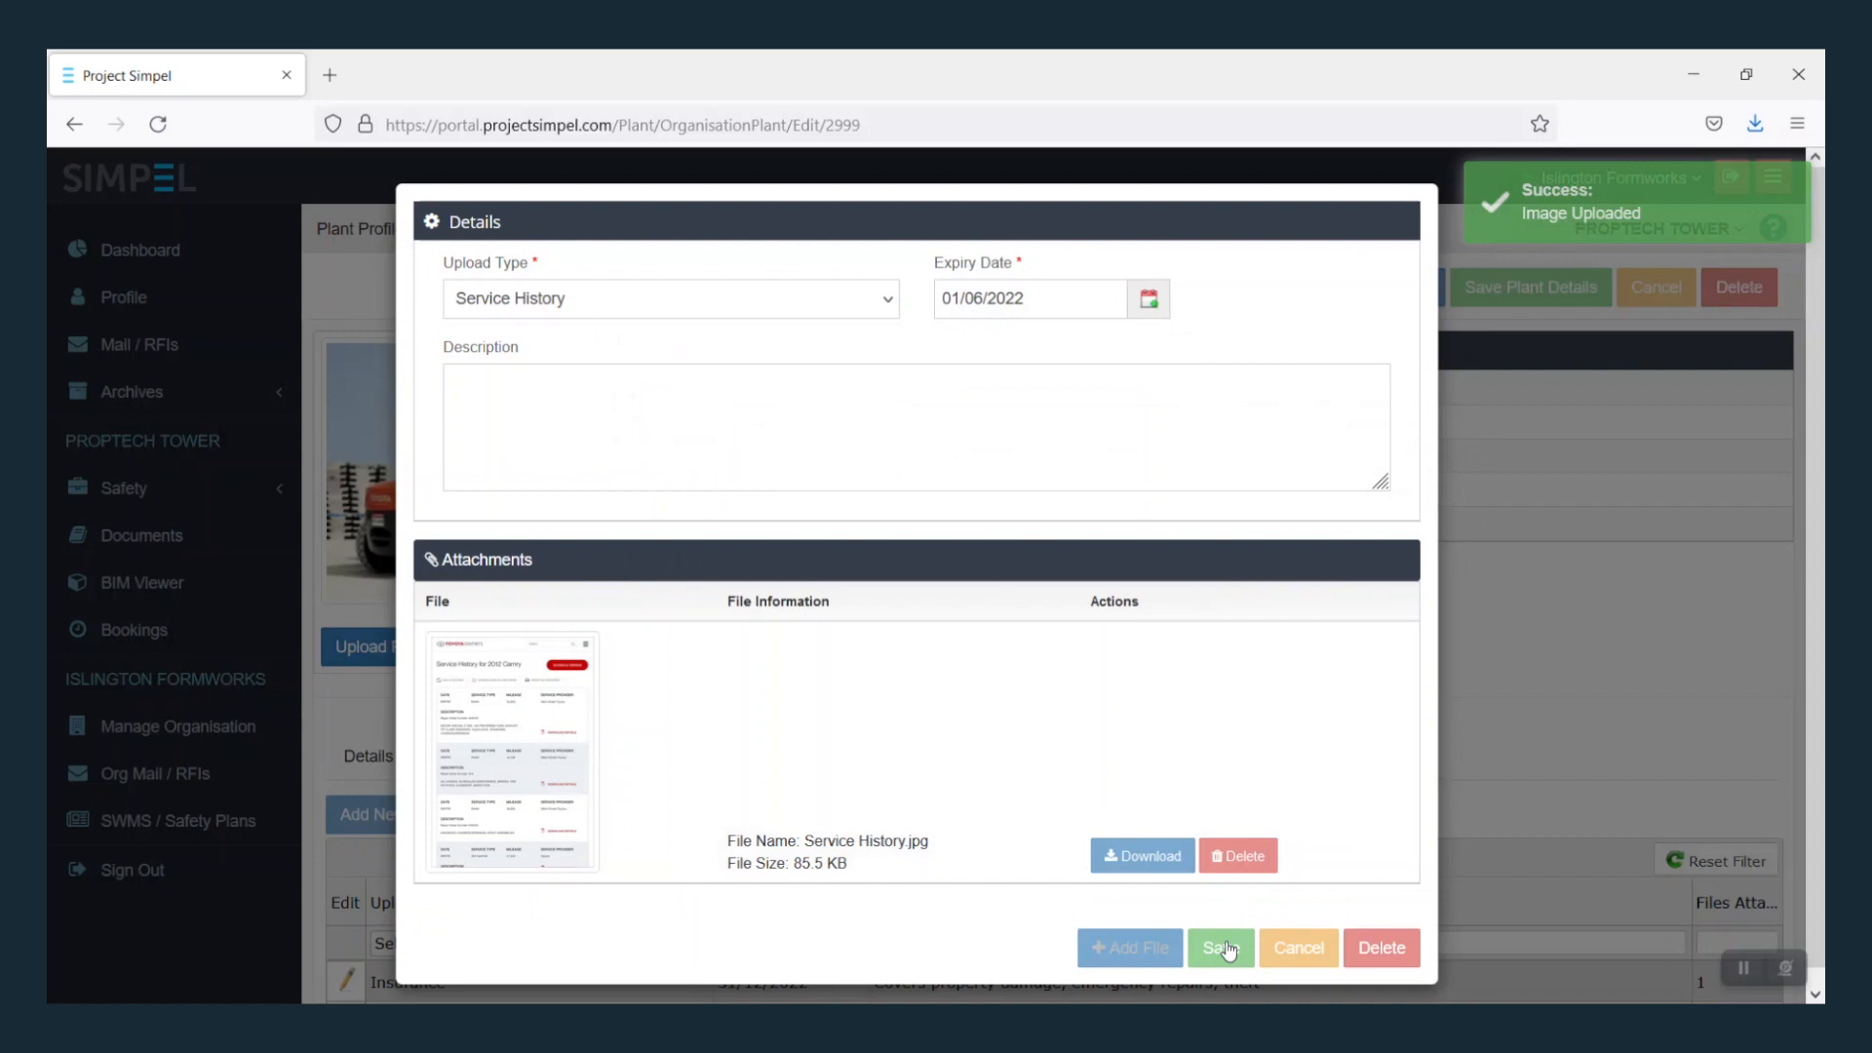
click(1218, 947)
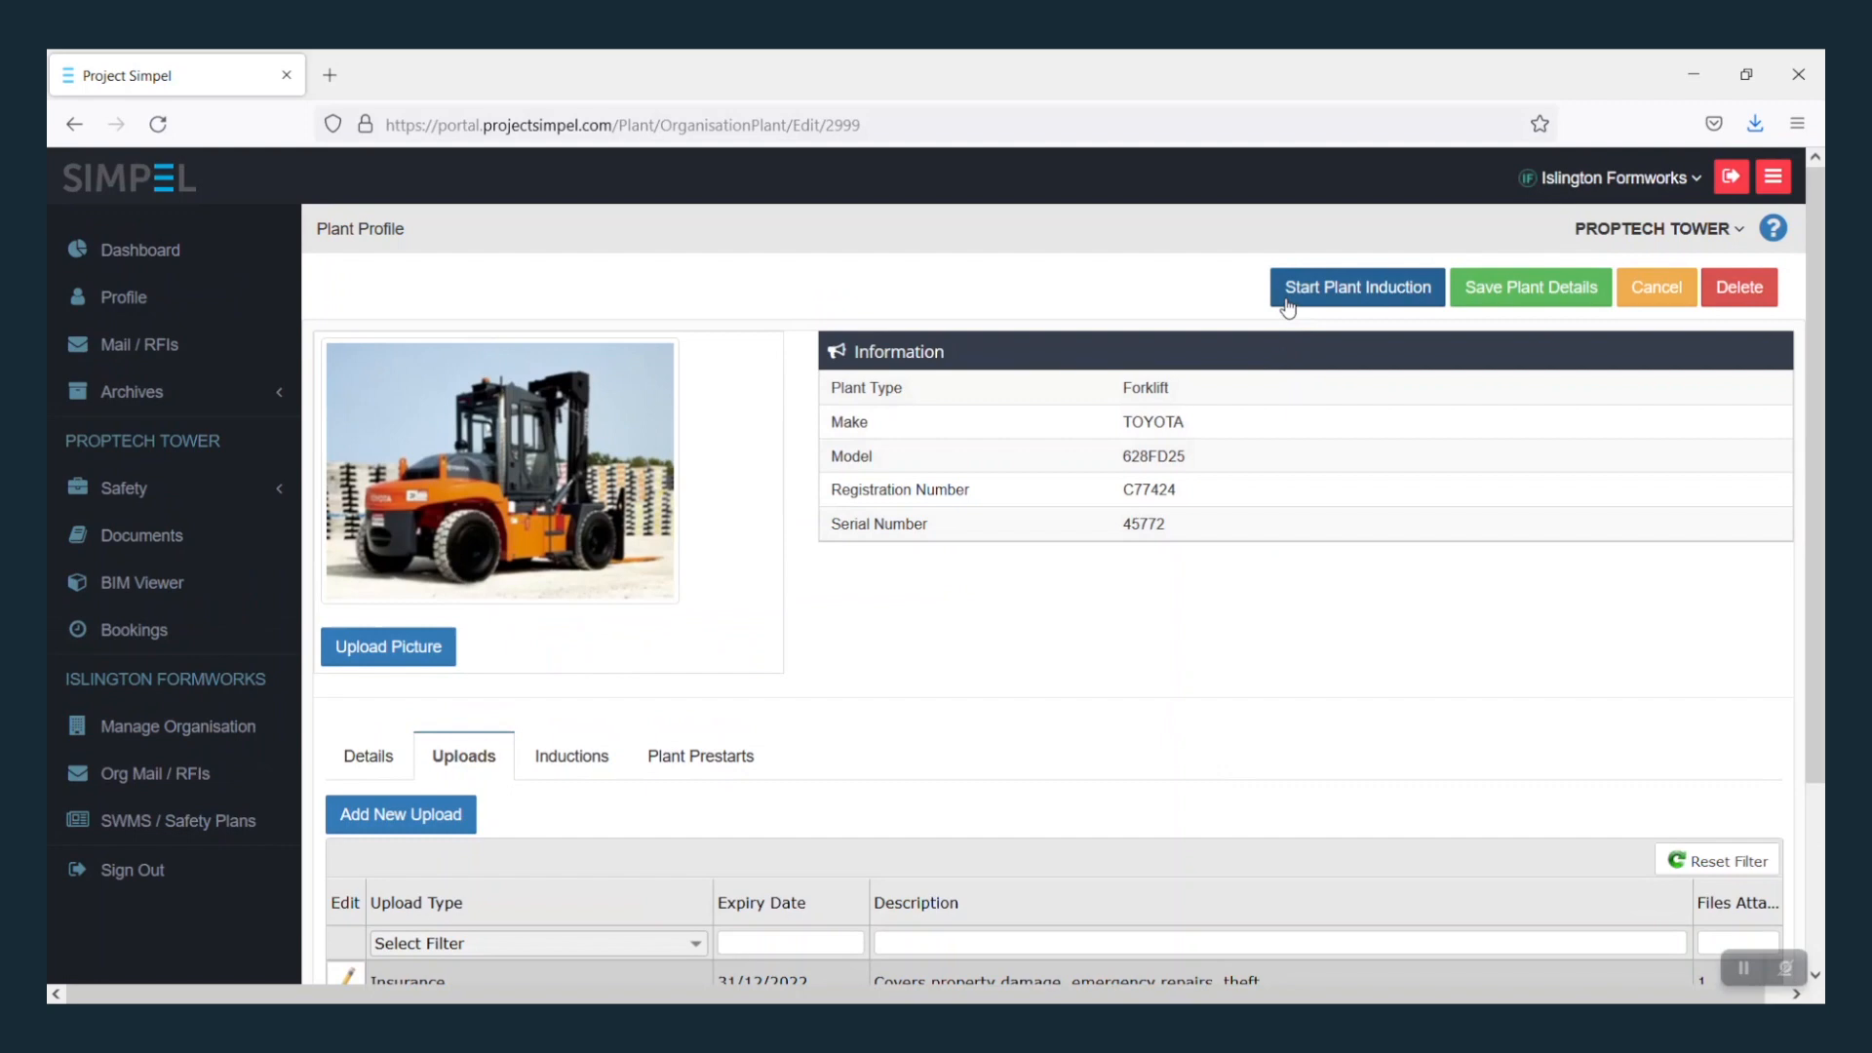
Step: Start the Proptech Tower Plant Induction for the forklift
click(1356, 286)
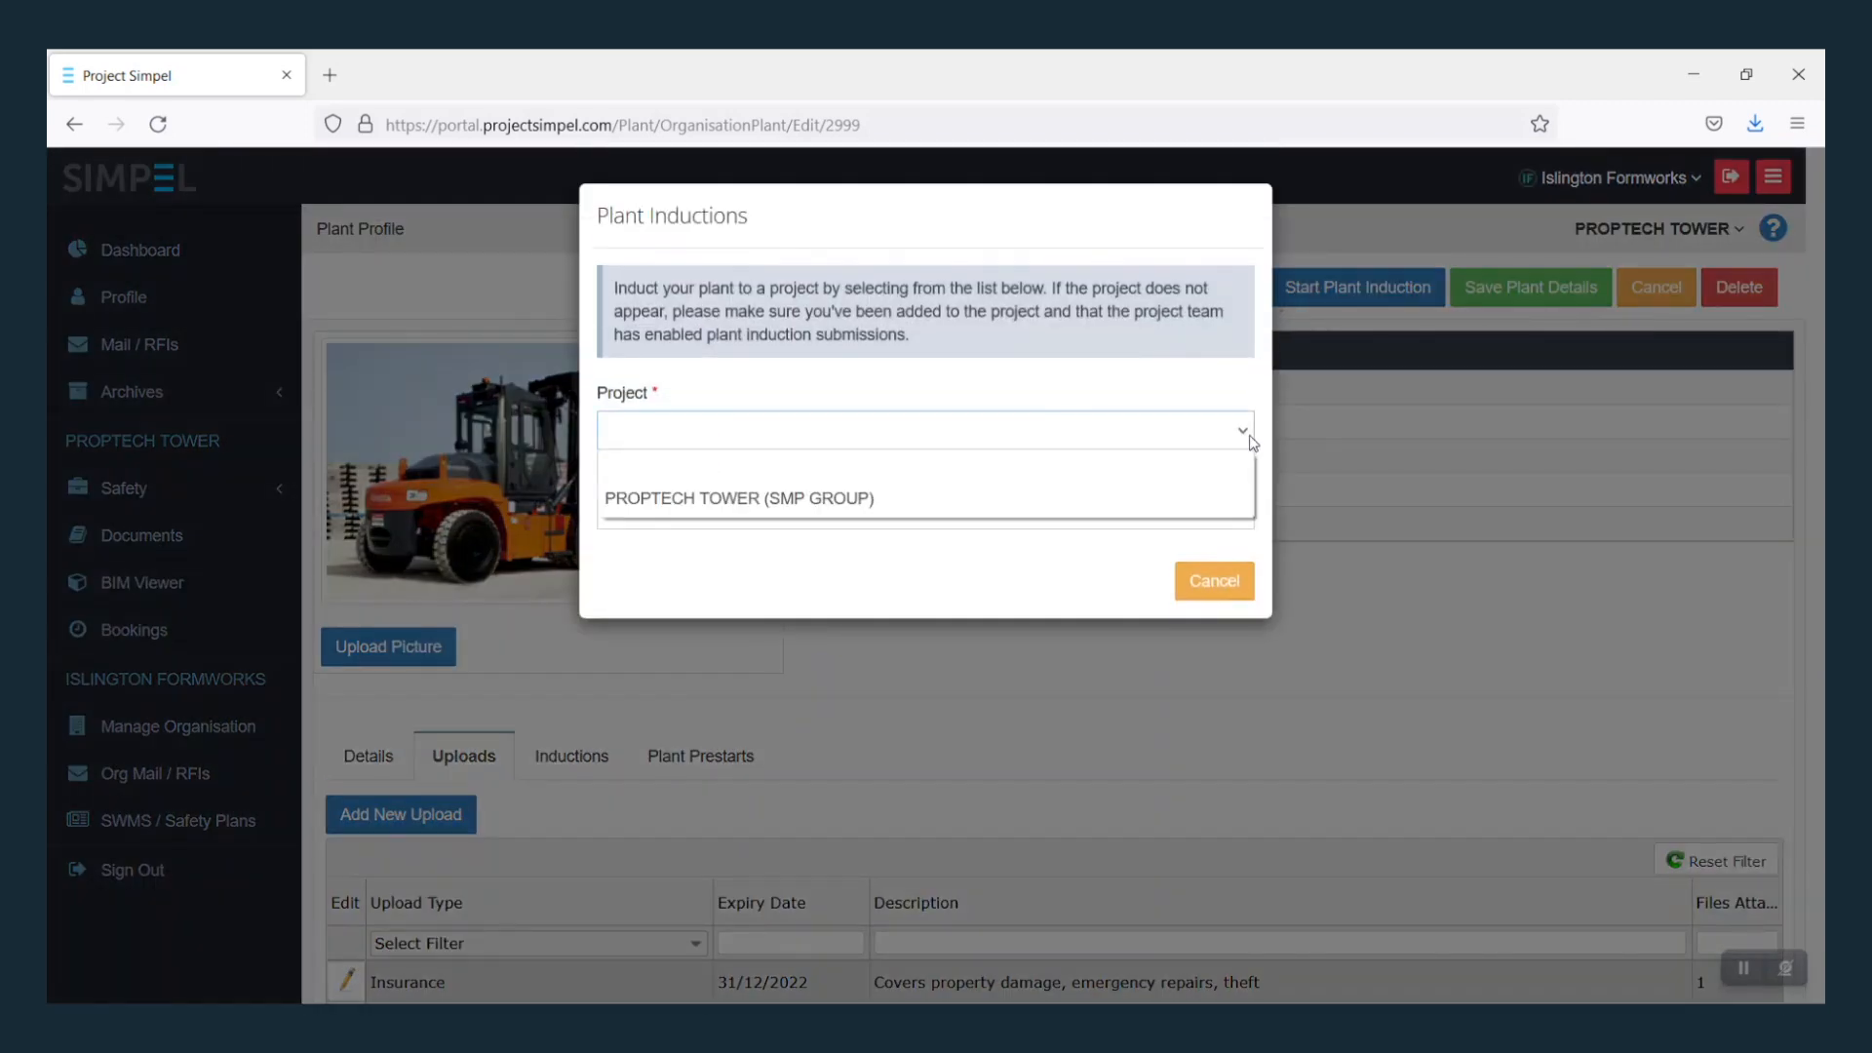
click(740, 498)
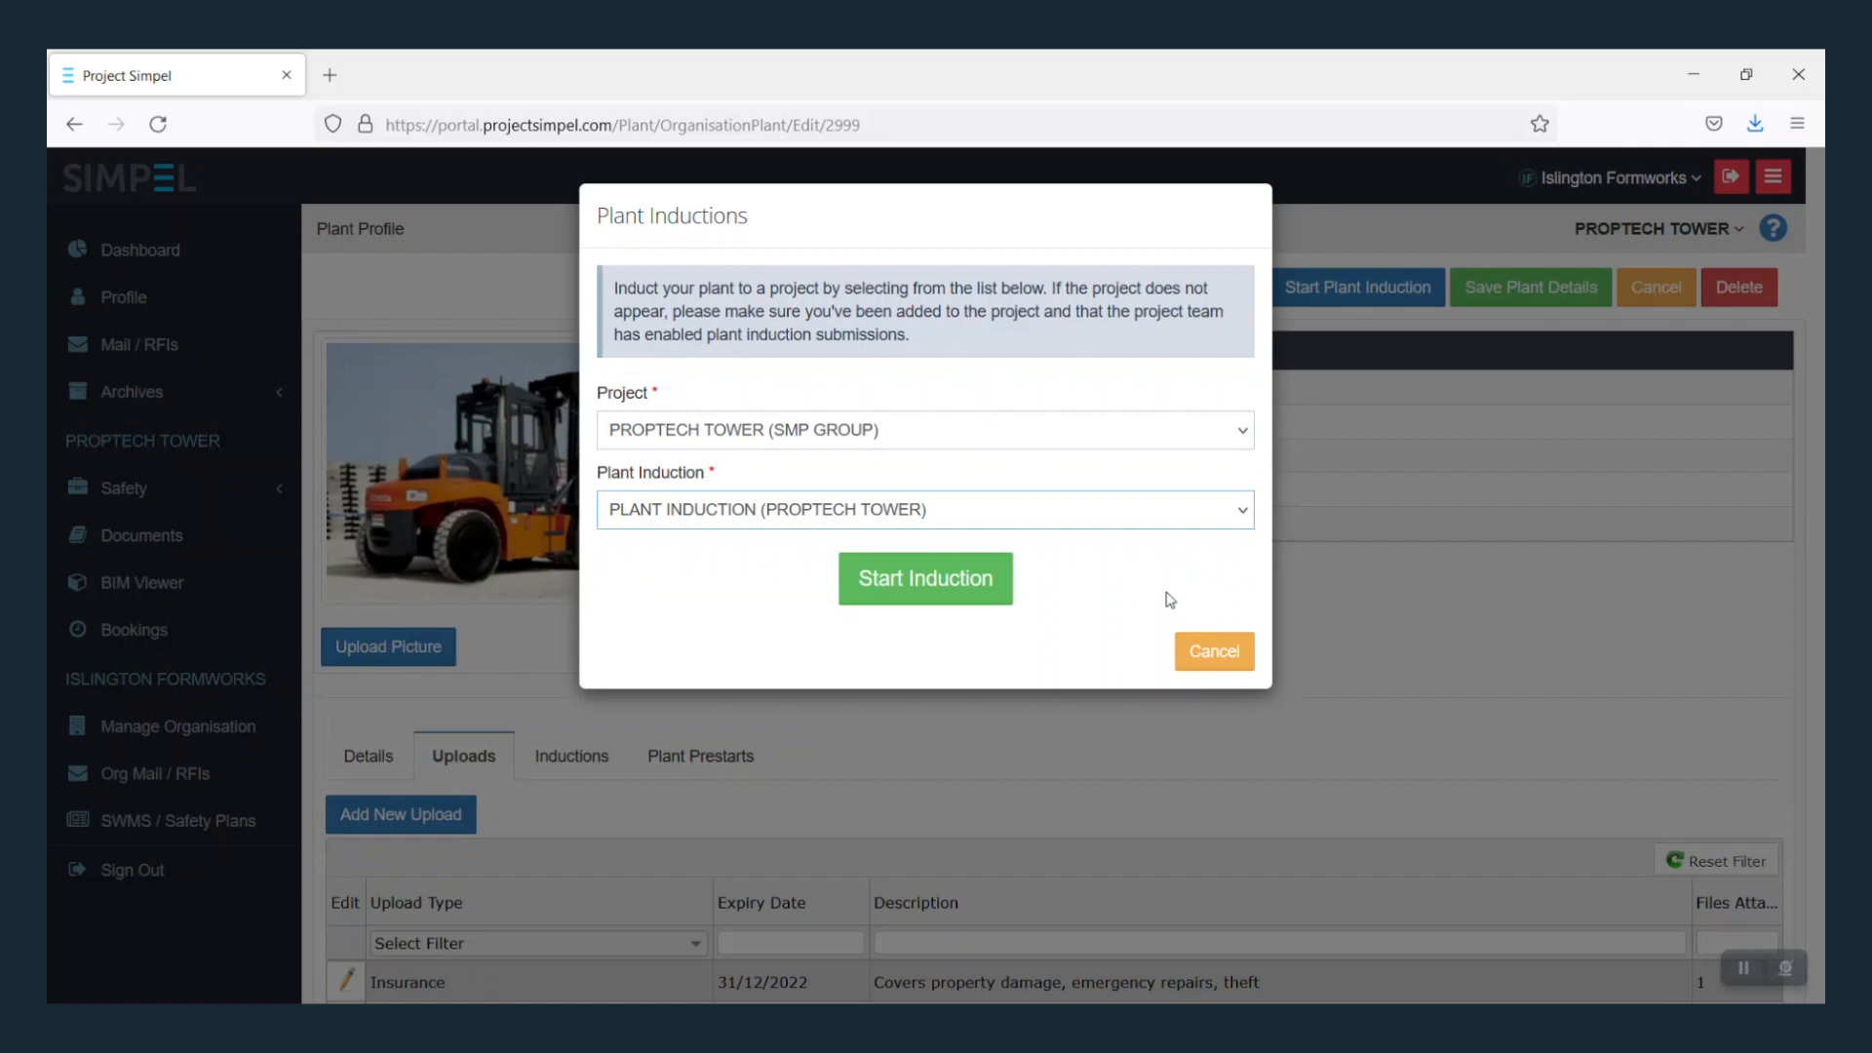
click(924, 579)
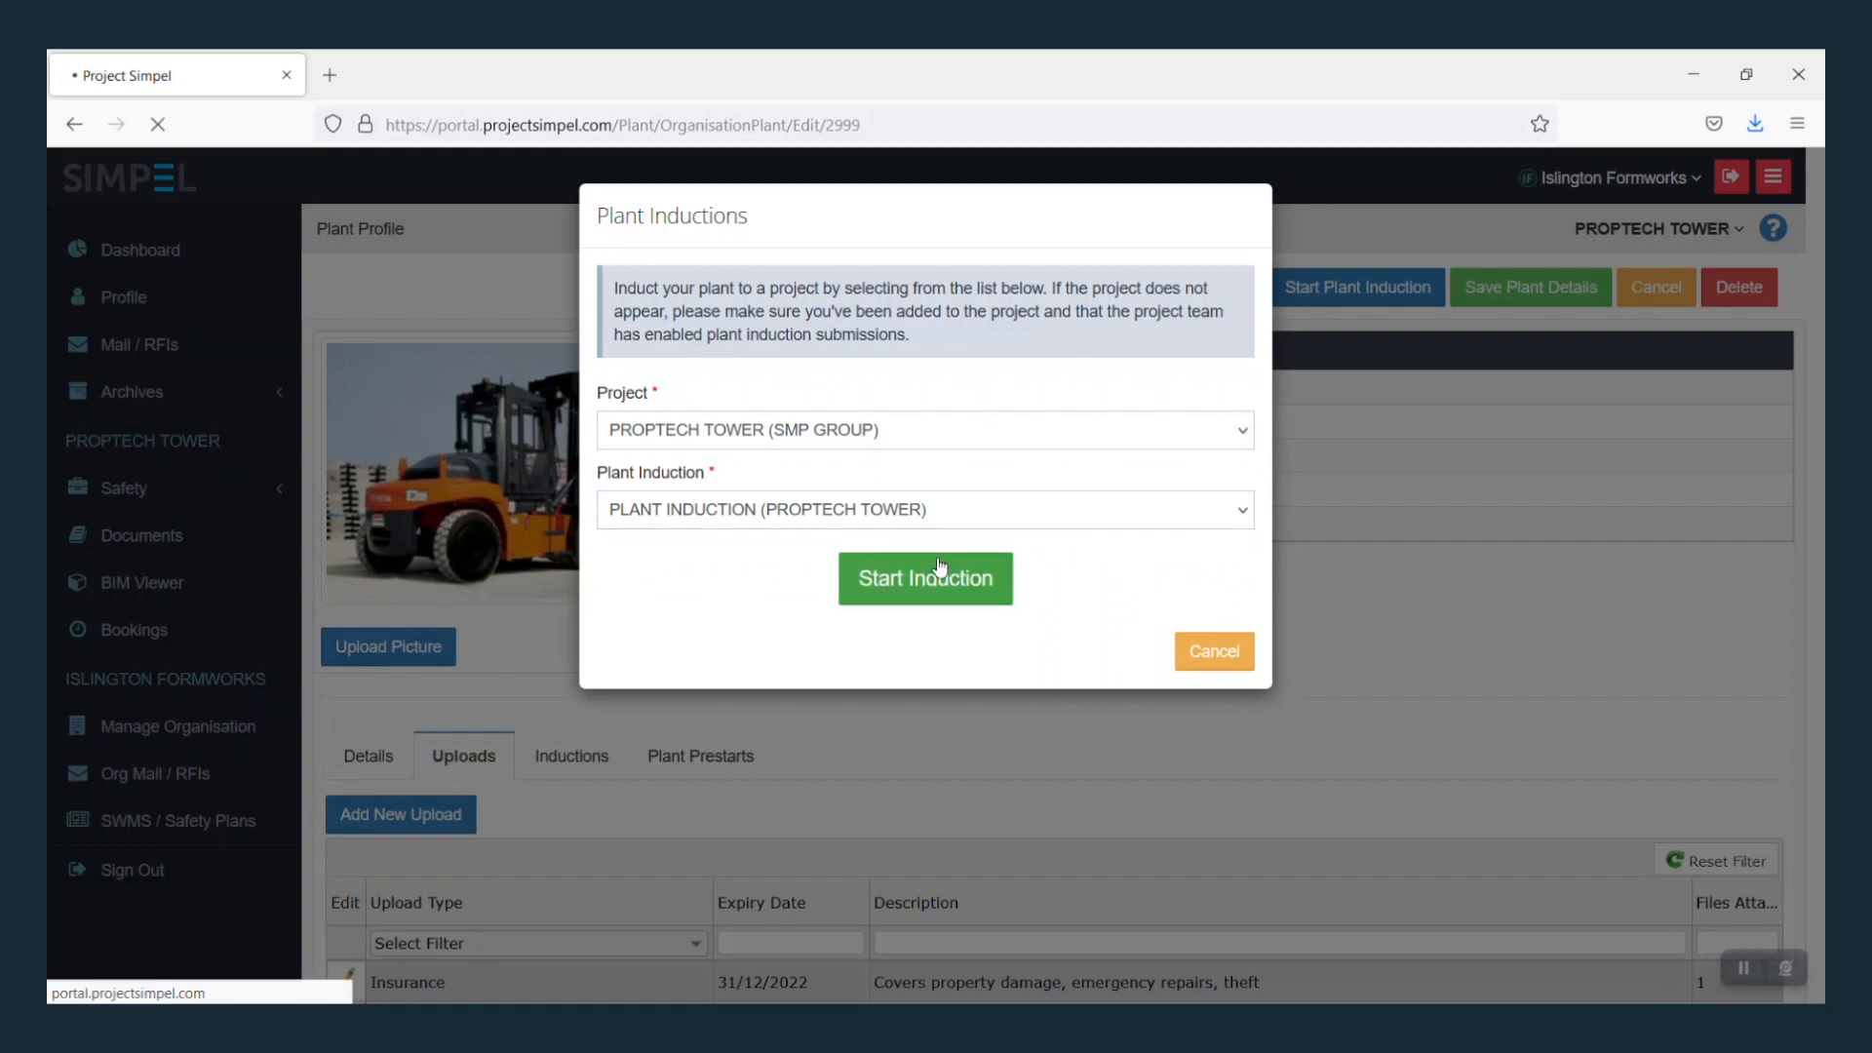
click(924, 579)
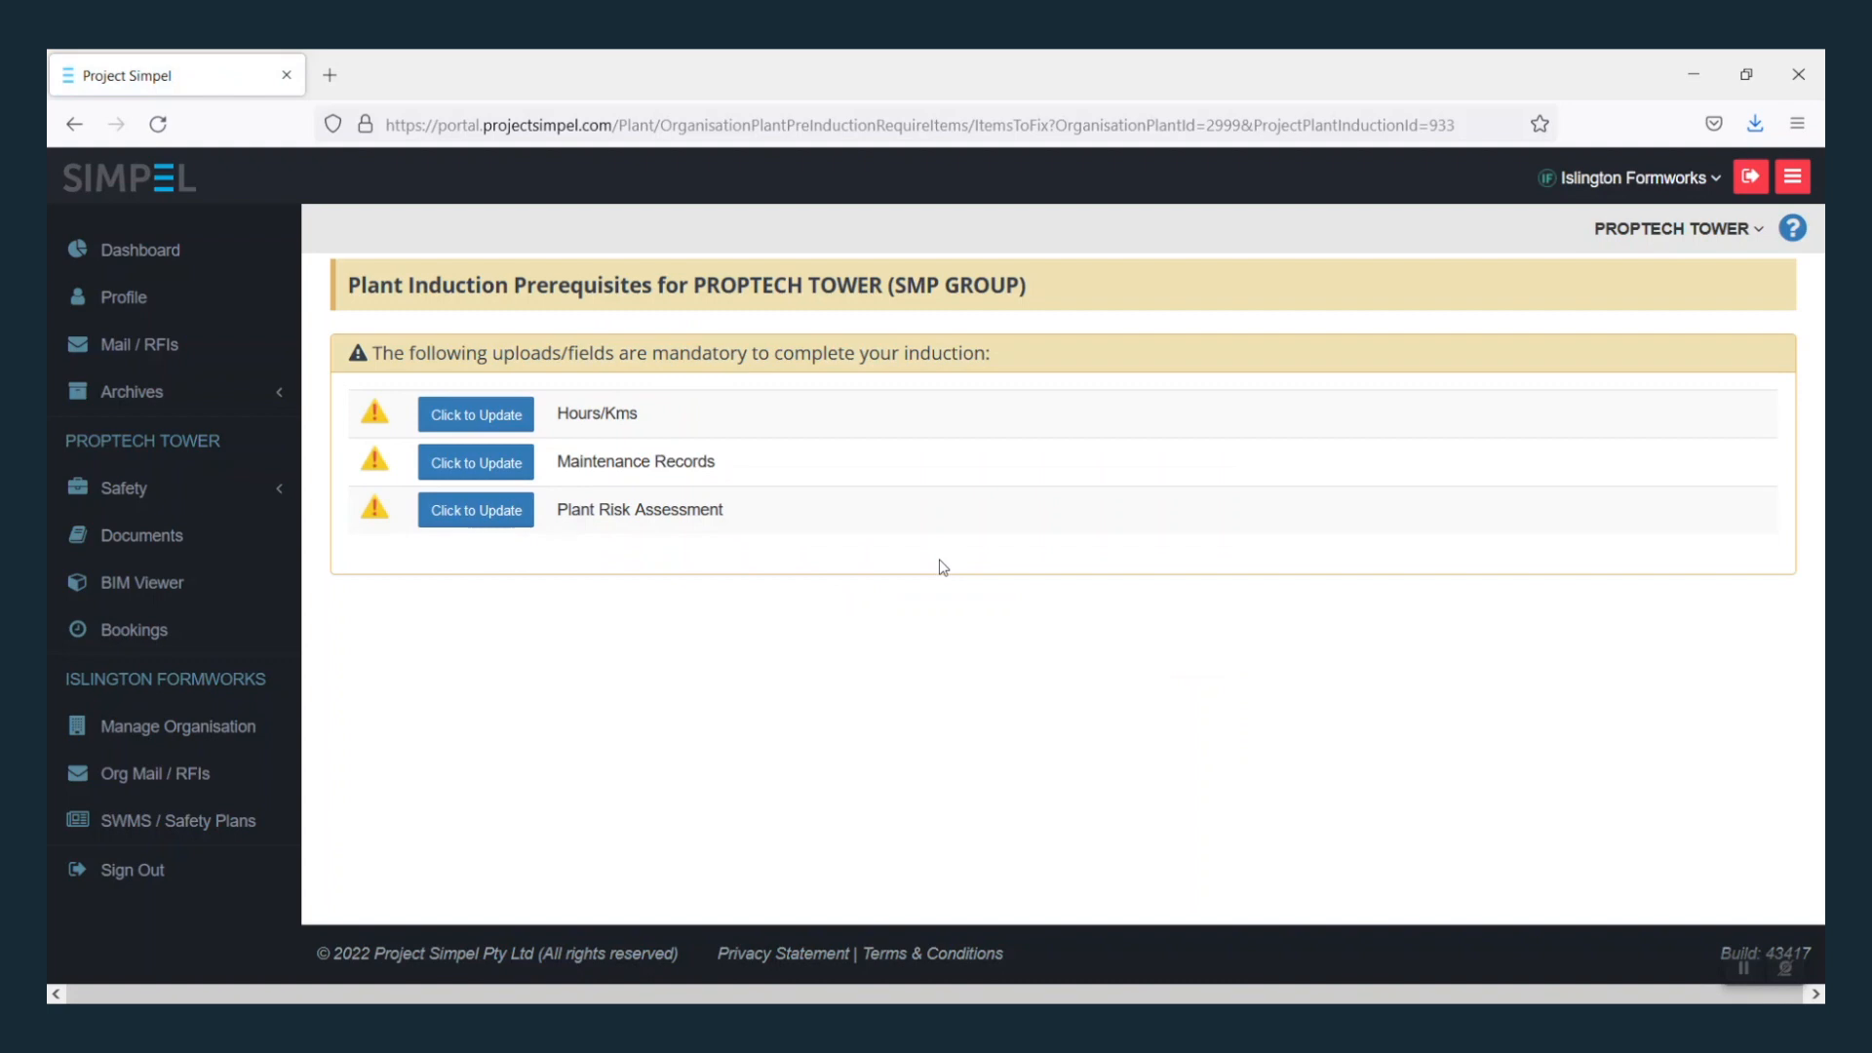
mouse_move(841, 527)
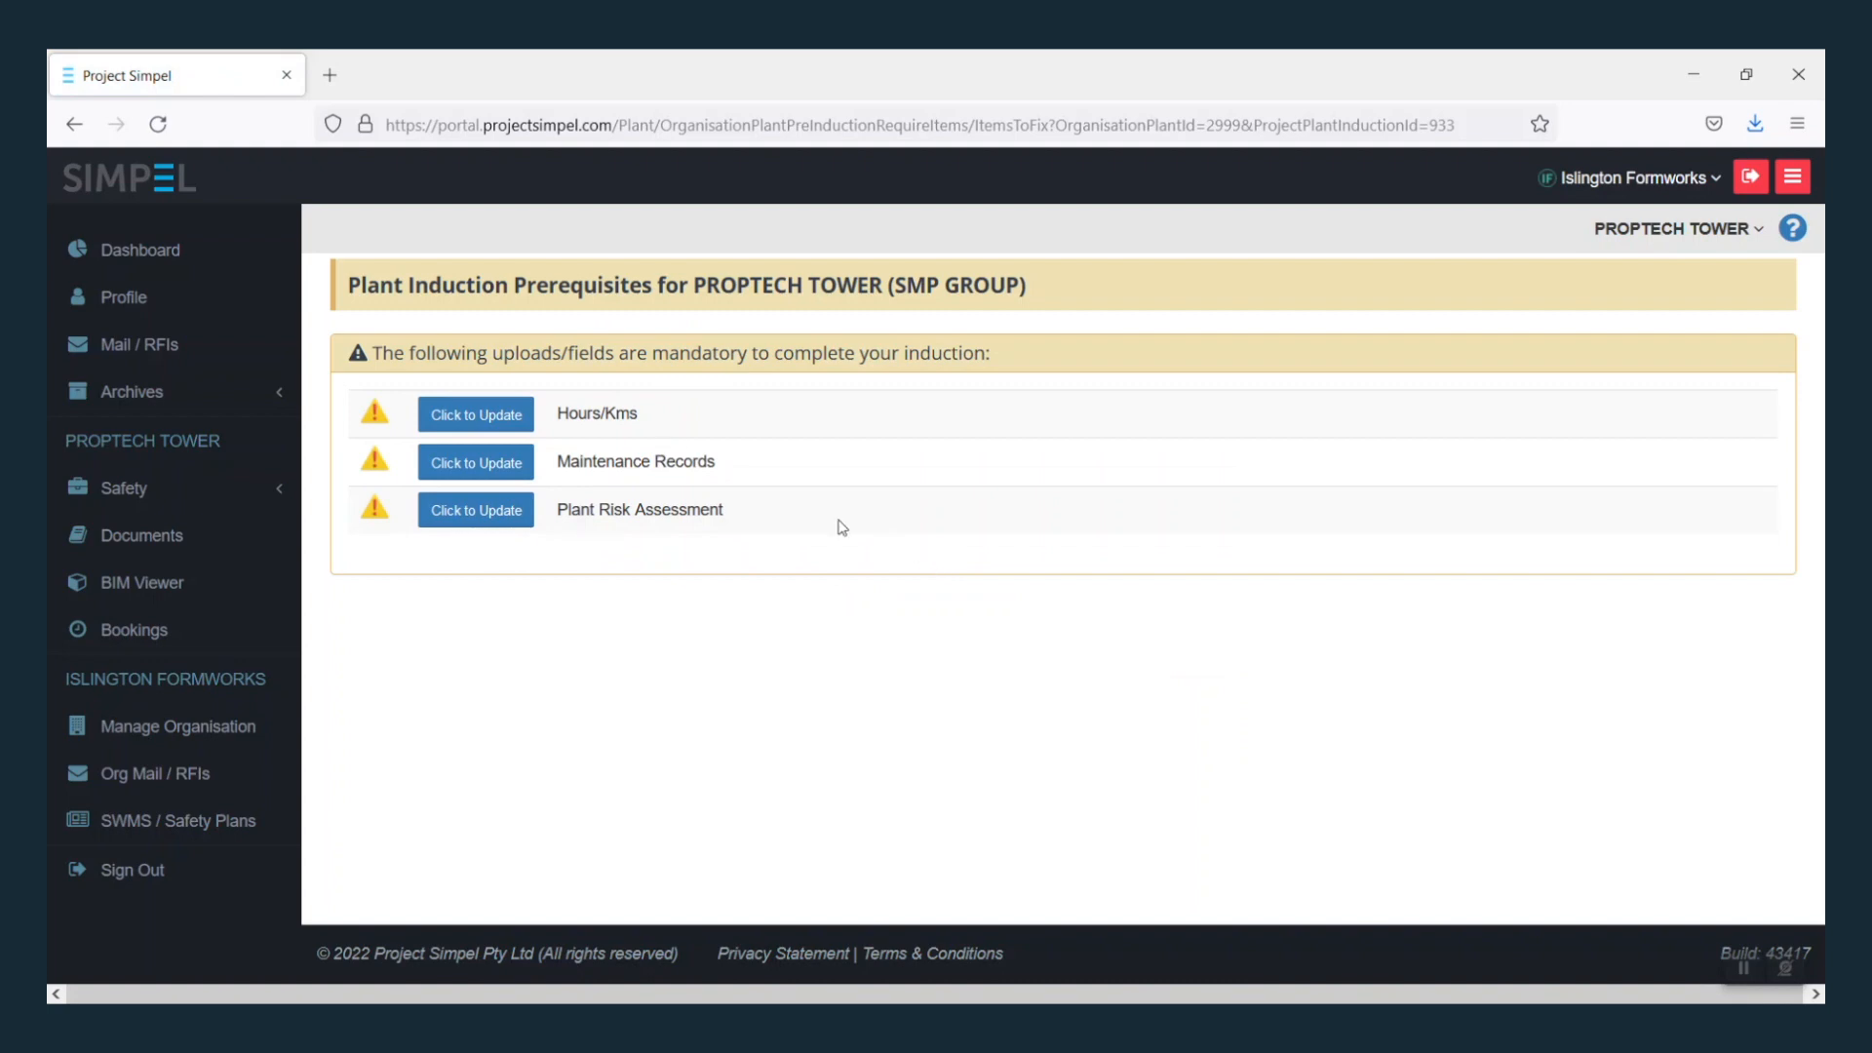
Step: Fill in Hours/Kms, Maintenance Records and Plant Risk Assessment, then start the induction
click(475, 414)
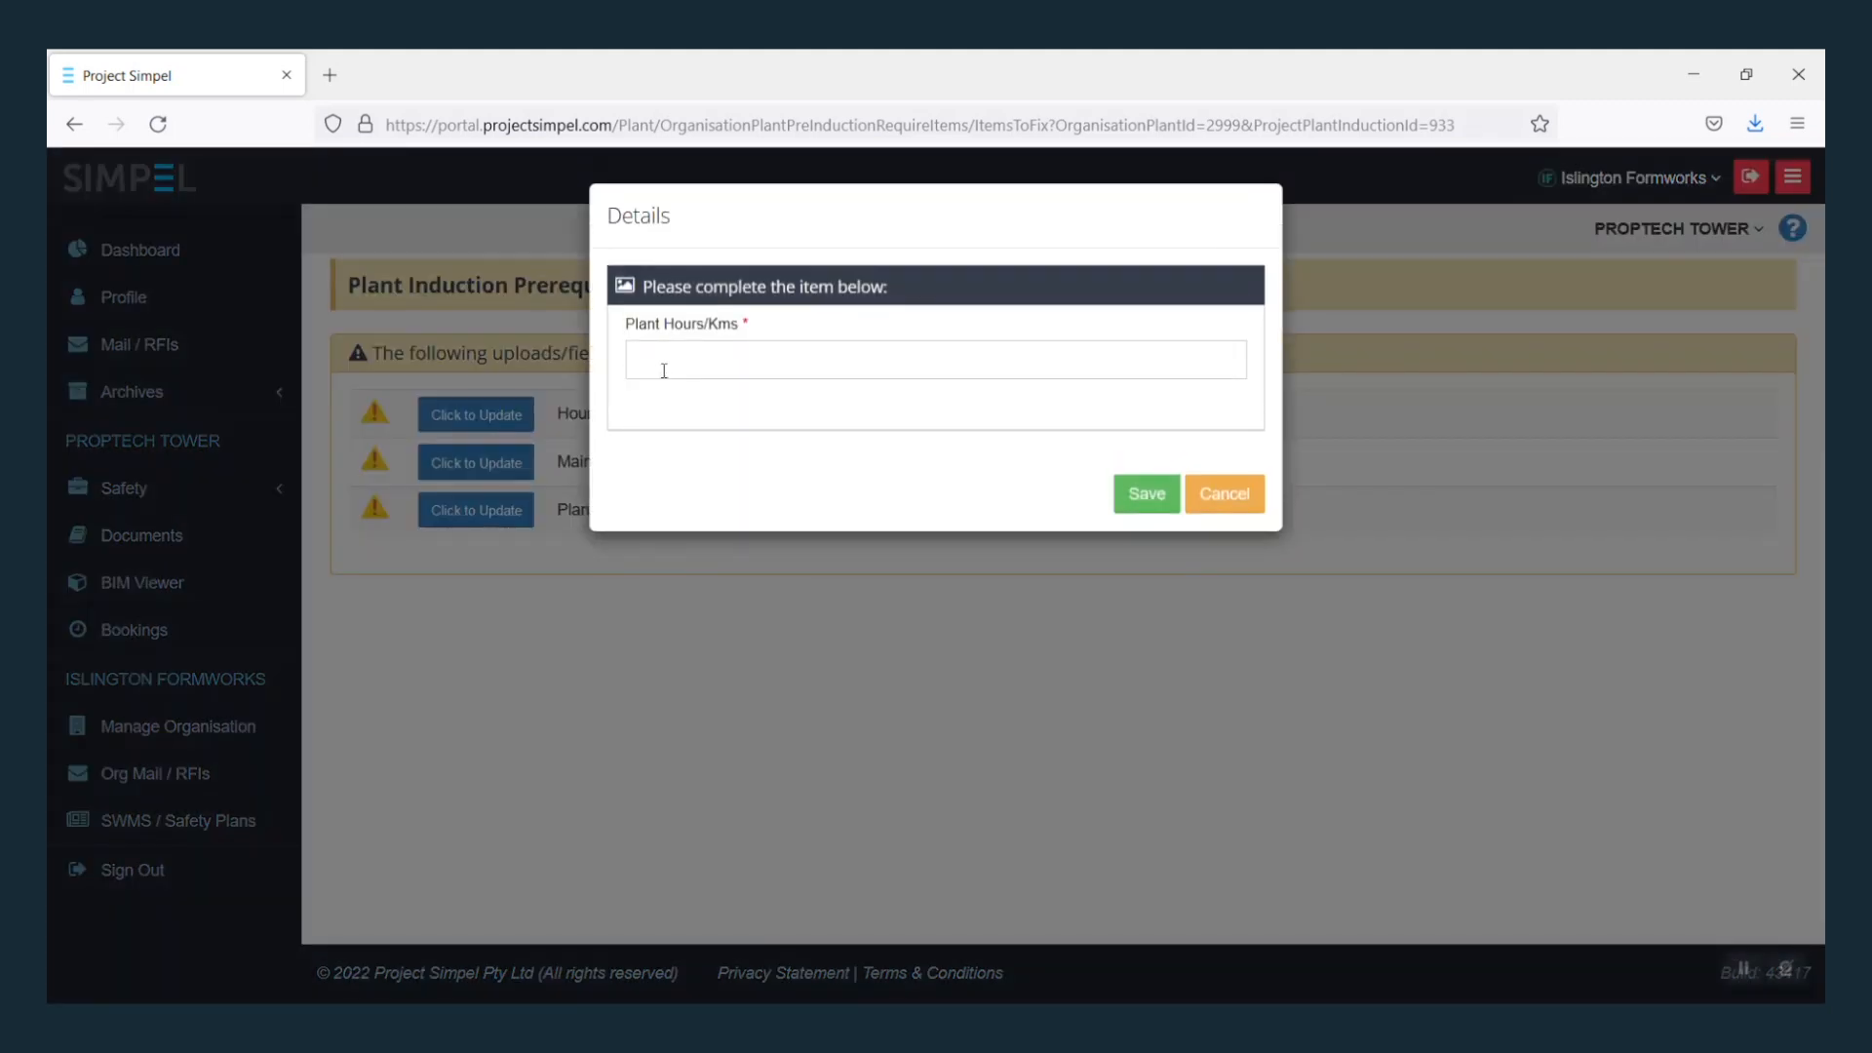
click(1142, 493)
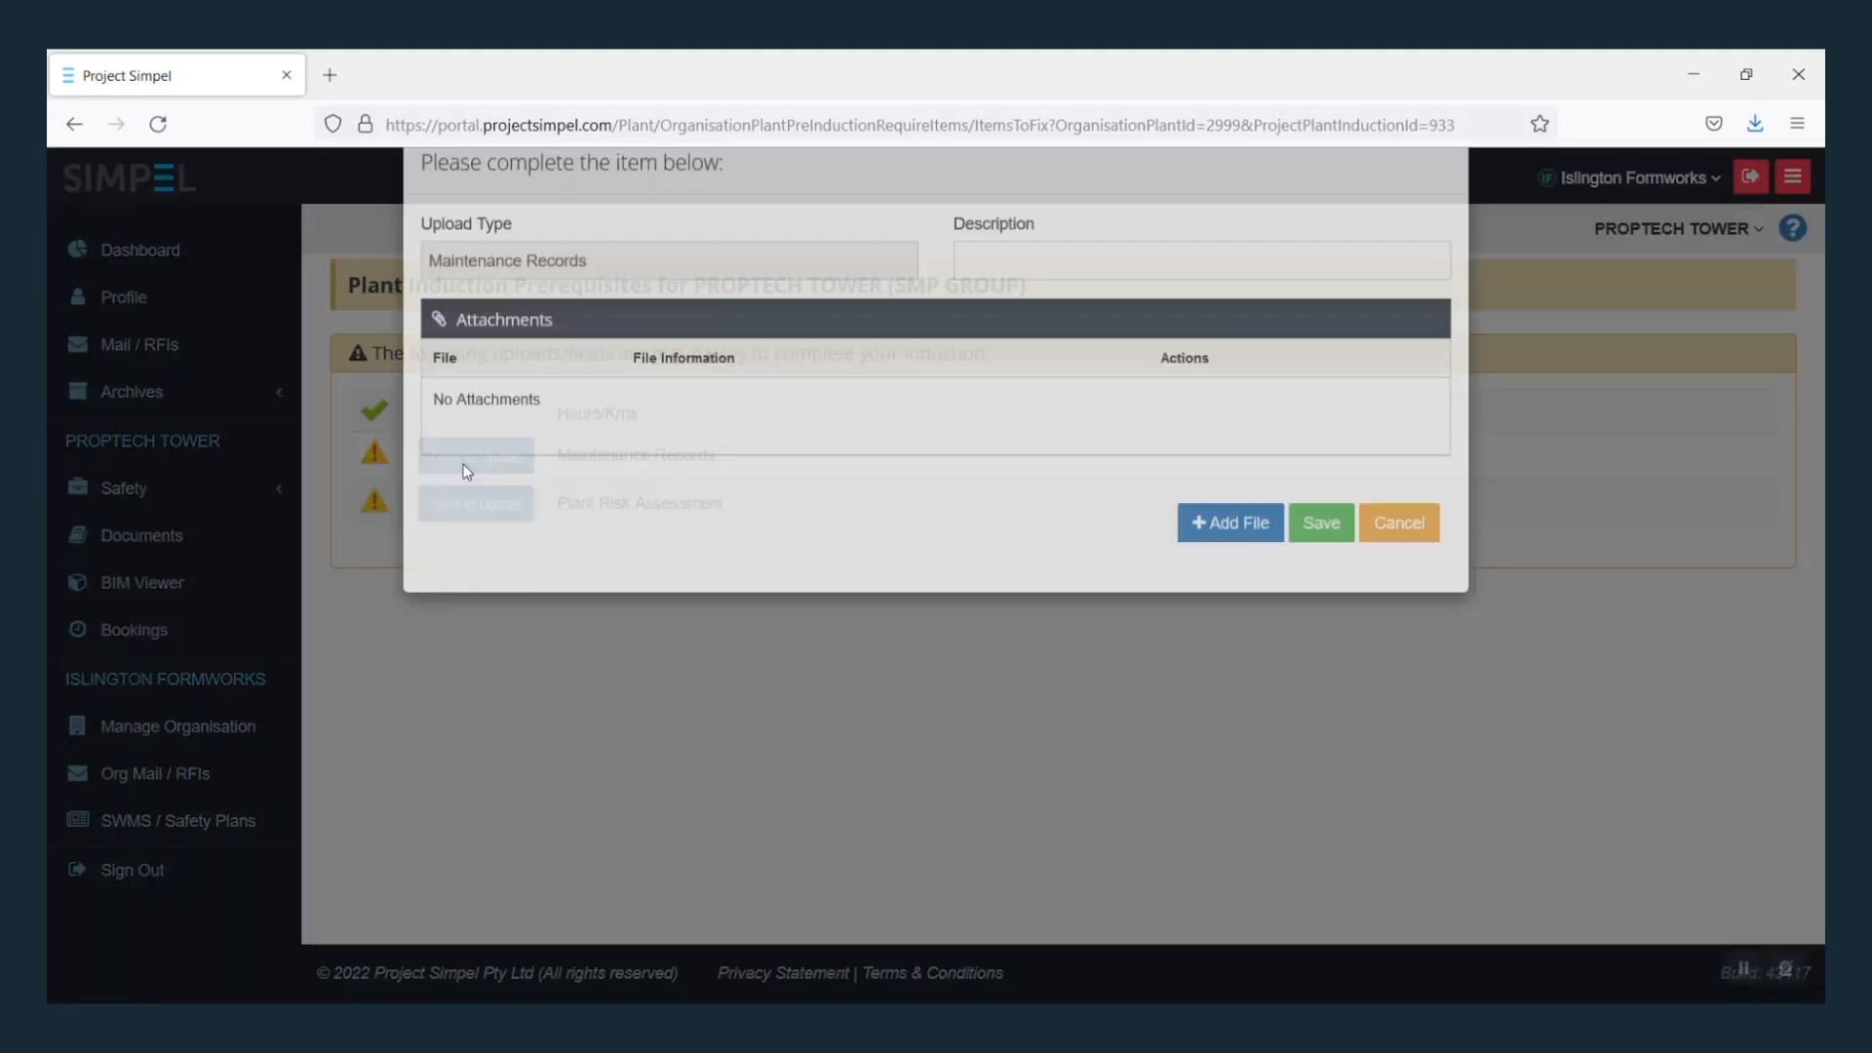
click(1319, 522)
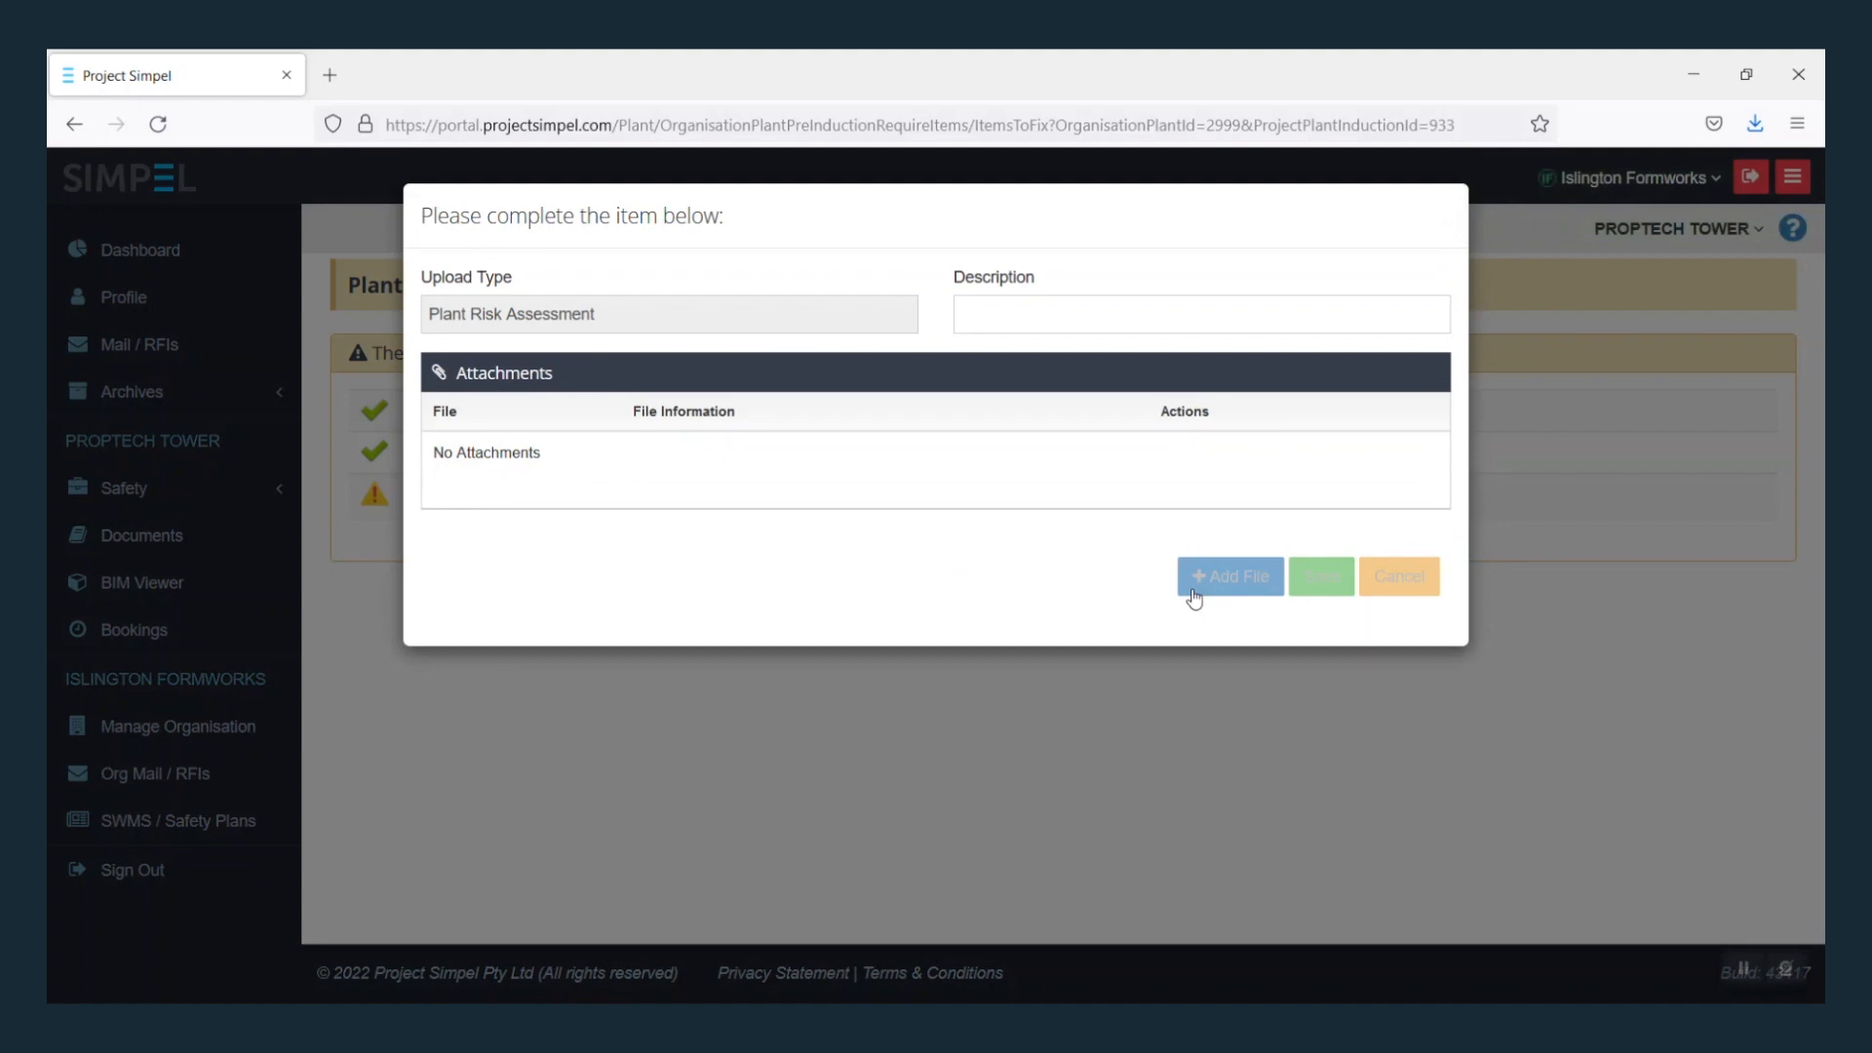
click(1321, 577)
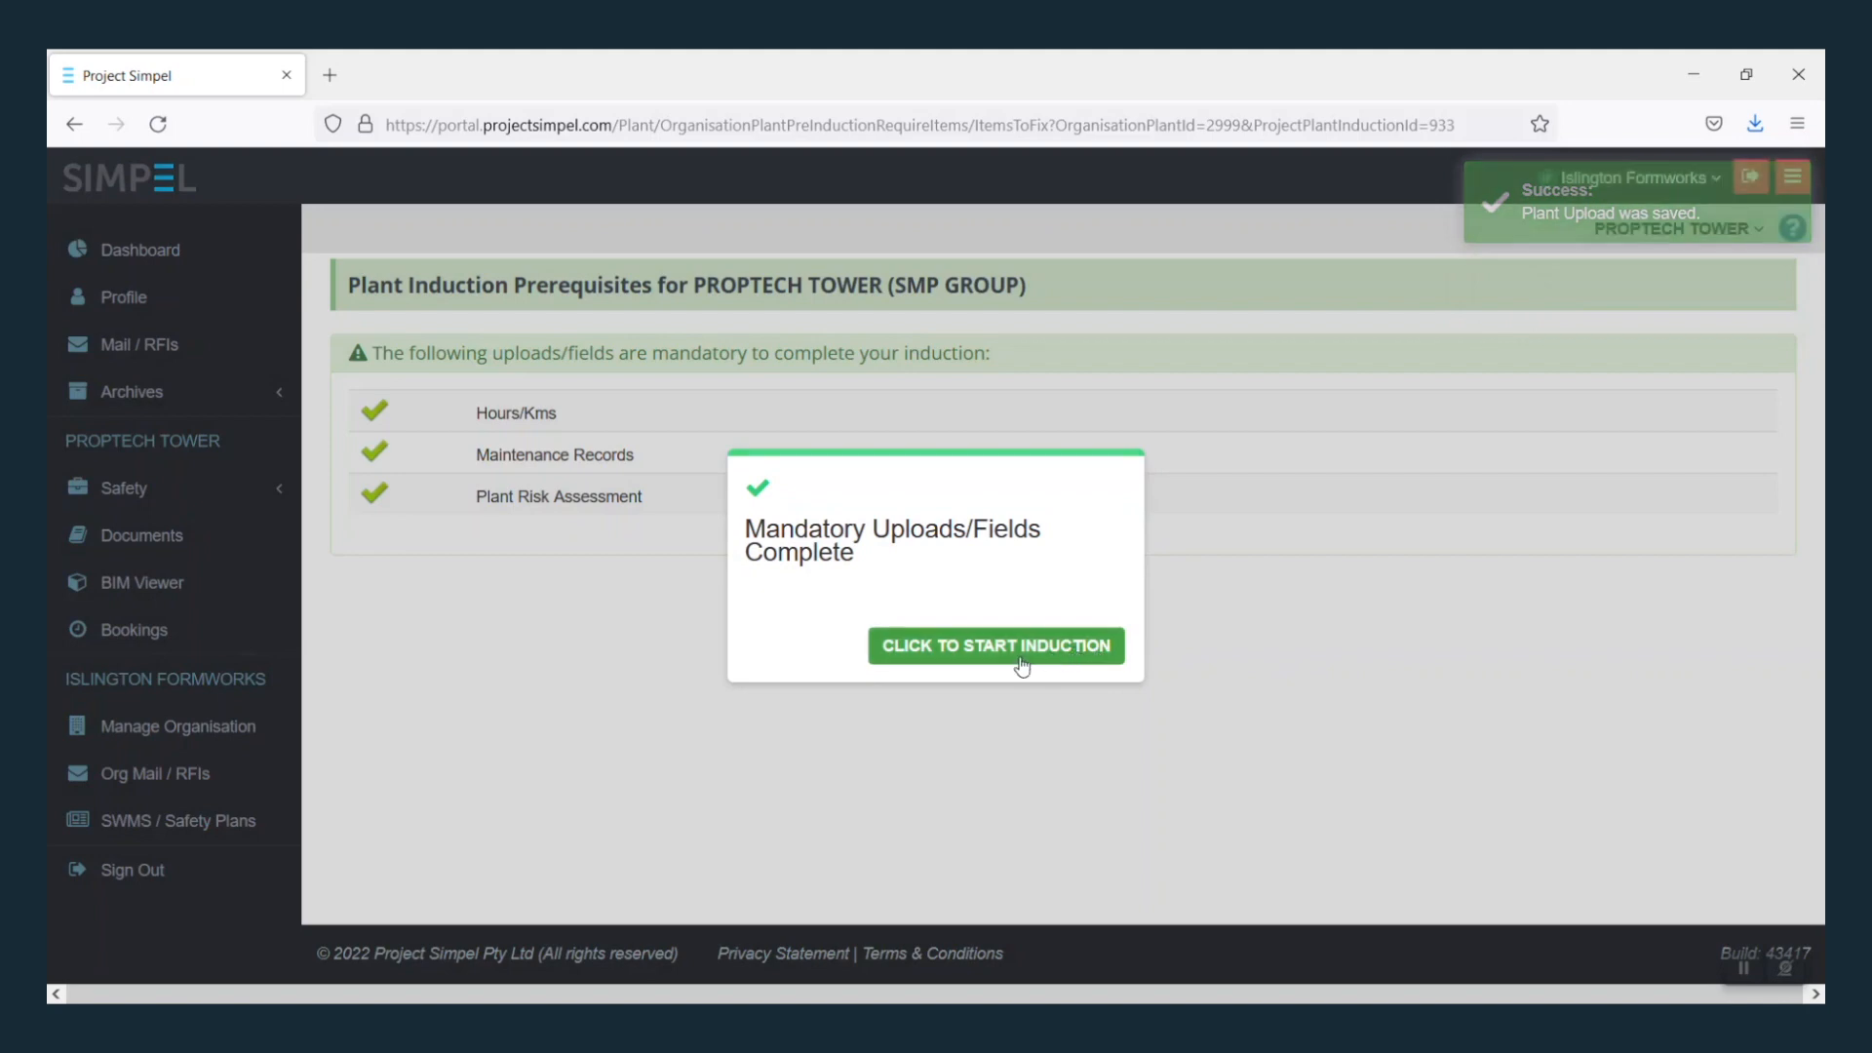
click(995, 645)
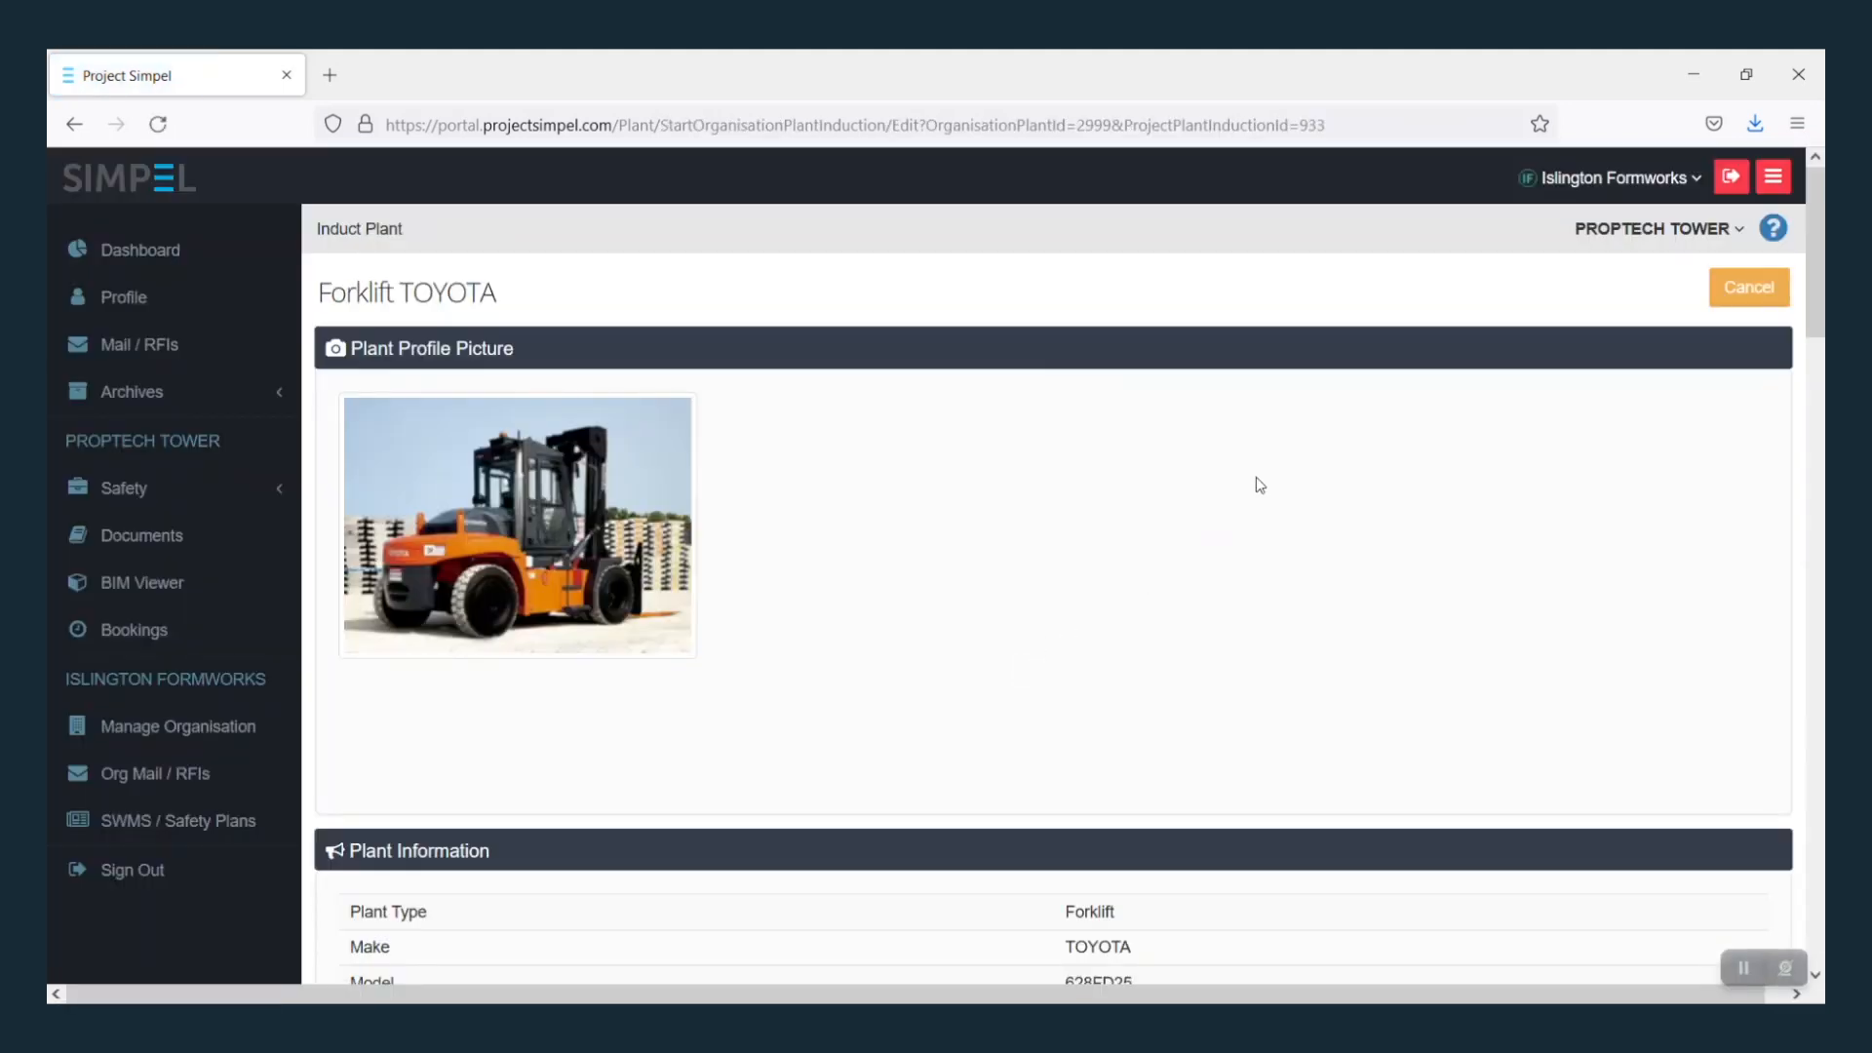
Step: Mark operator competency records as YES on the induction eForm and reach the signature
scroll(down, 3)
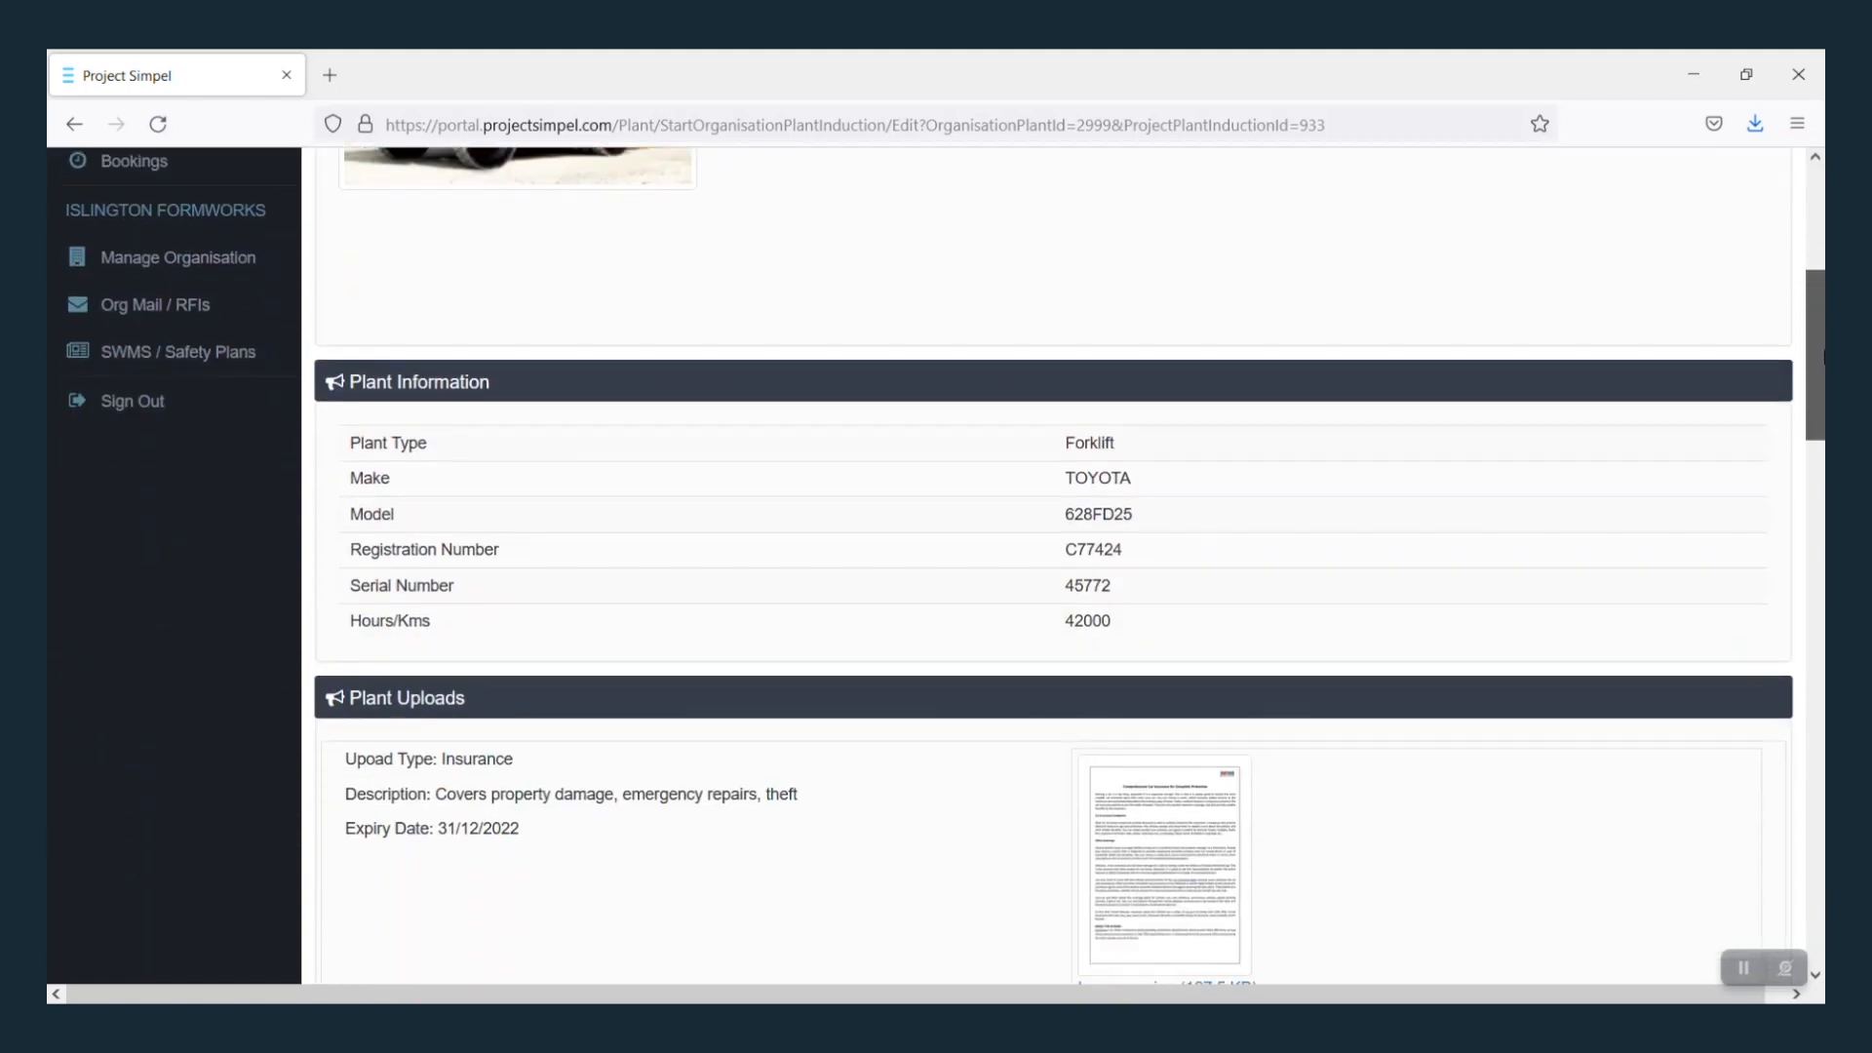
scroll(down, 3)
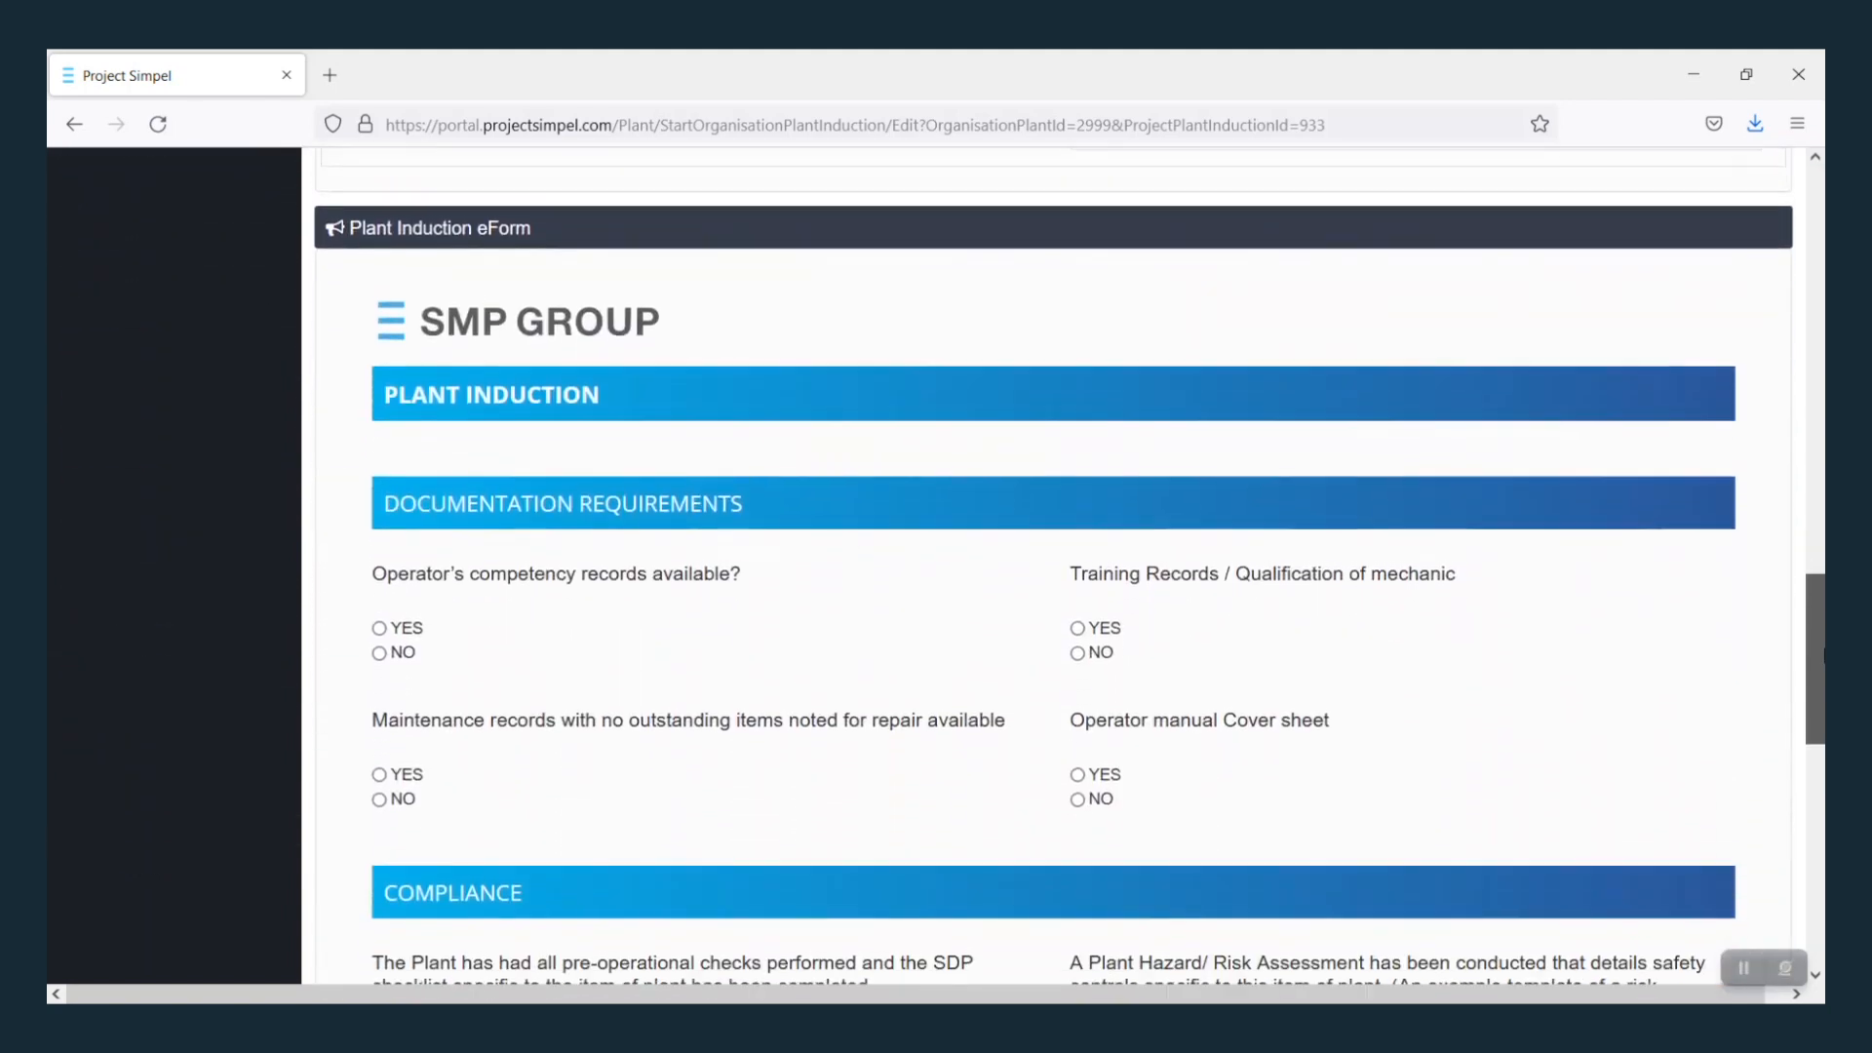
click(379, 601)
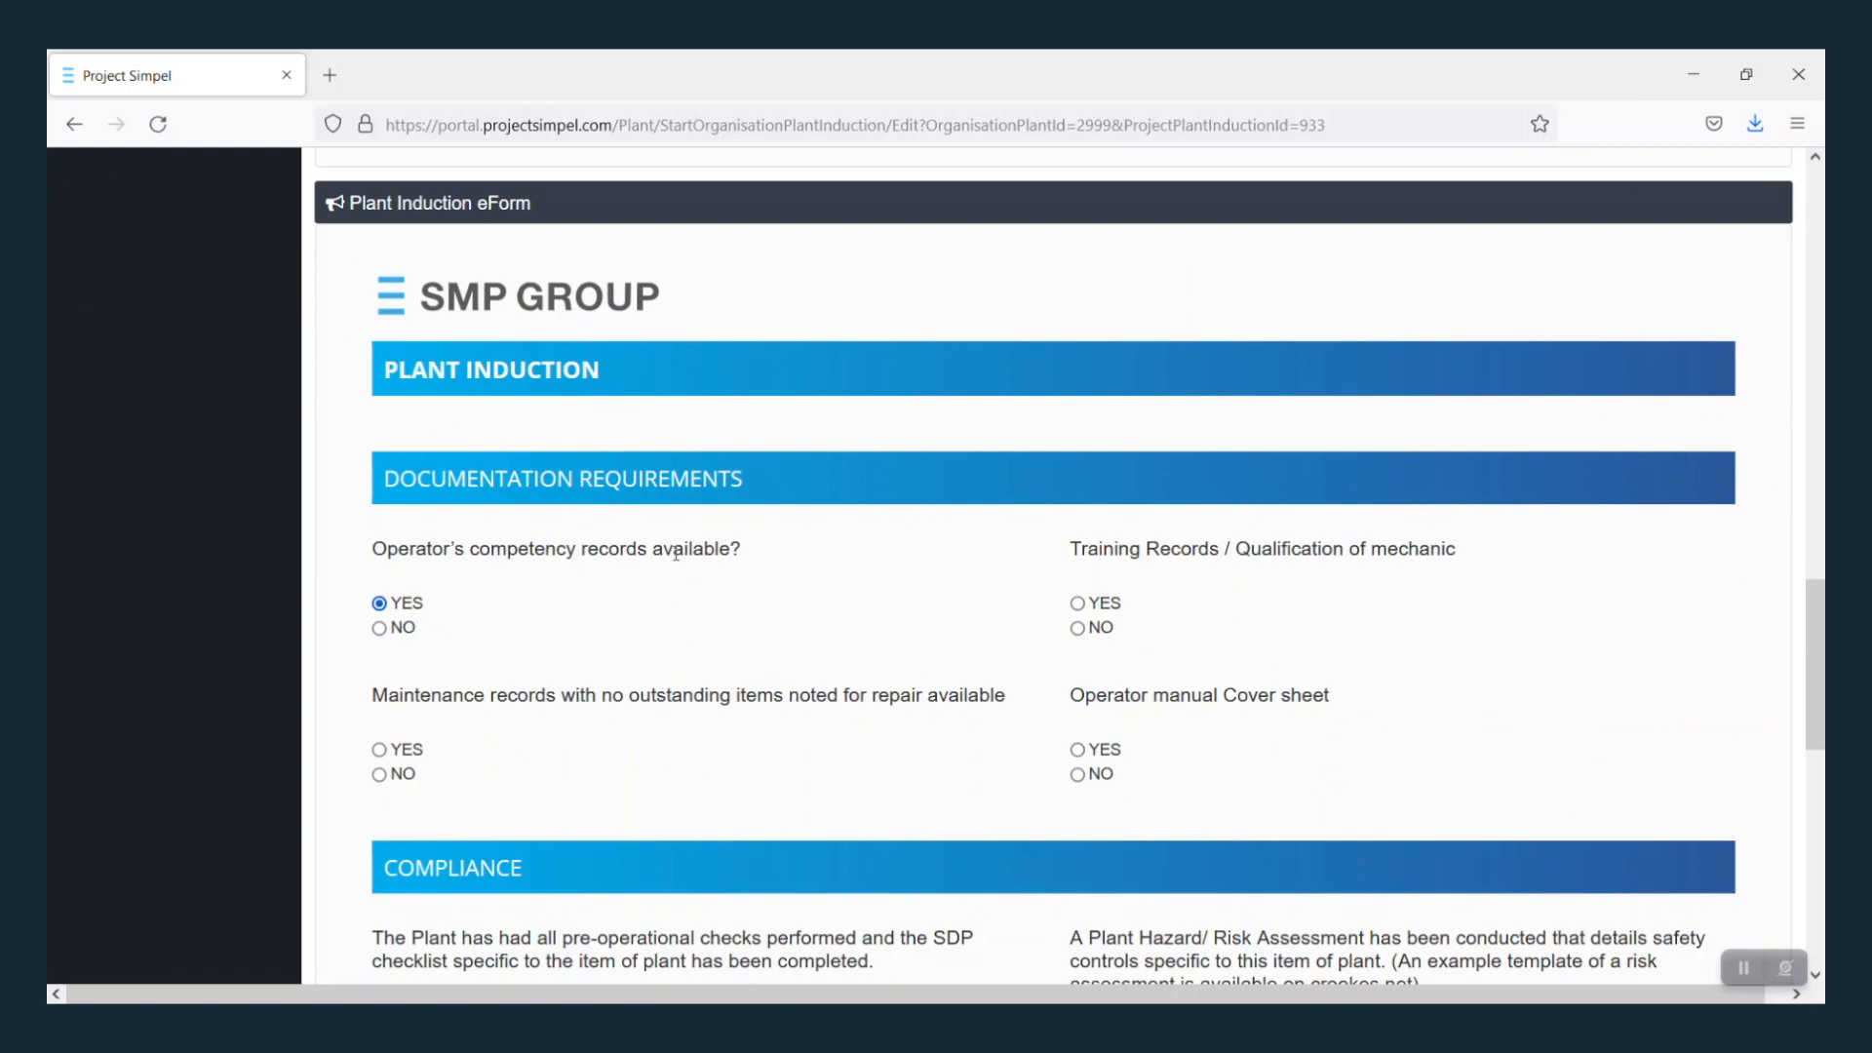
scroll(down, 3)
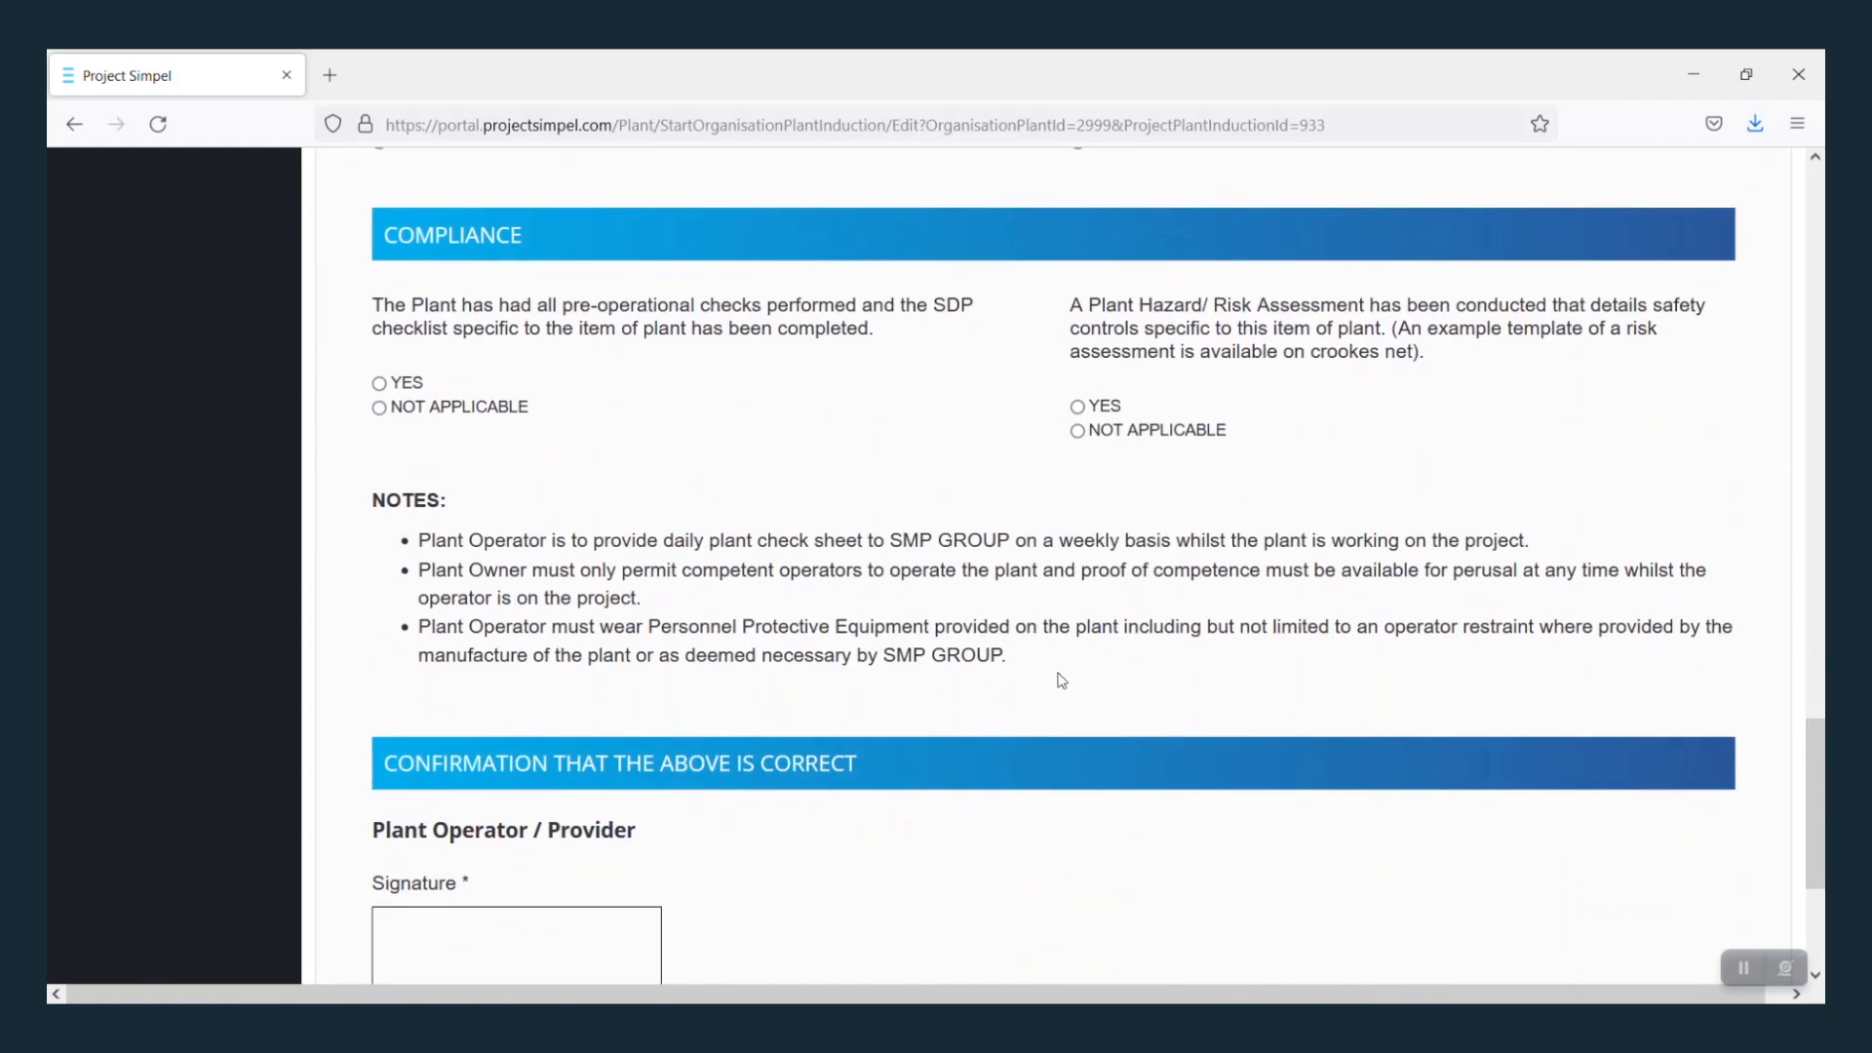
scroll(down, 3)
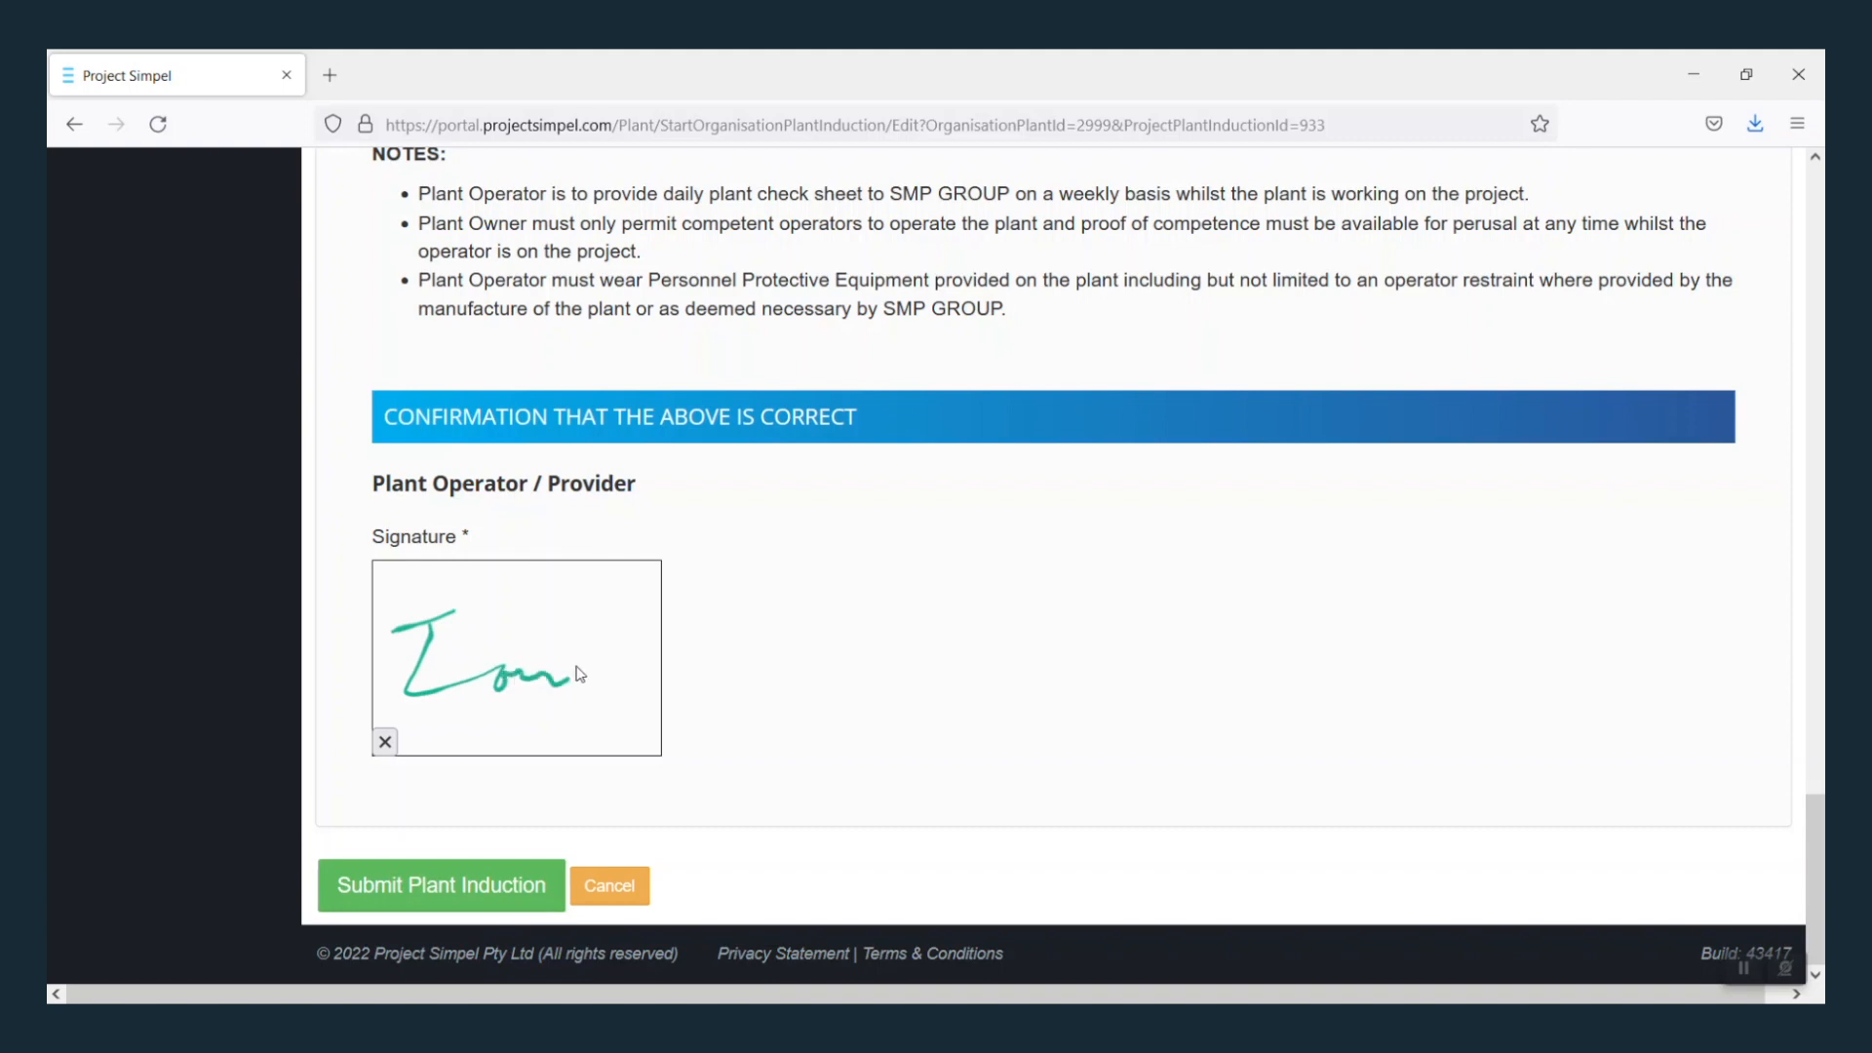
Step: Sign the operator signature box and submit the Proptech Tower plant induction
drag(567, 669, 537, 740)
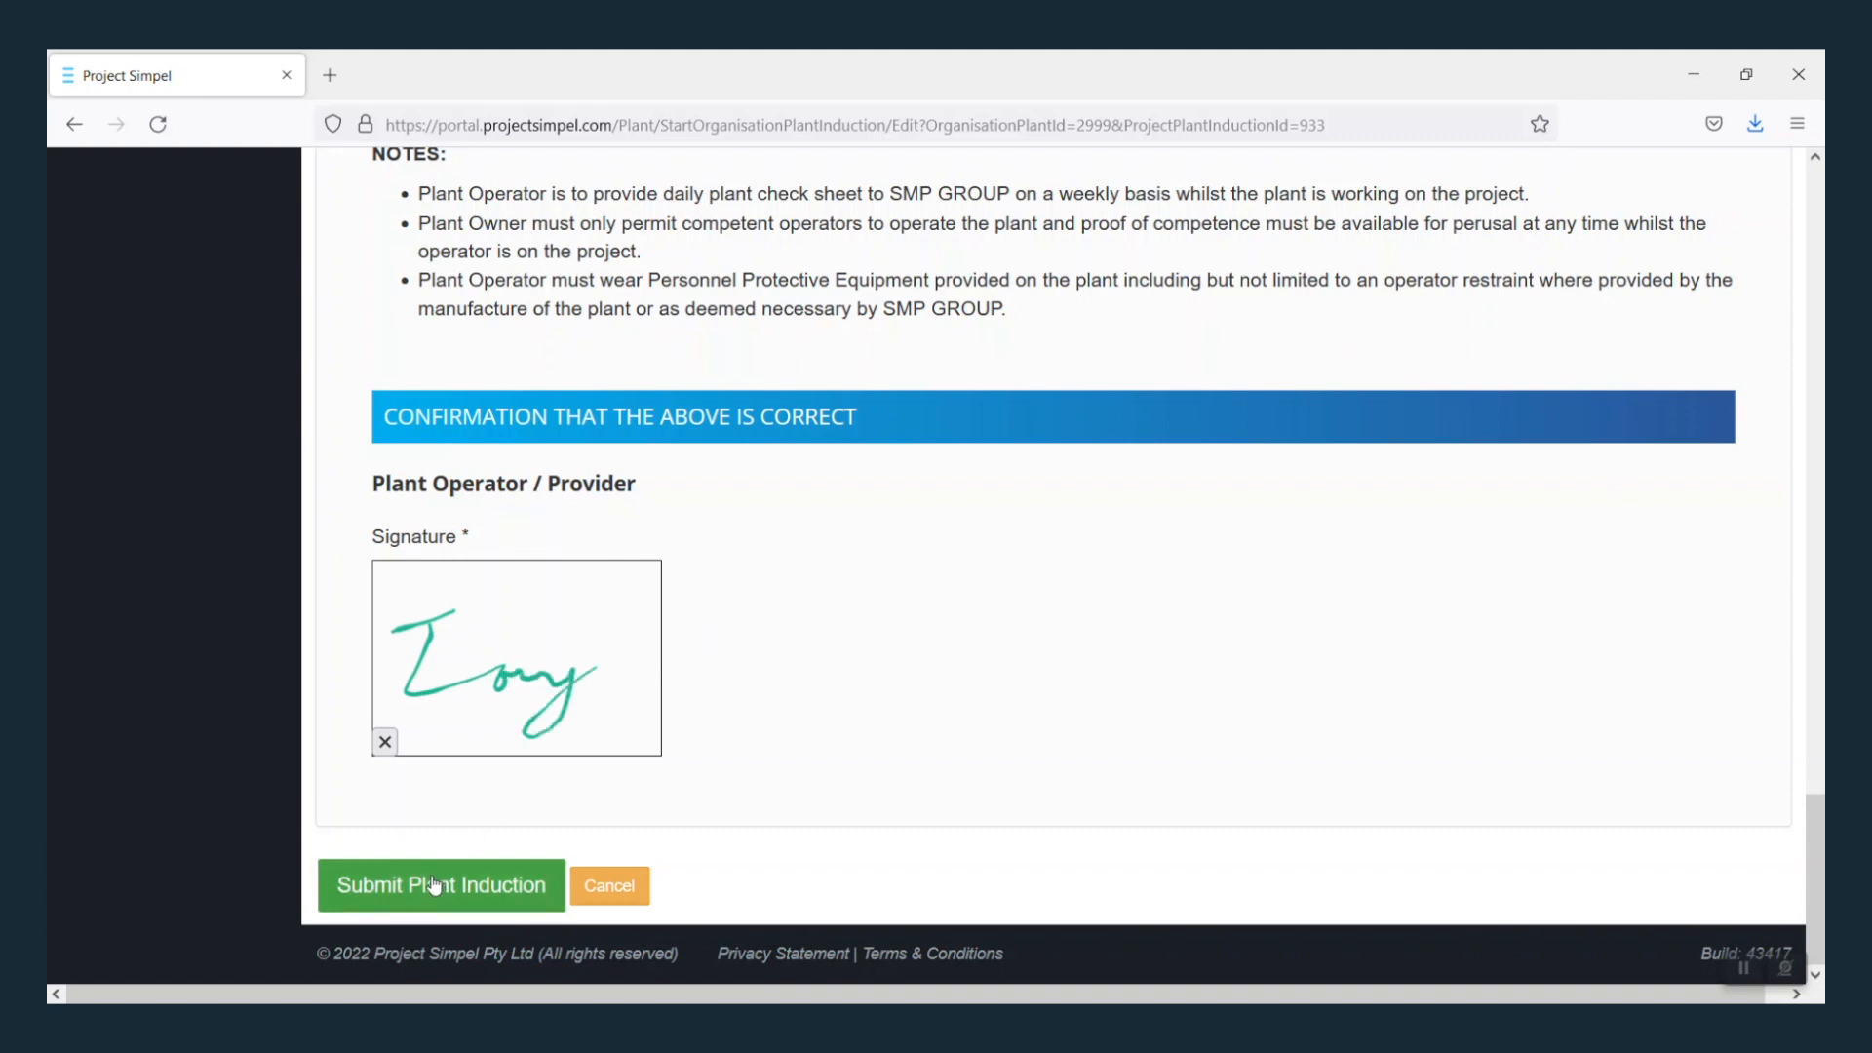
click(441, 885)
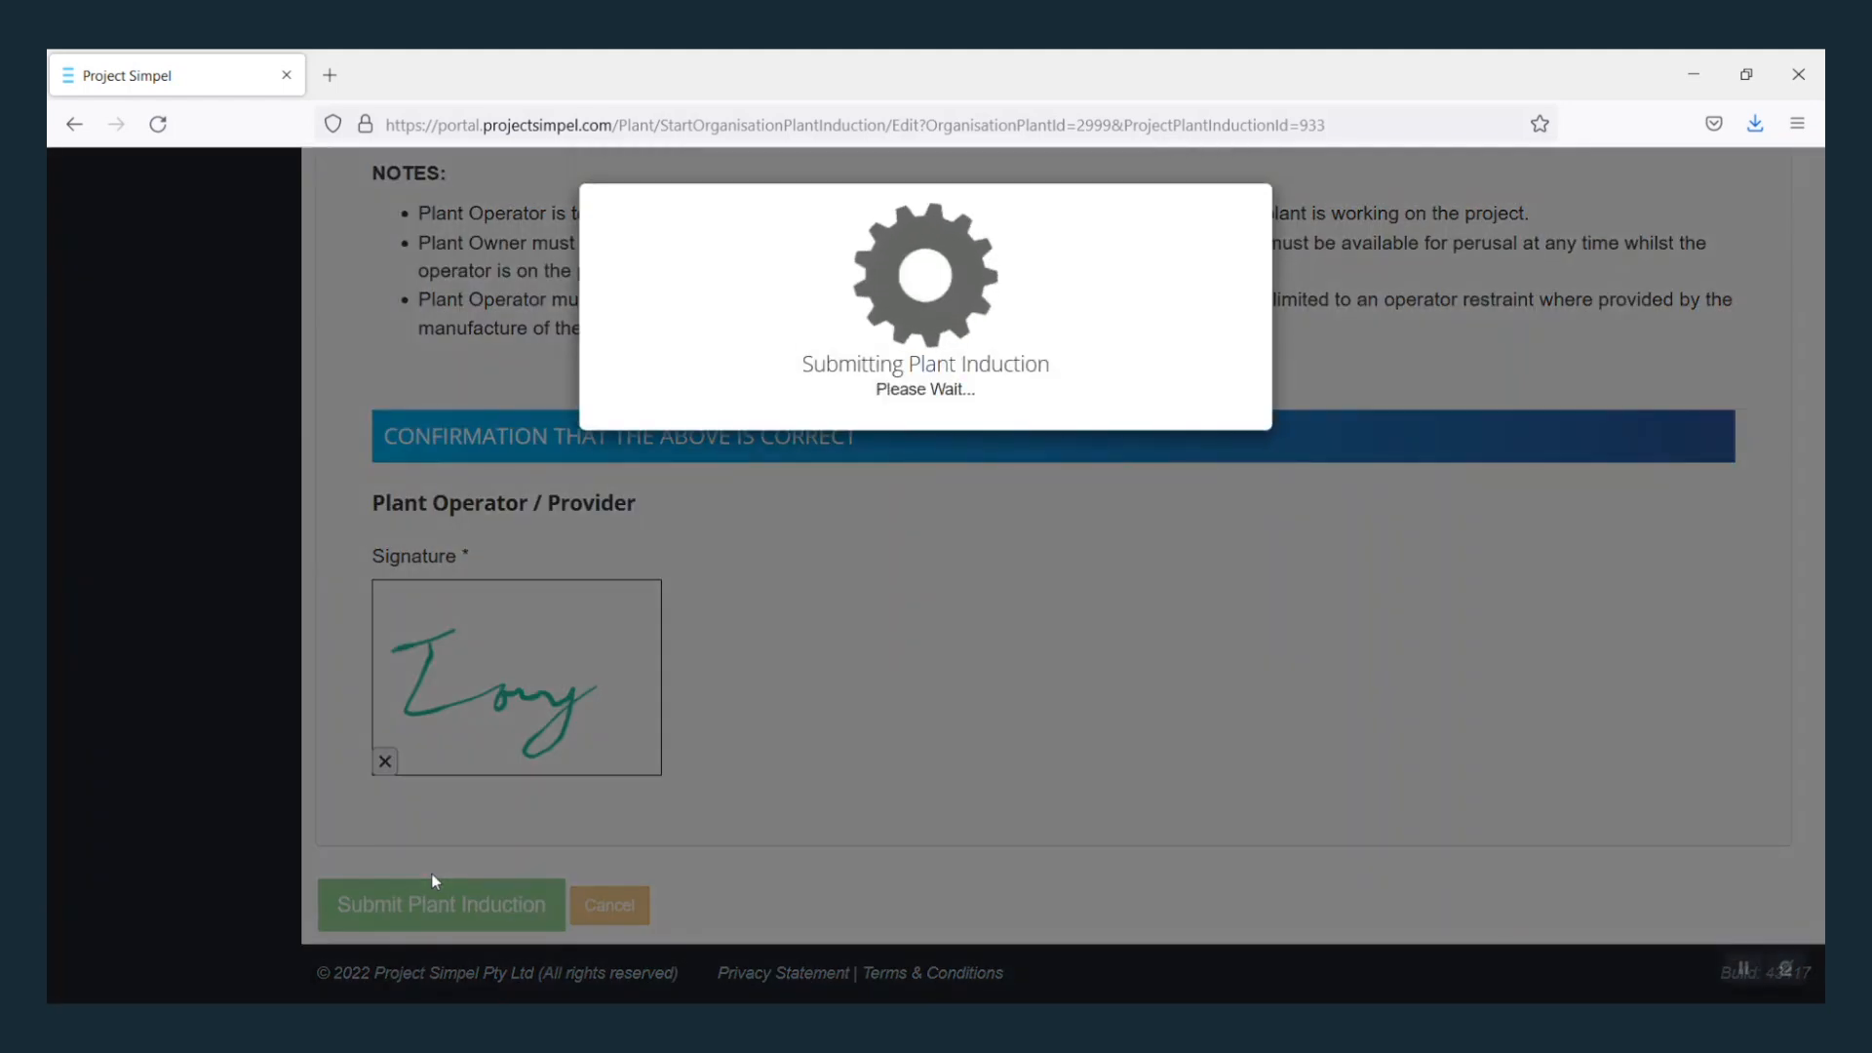
click(440, 905)
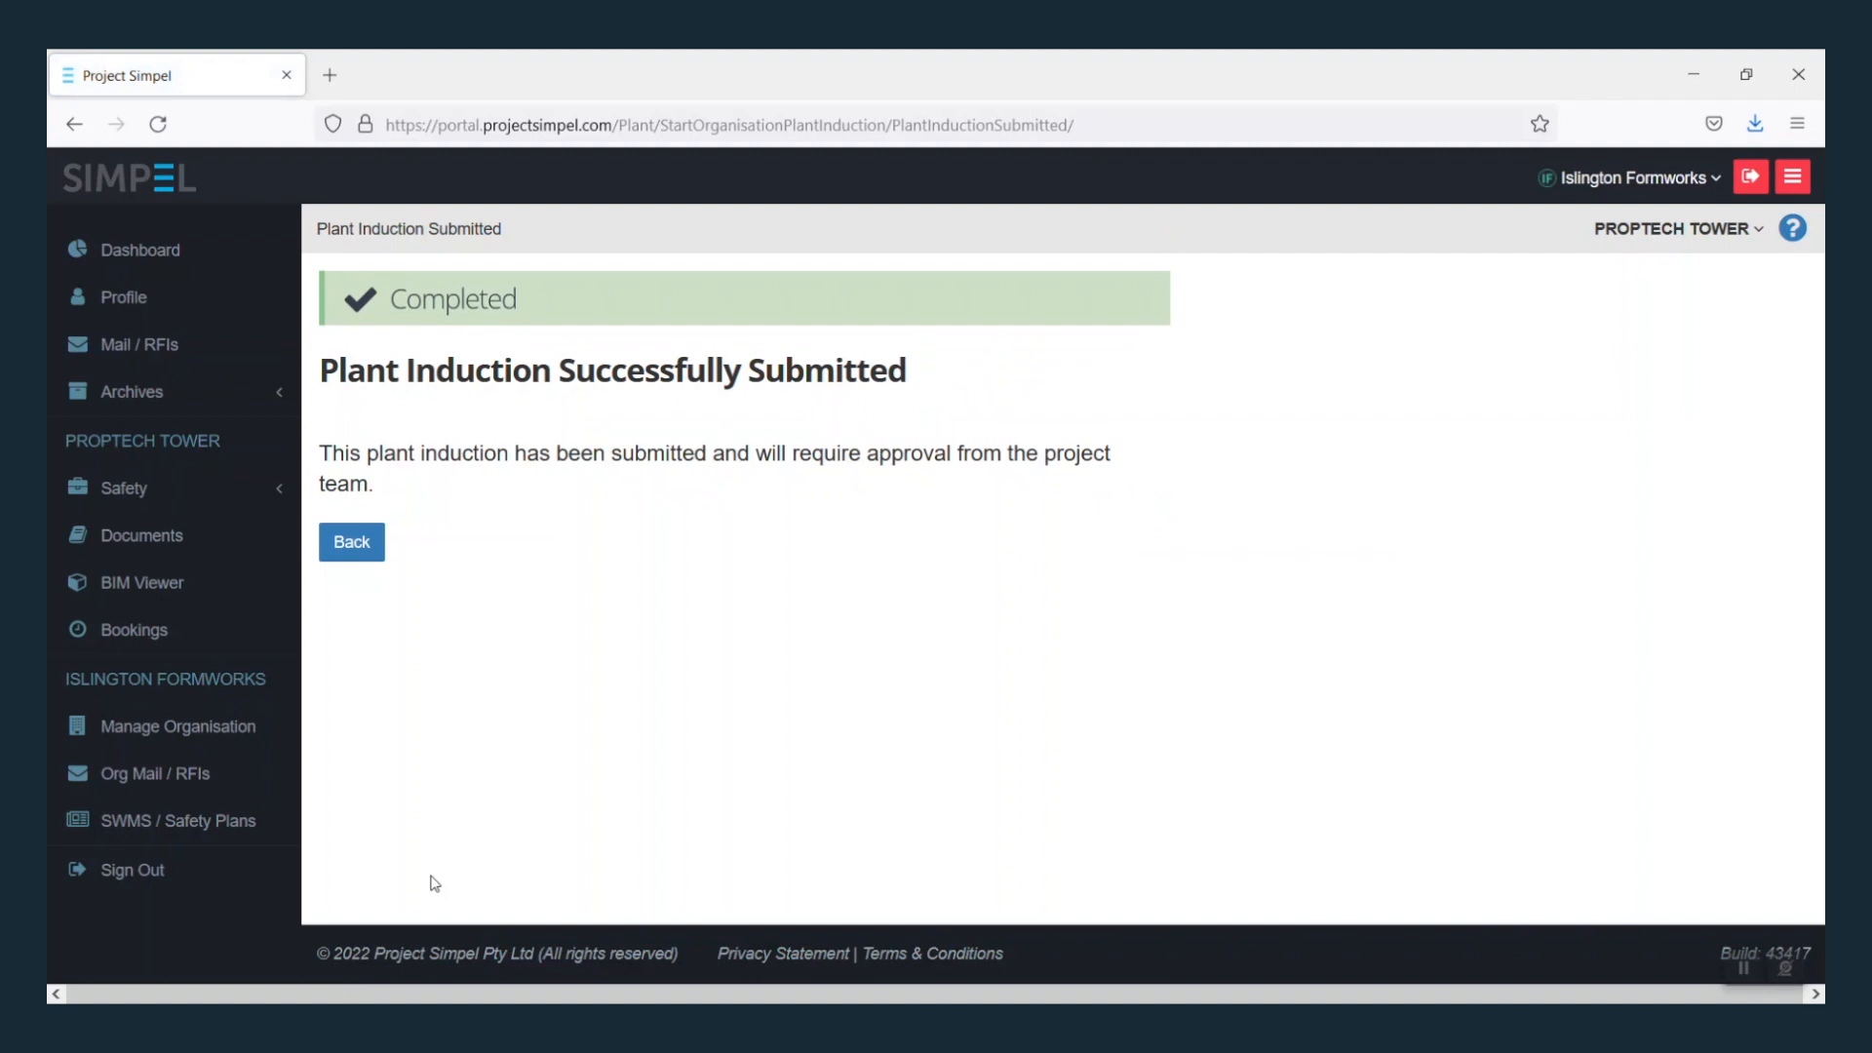
Step: Scan the forklift's QR code to reach its Proptech Tower plant page and add a prestart
click(350, 543)
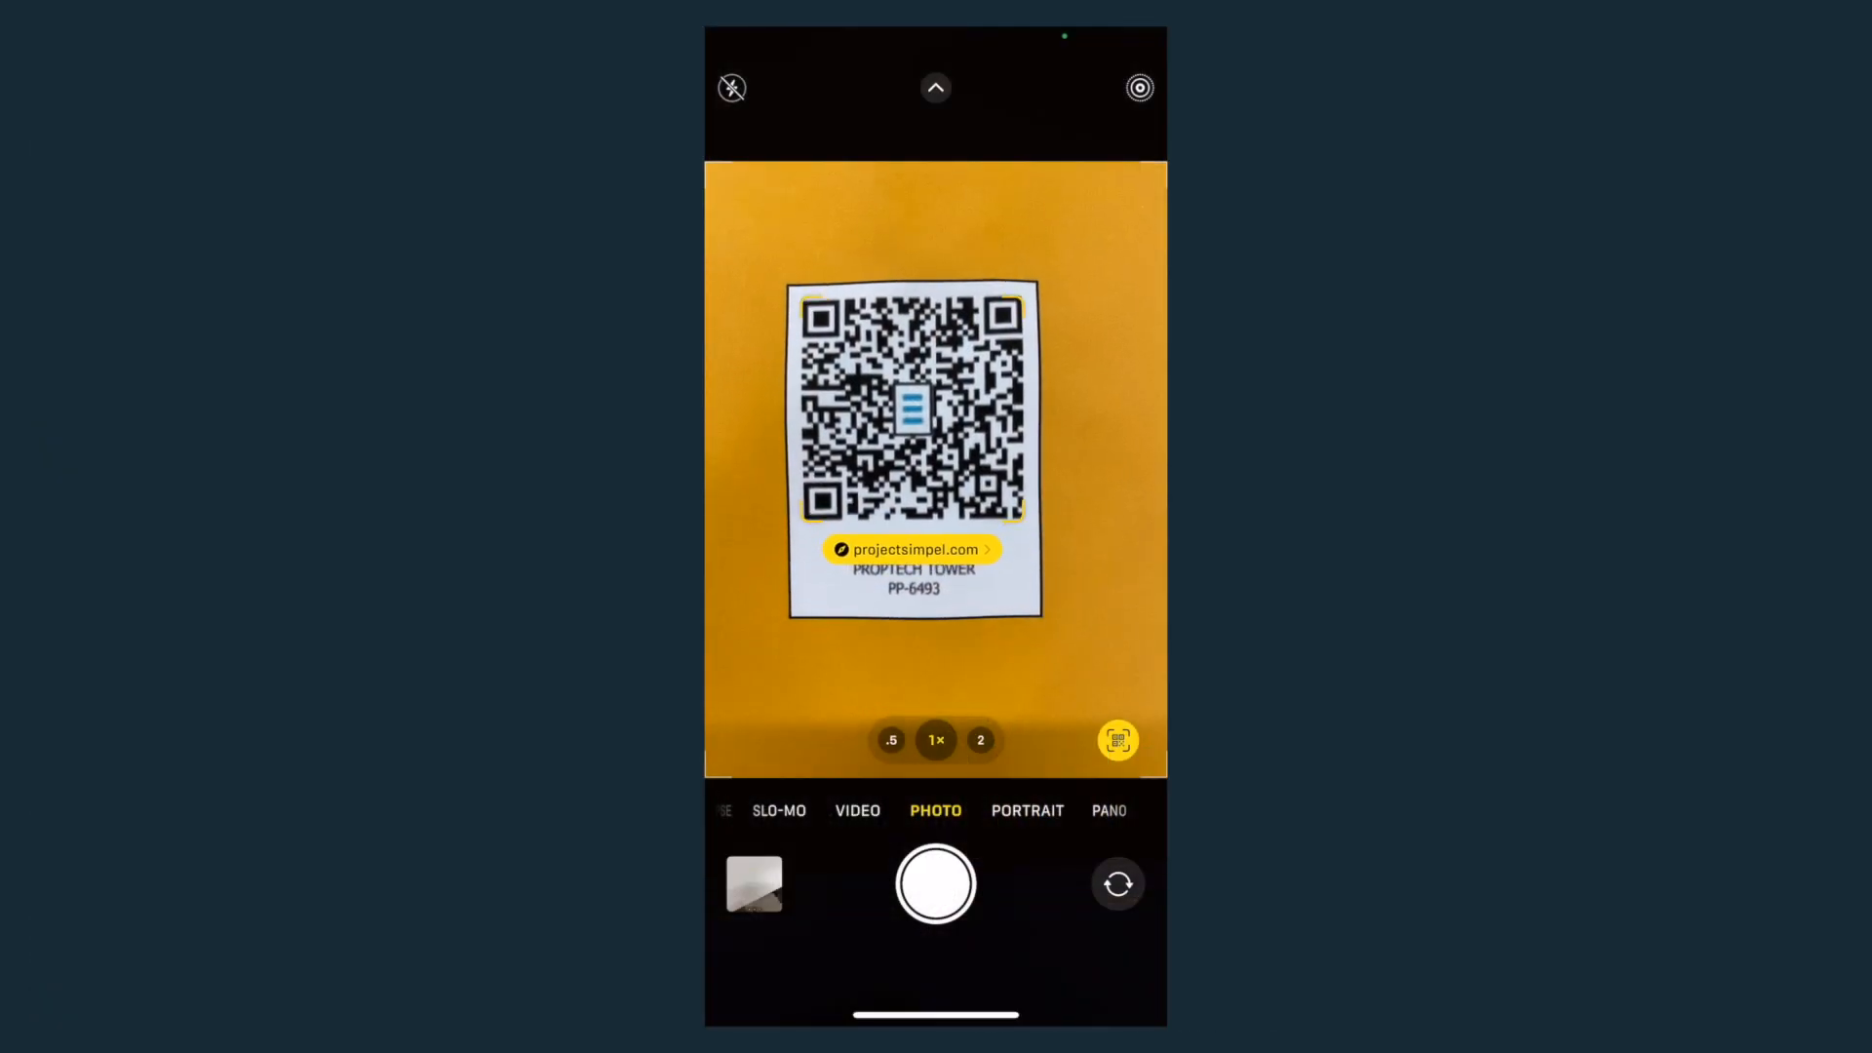
click(914, 549)
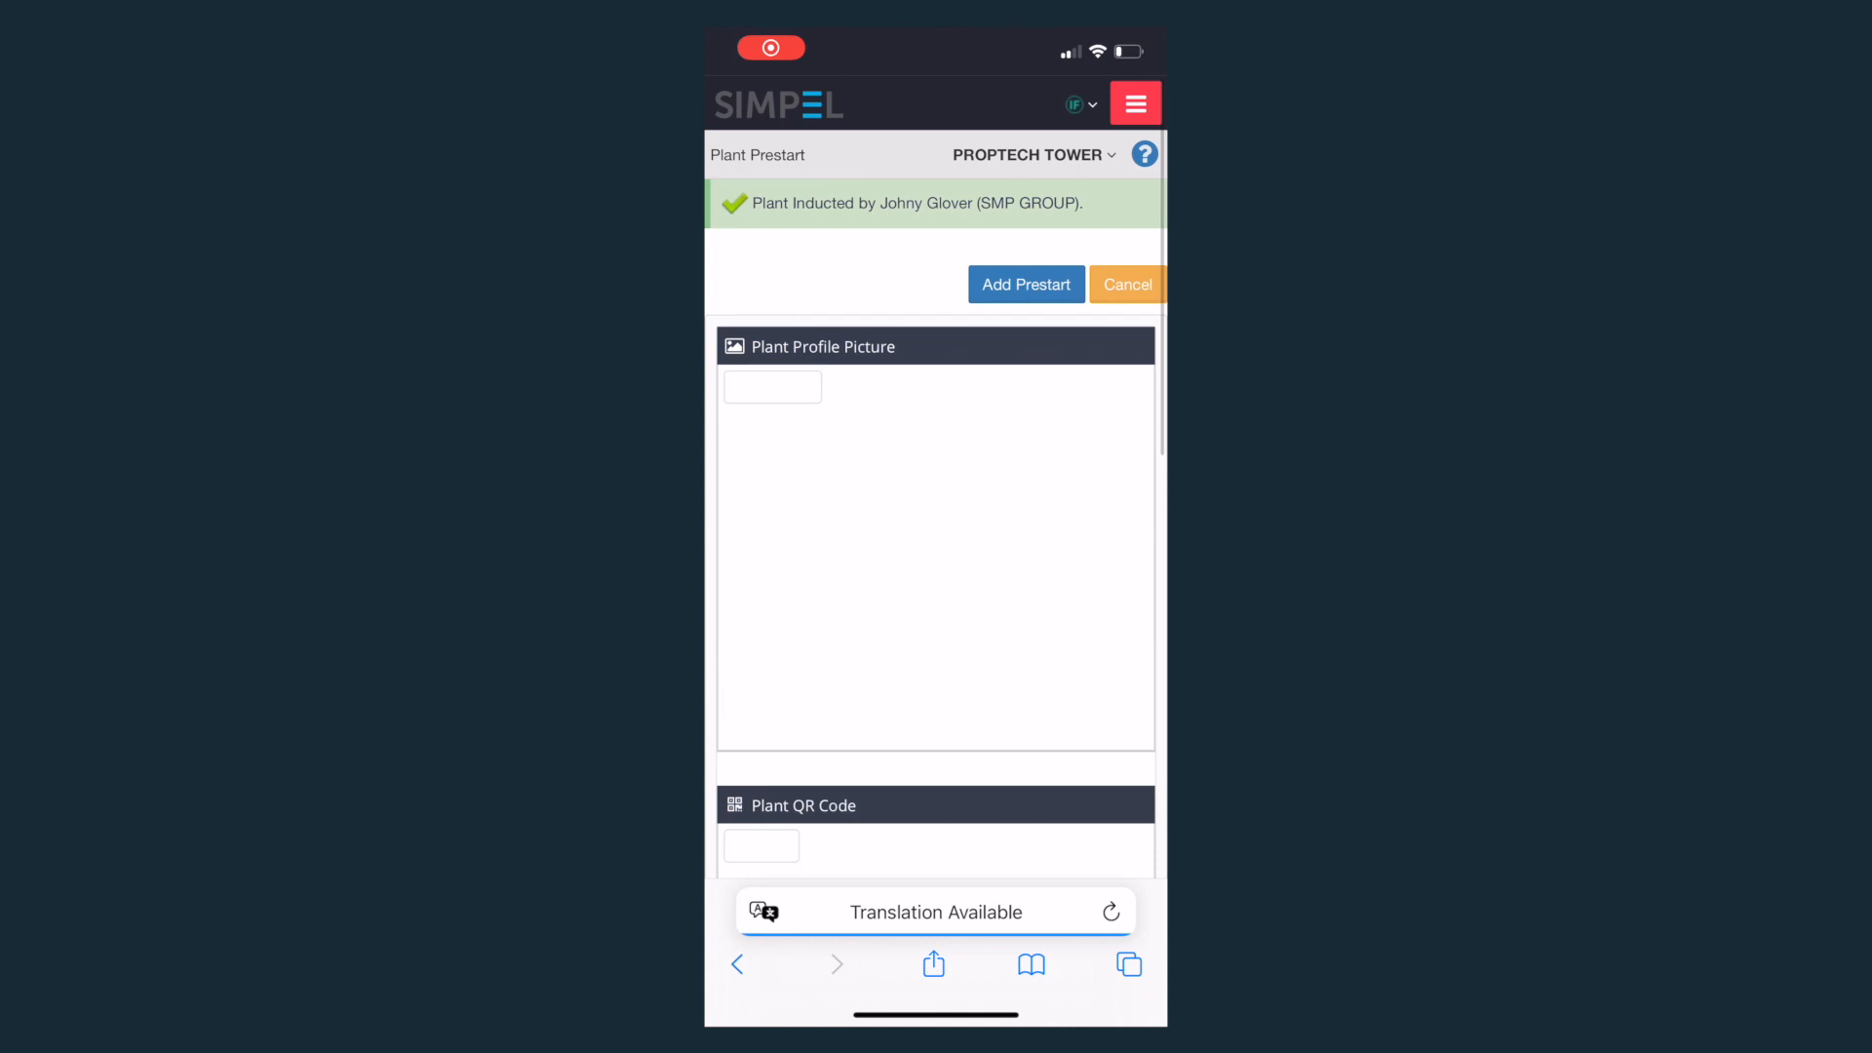
click(1025, 283)
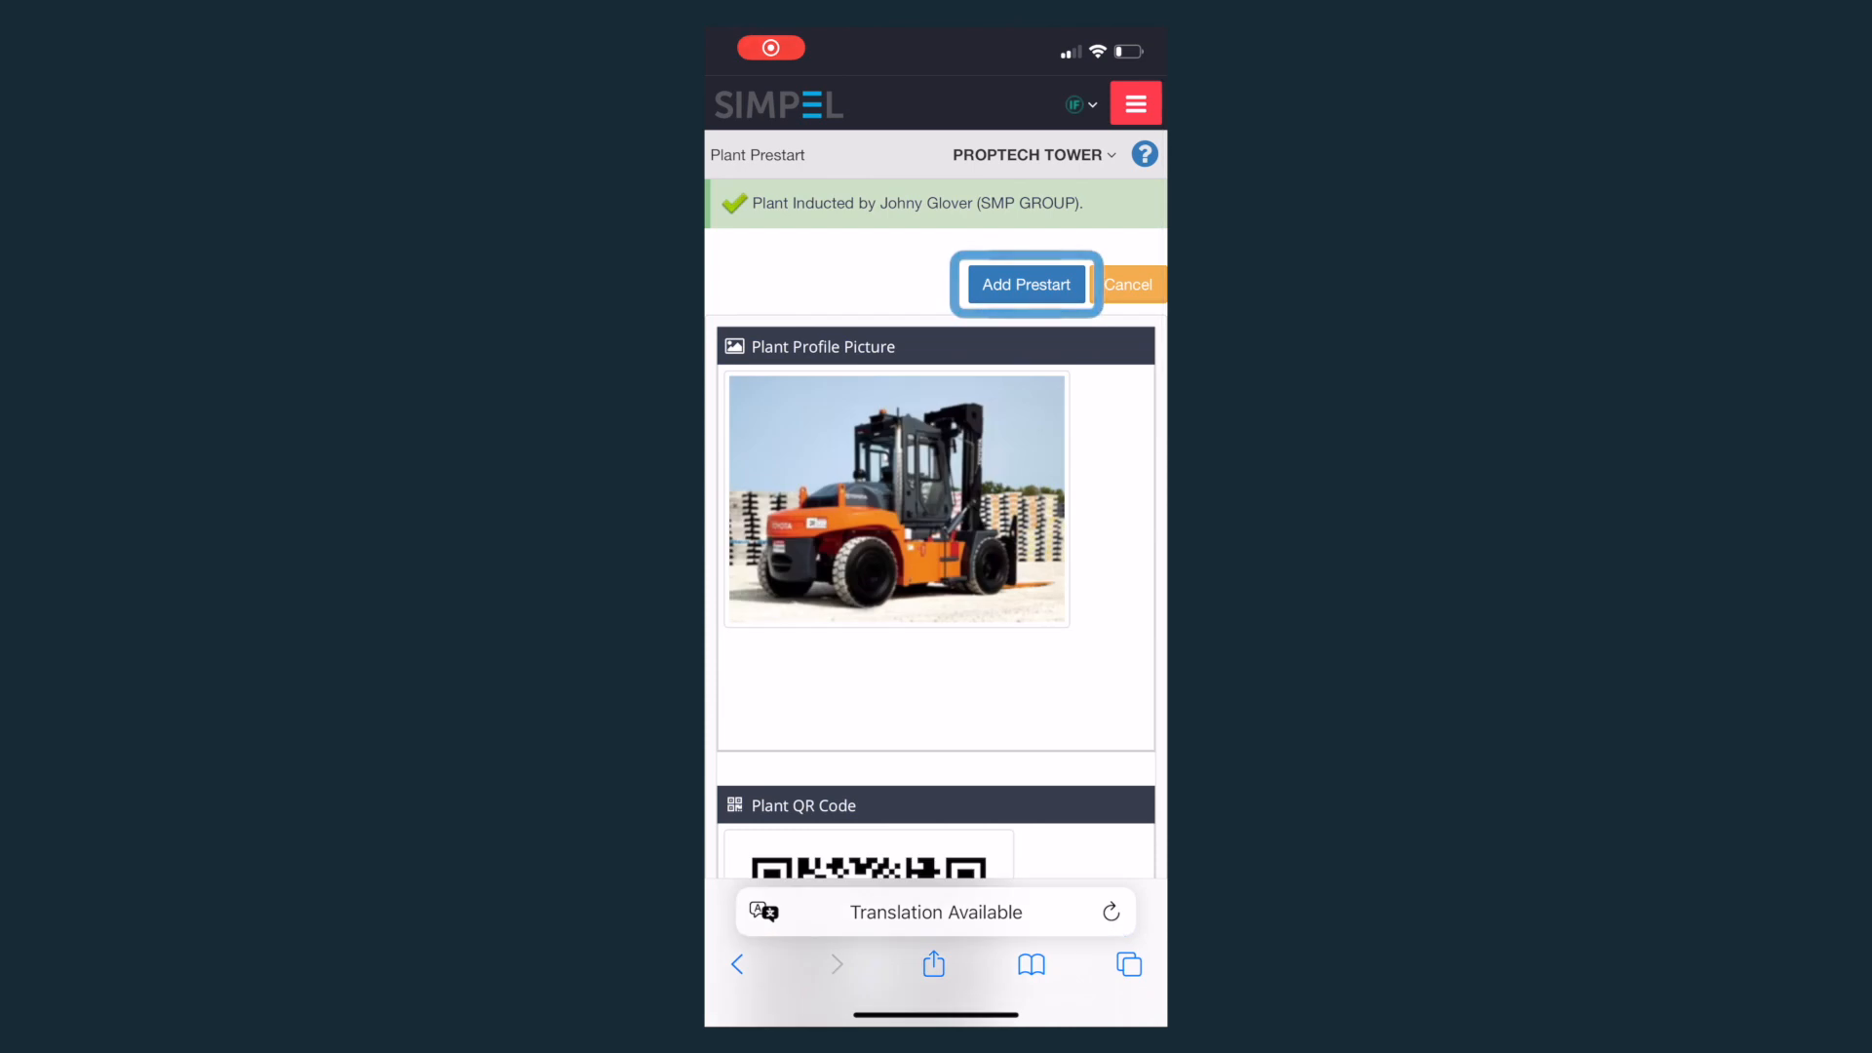
click(1025, 284)
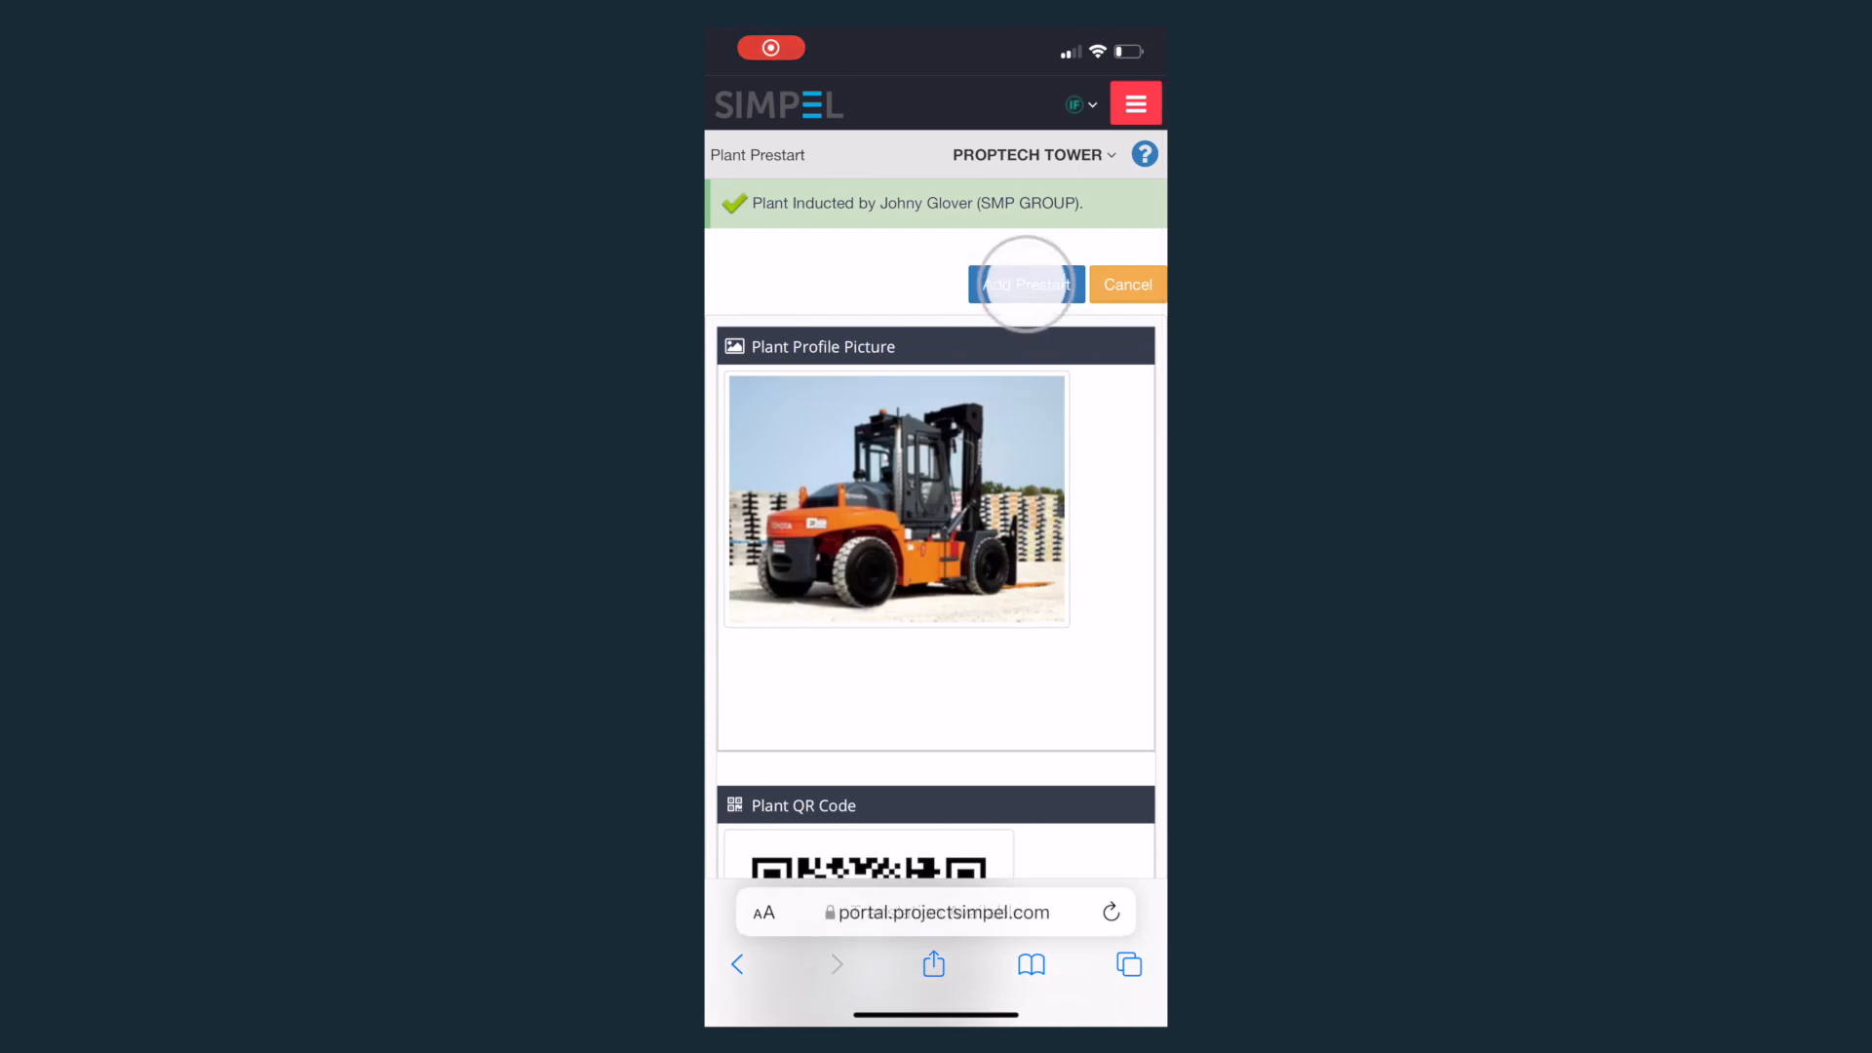
Step: Answer the prestart as Yes – Compliant and Yes – fully licensed and trained
click(1025, 284)
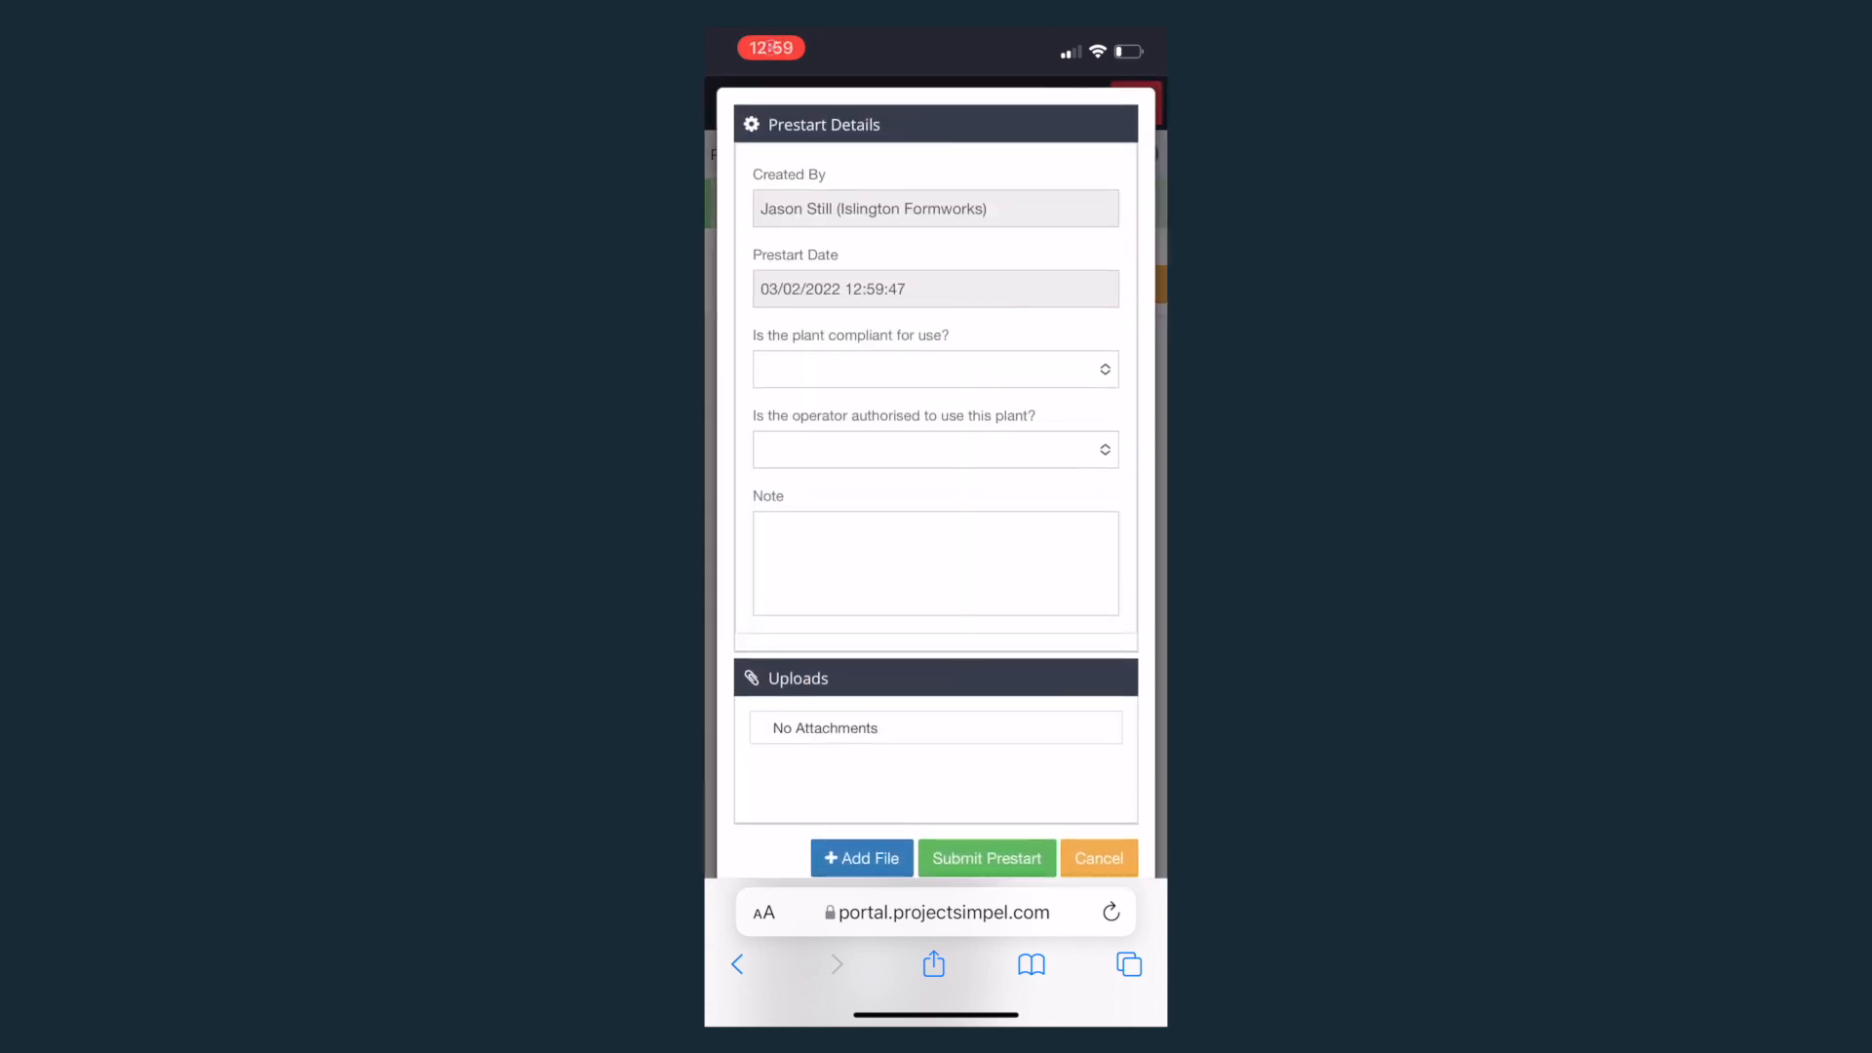
click(935, 367)
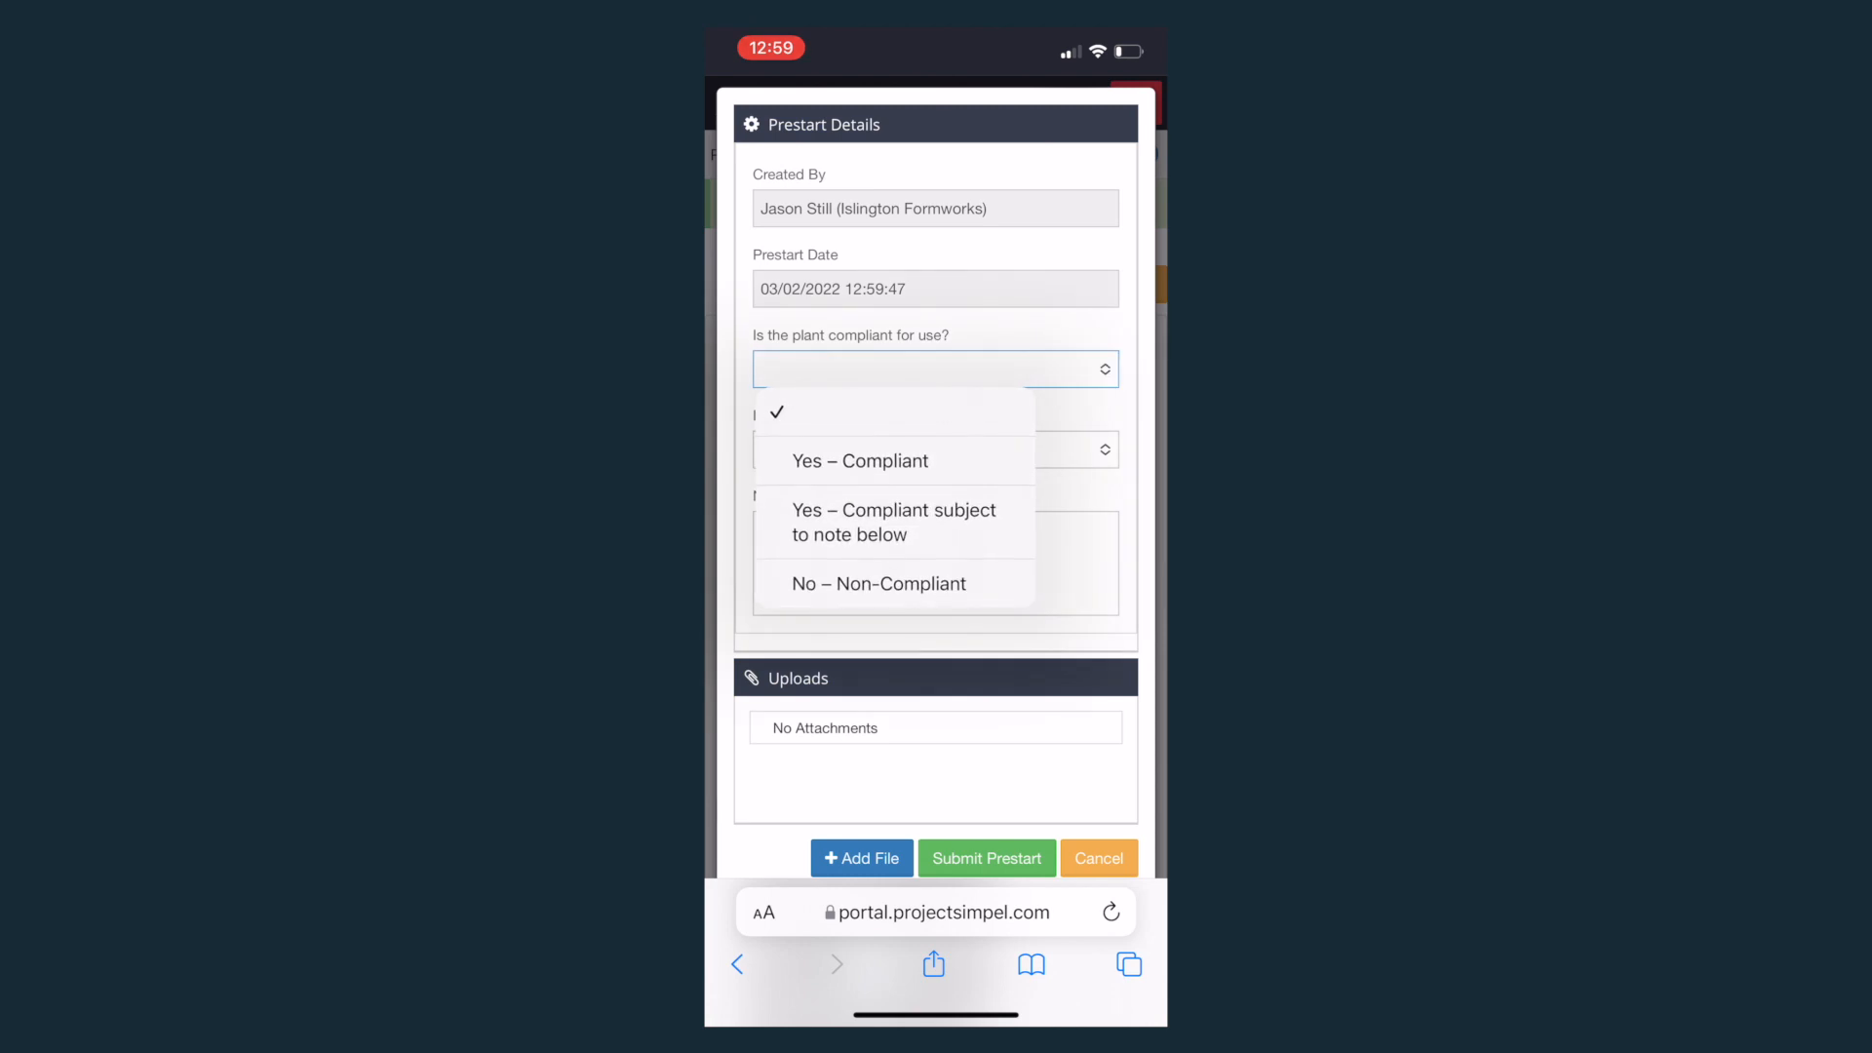
click(860, 462)
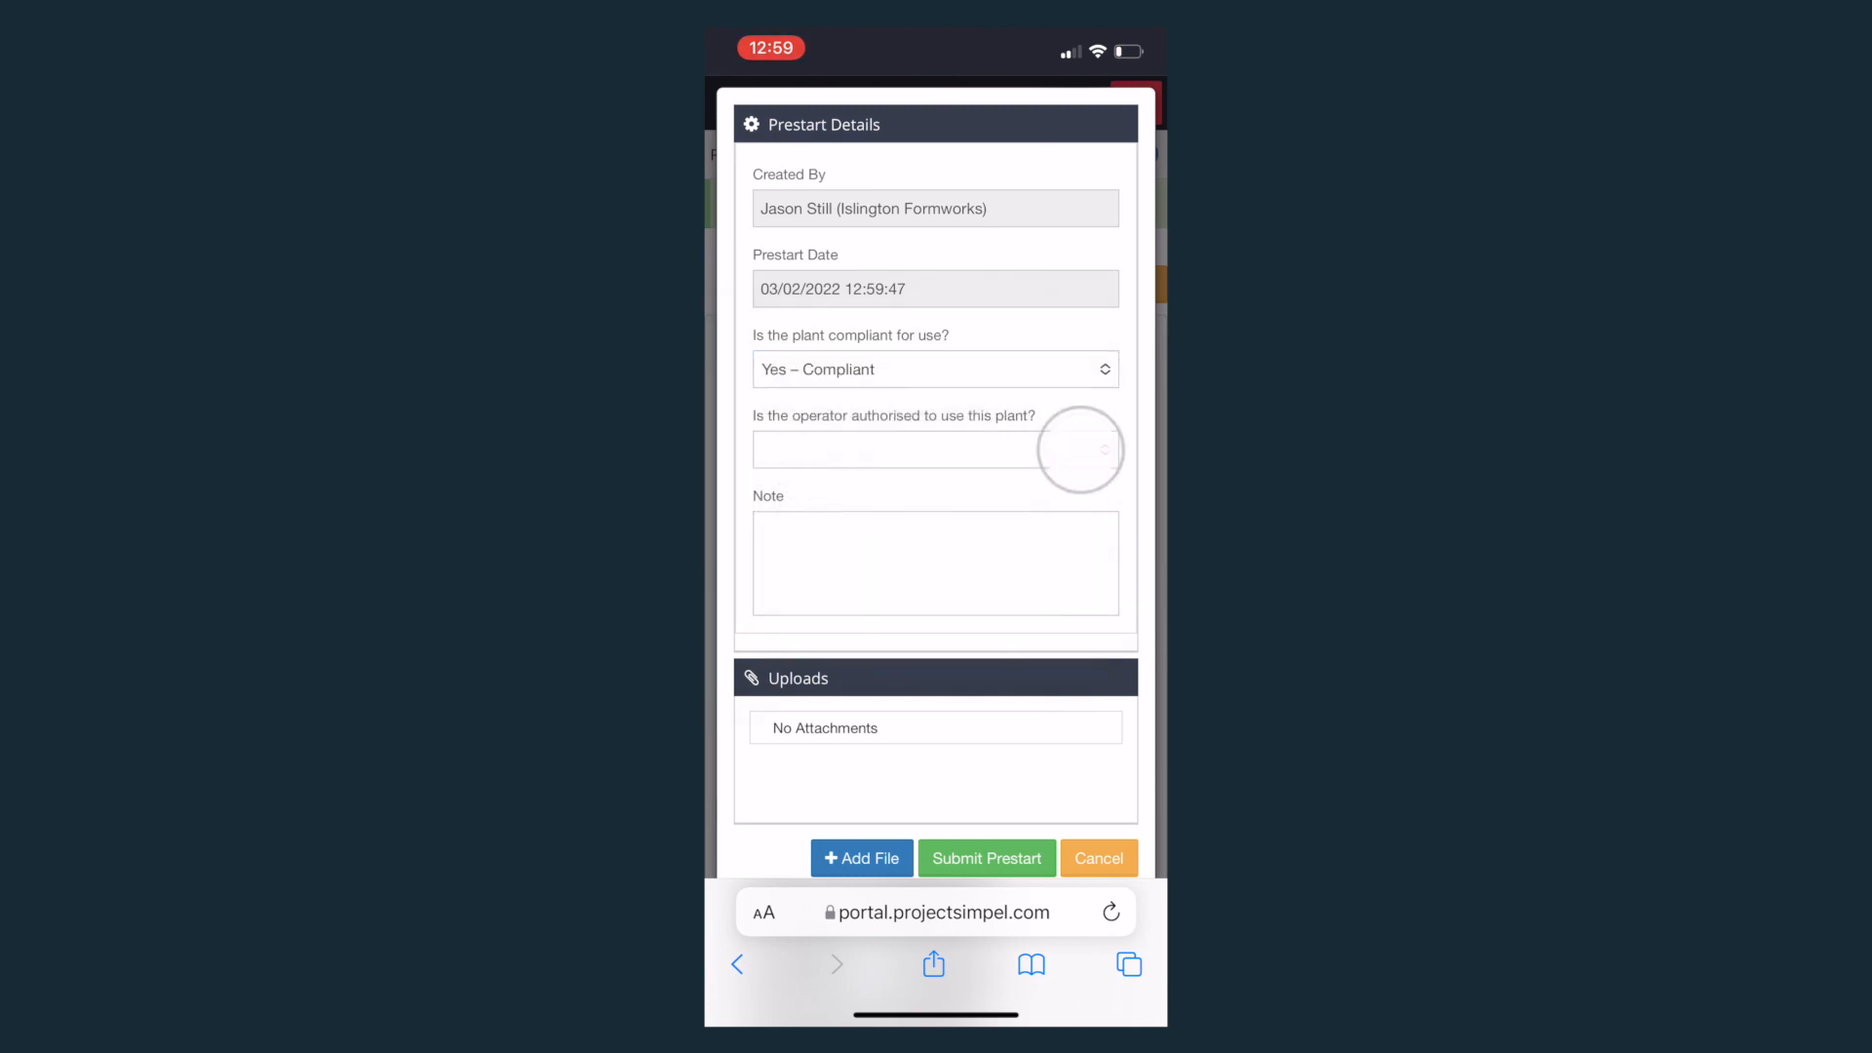
click(935, 451)
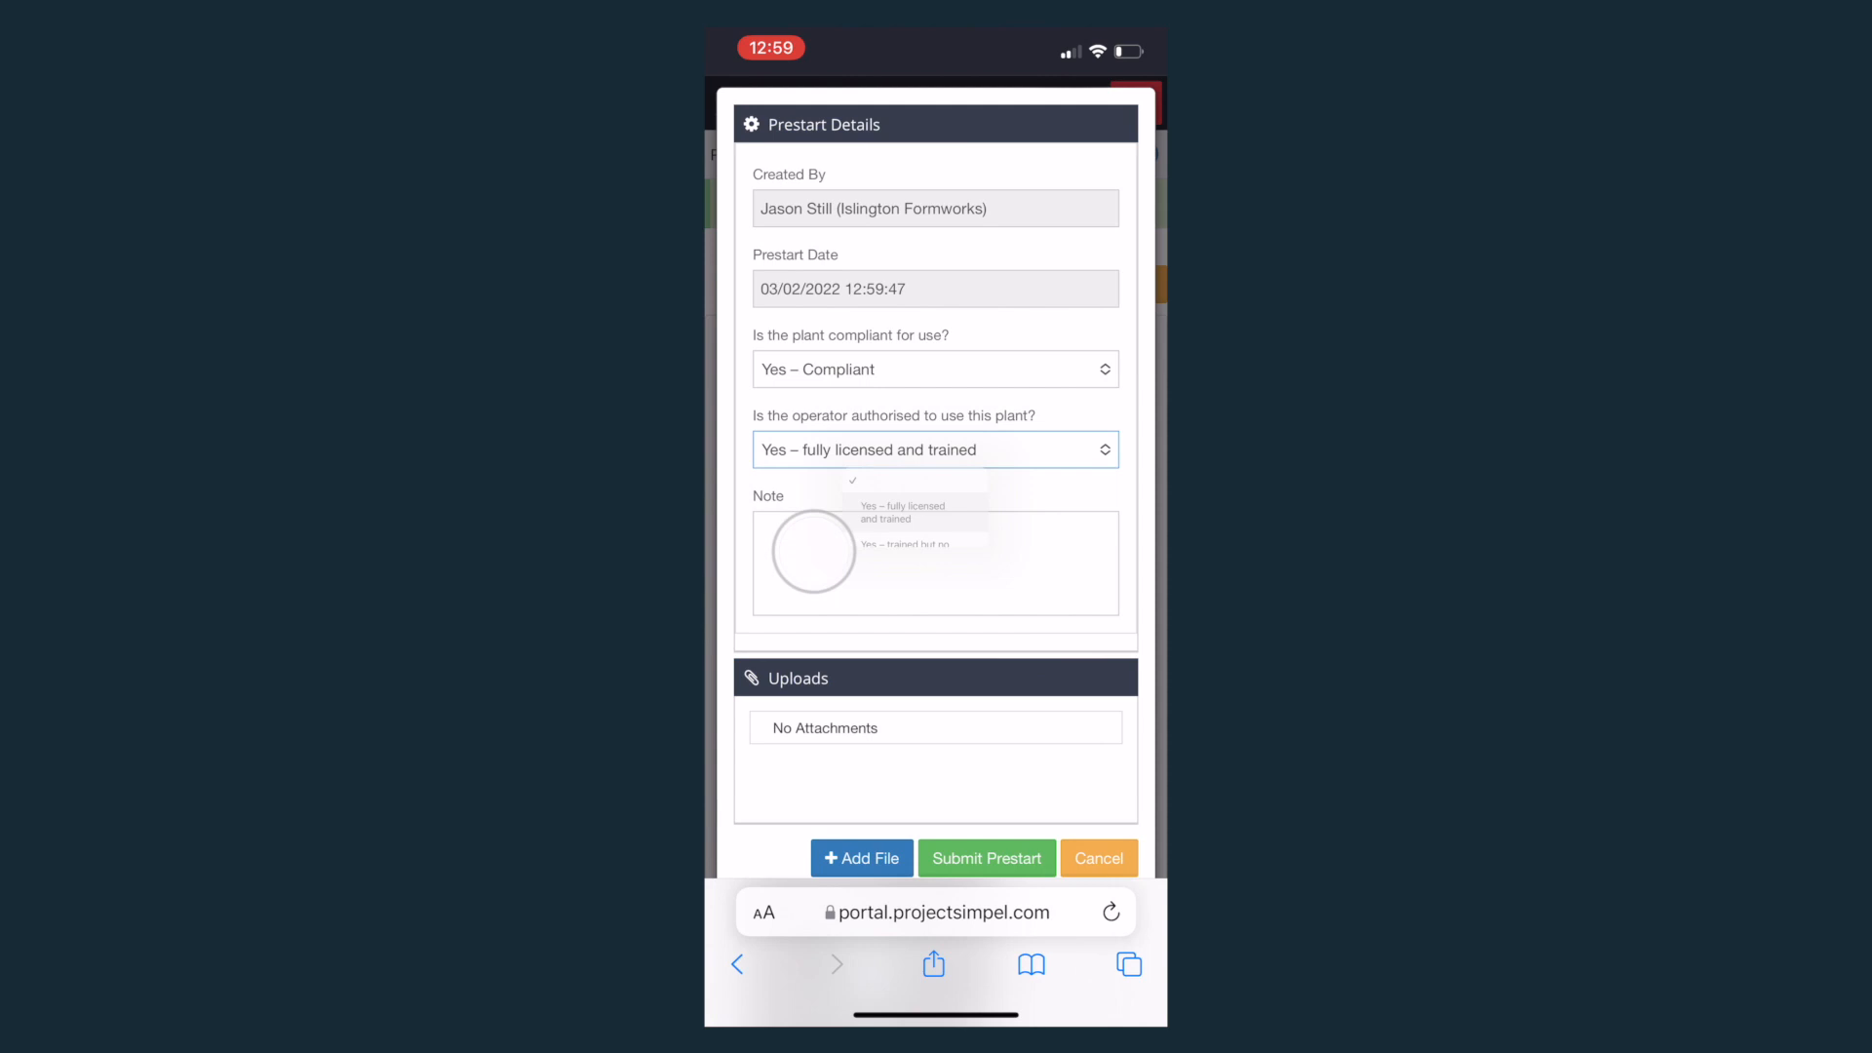
click(861, 857)
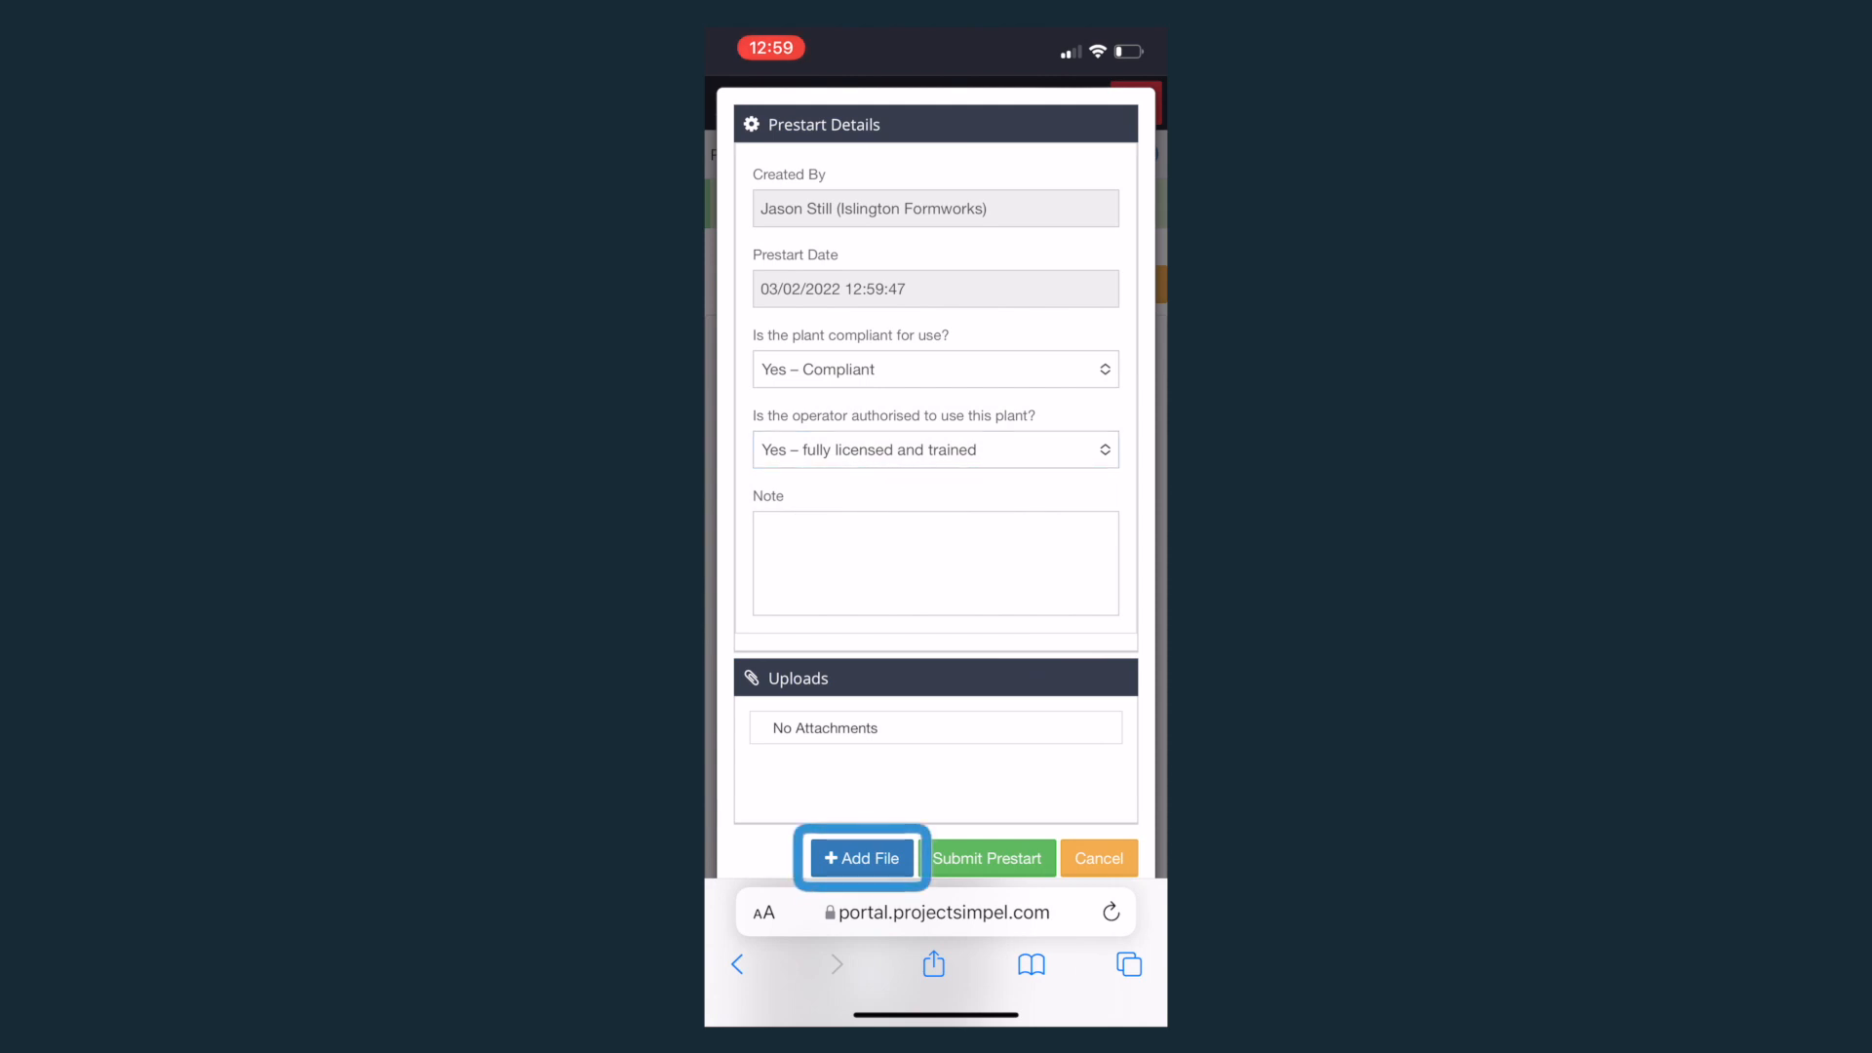
Step: Upload a newly taken photo of the forklift checklist and submit the prestart
click(861, 857)
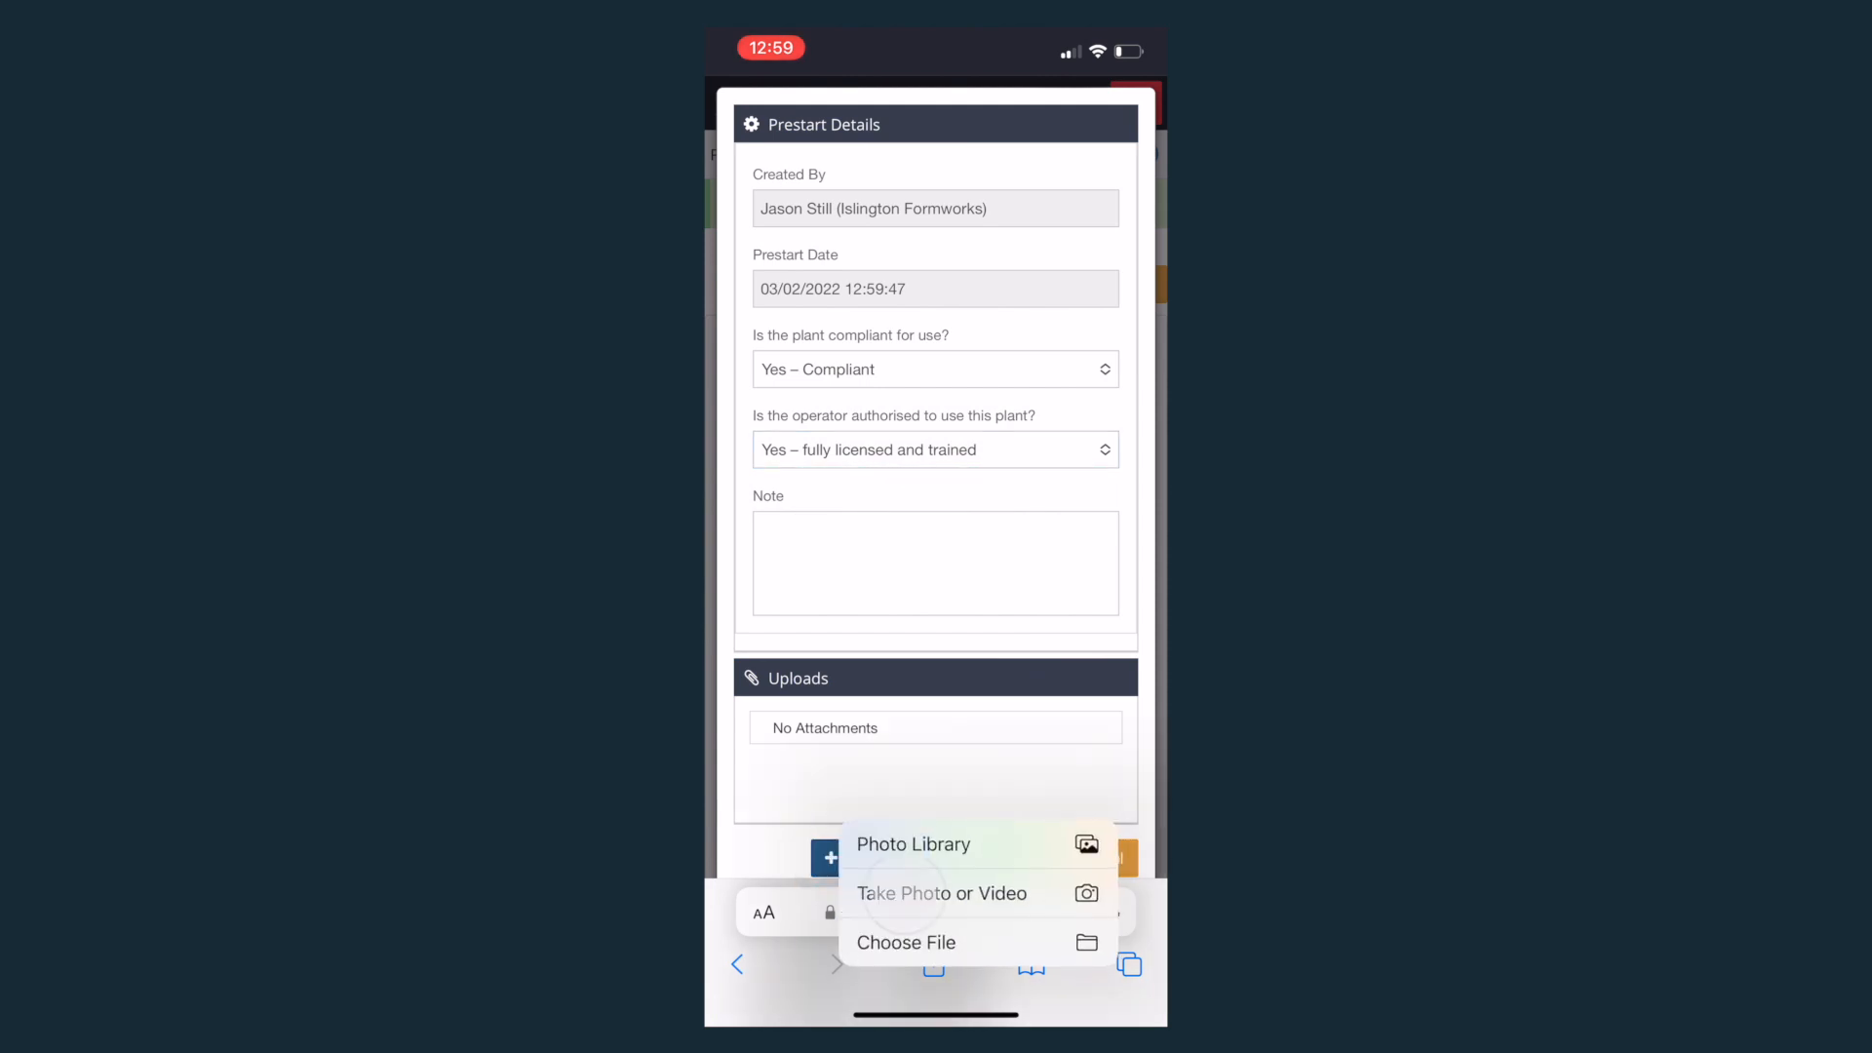
click(941, 893)
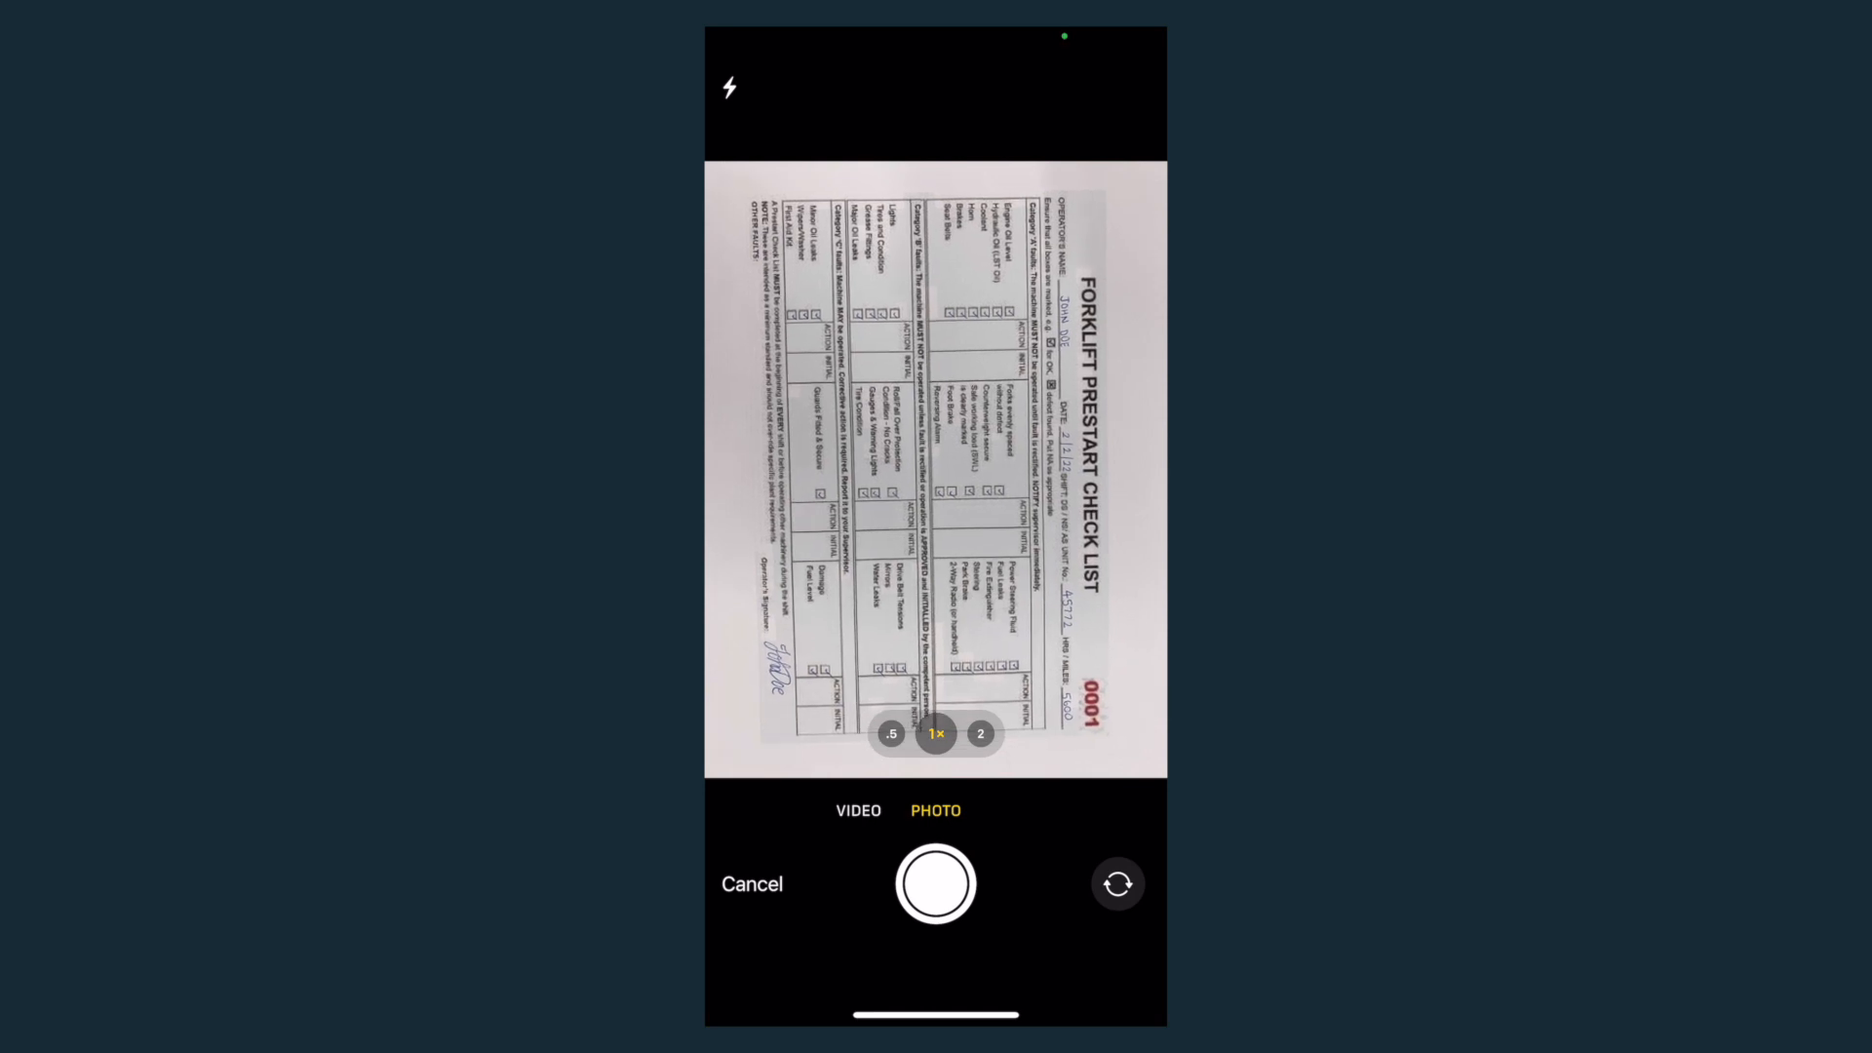
click(935, 883)
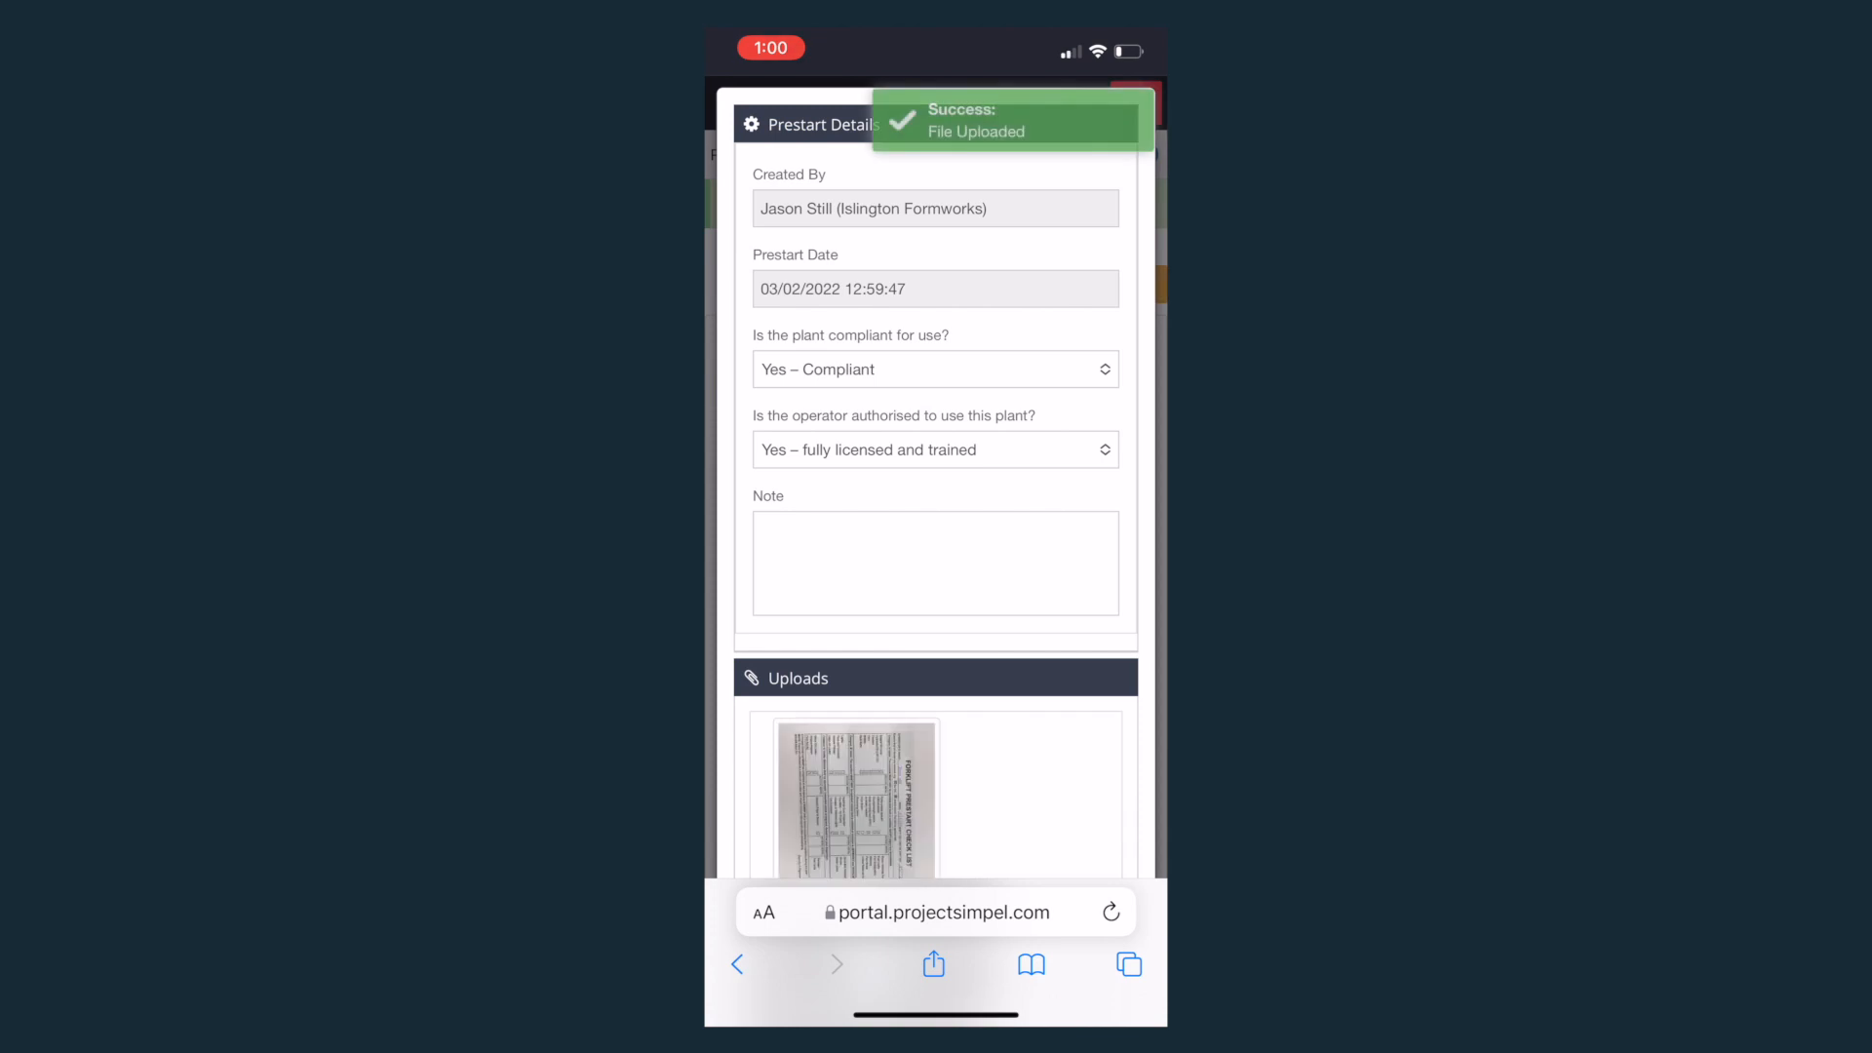
scroll(down, 3)
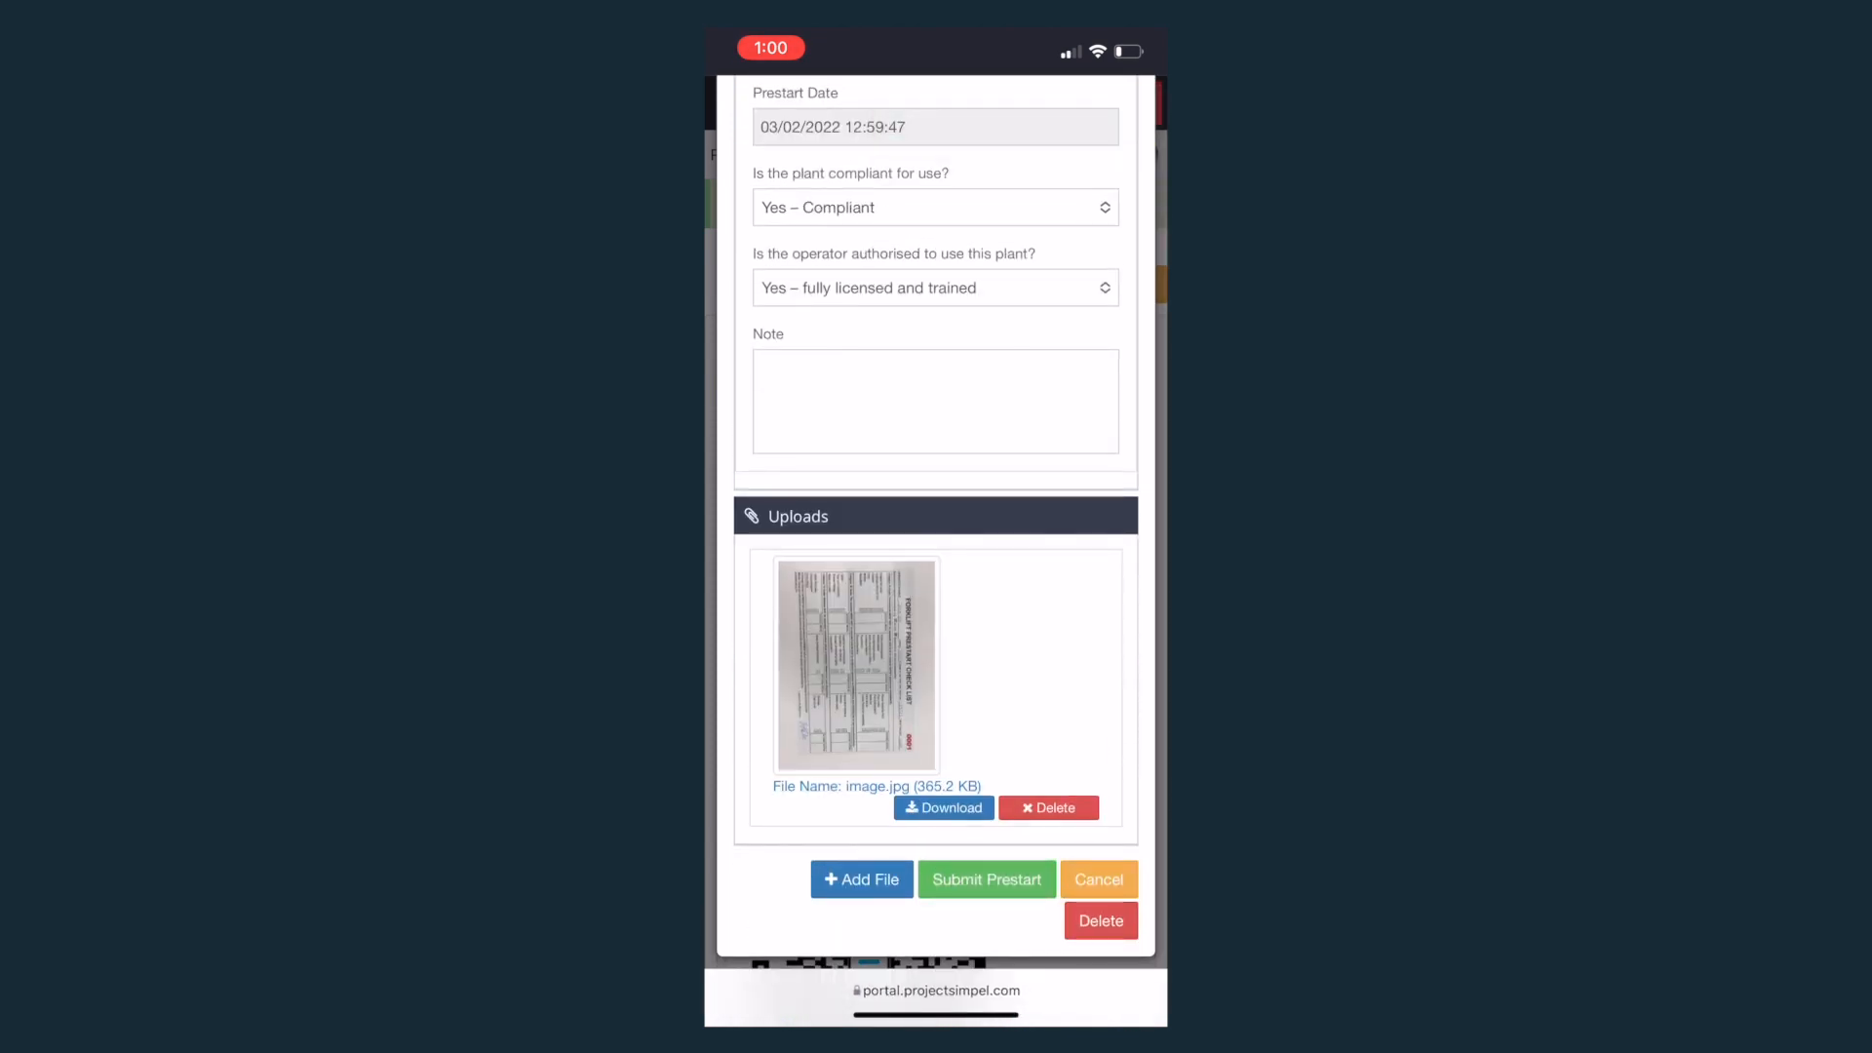
click(985, 878)
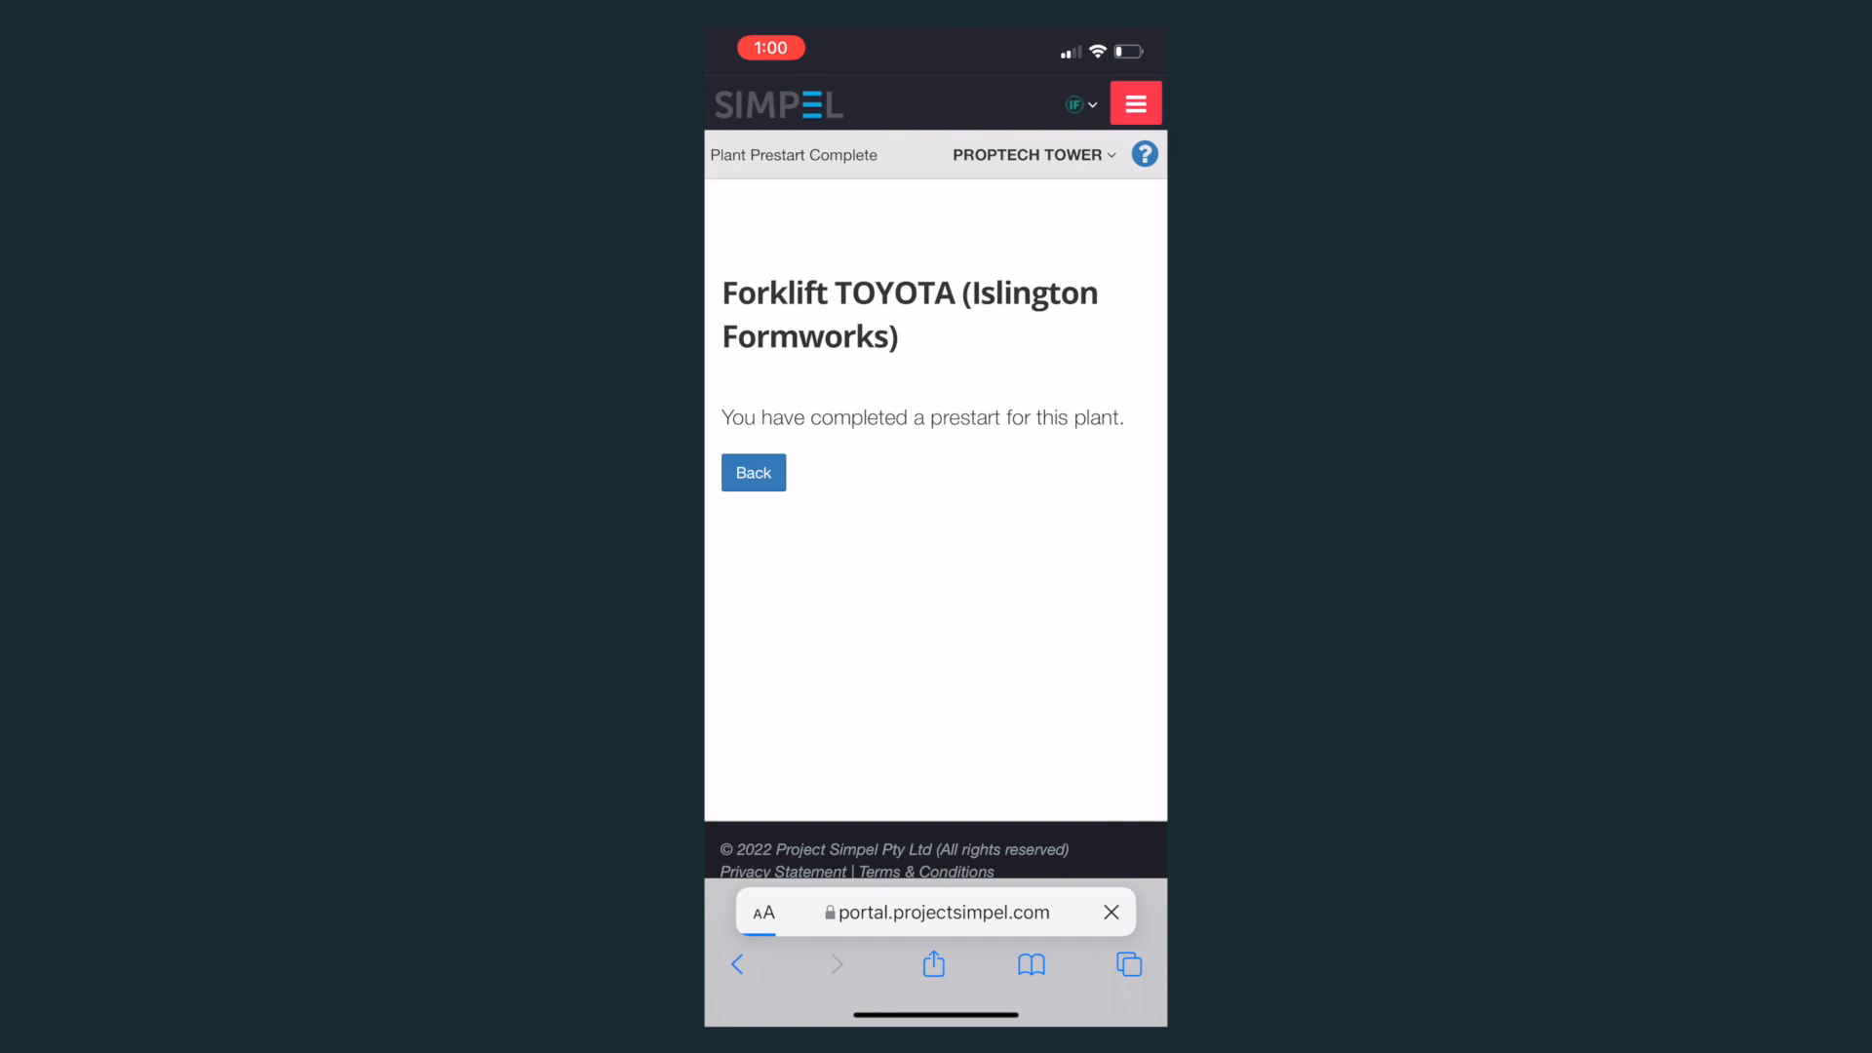